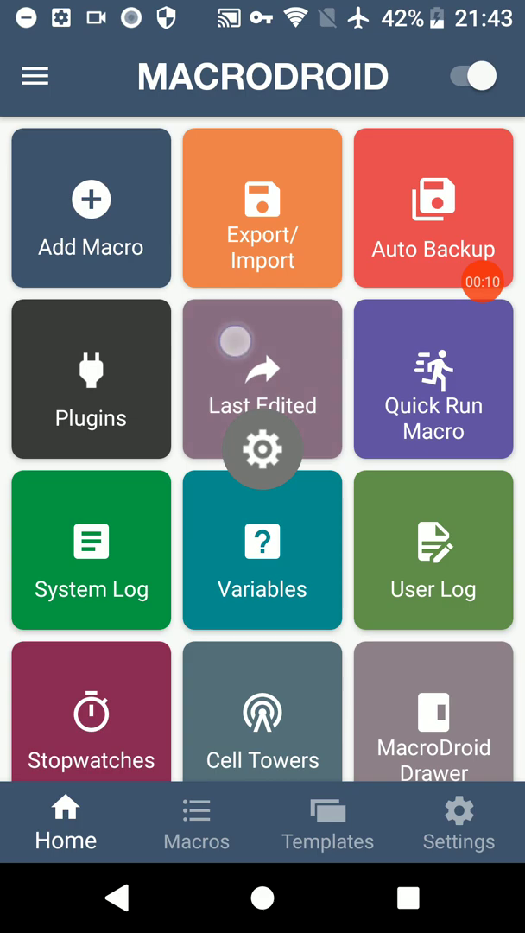
Step: Reopen the last edited 'An intent' macro and show its SHOW_ALARMS Send Intent settings
left_click(263, 380)
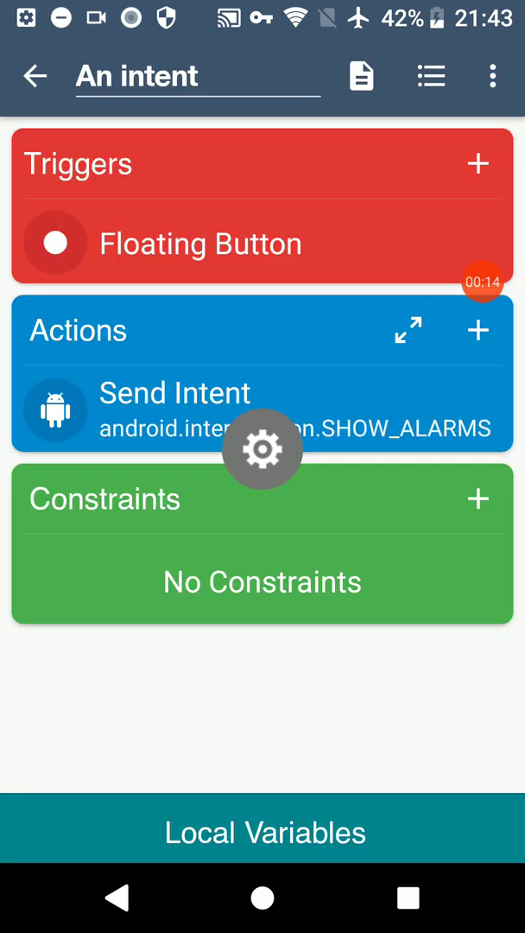
left_click(196, 77)
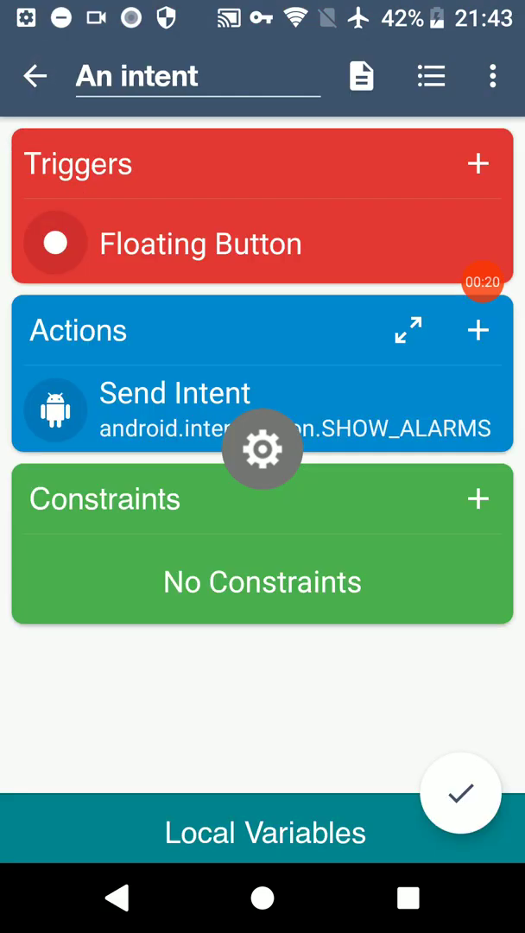
left_click(479, 330)
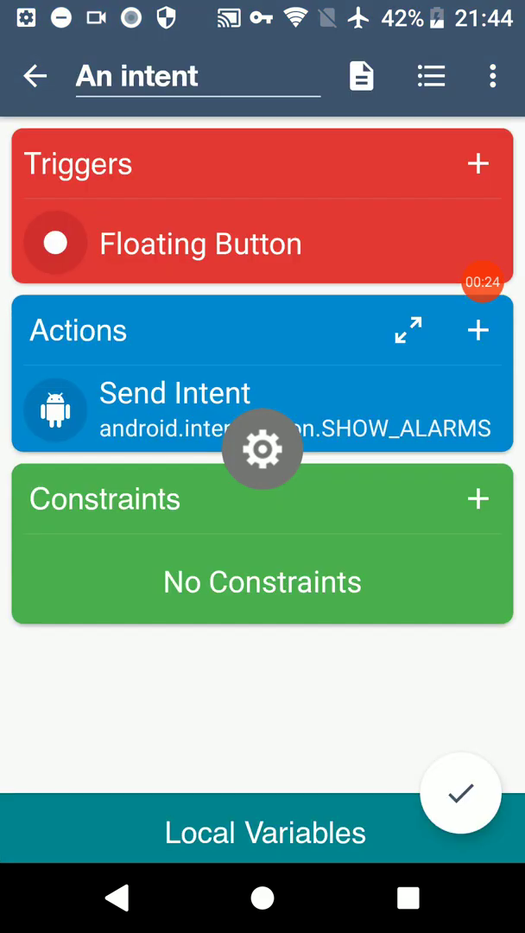
left_click(477, 330)
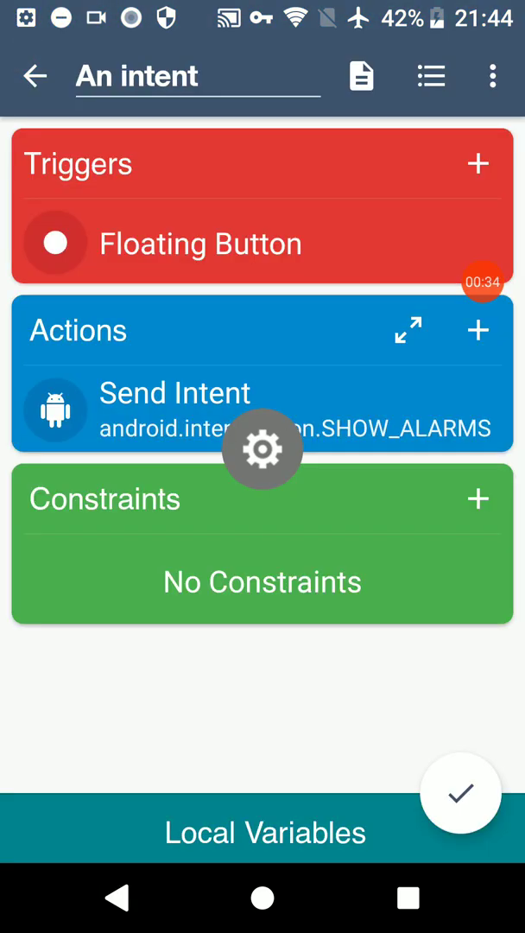
left_click(175, 411)
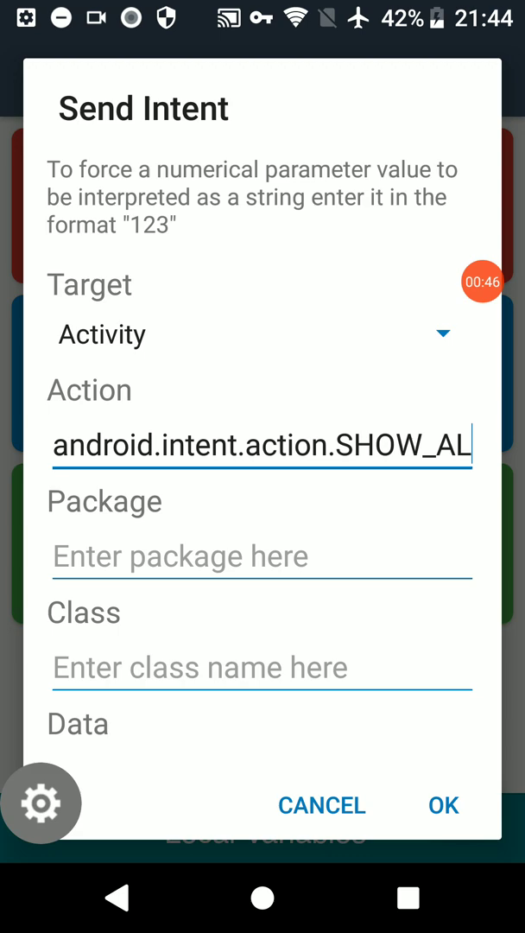
Step: Inspect the SHOW_ALARMS action name and extras, close the settings and leave the macro unchanged
type("ARMS")
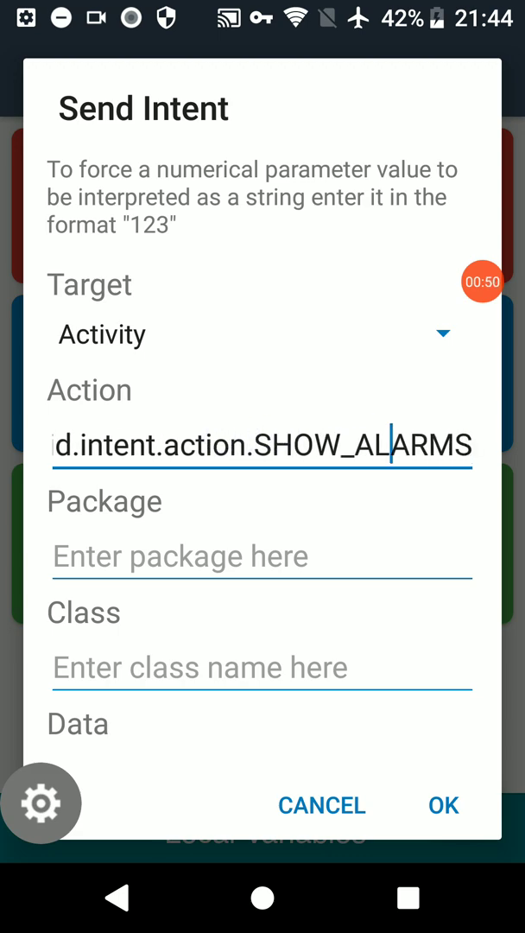
left_click(263, 446)
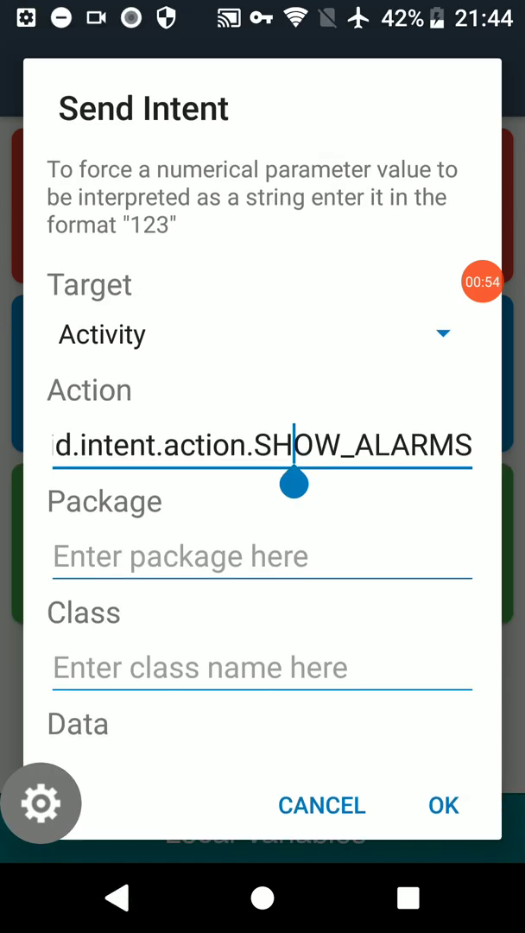
scroll("down", 3)
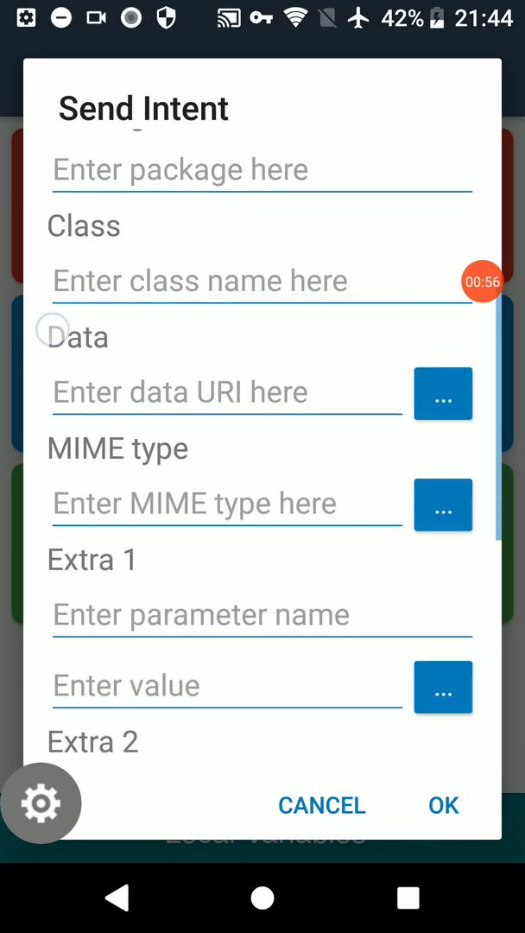
scroll("down", 3)
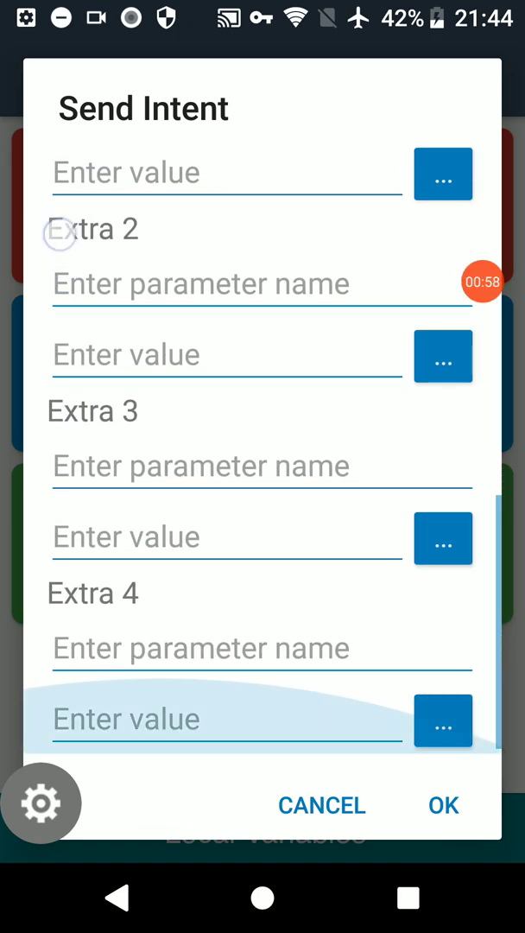
left_click(442, 805)
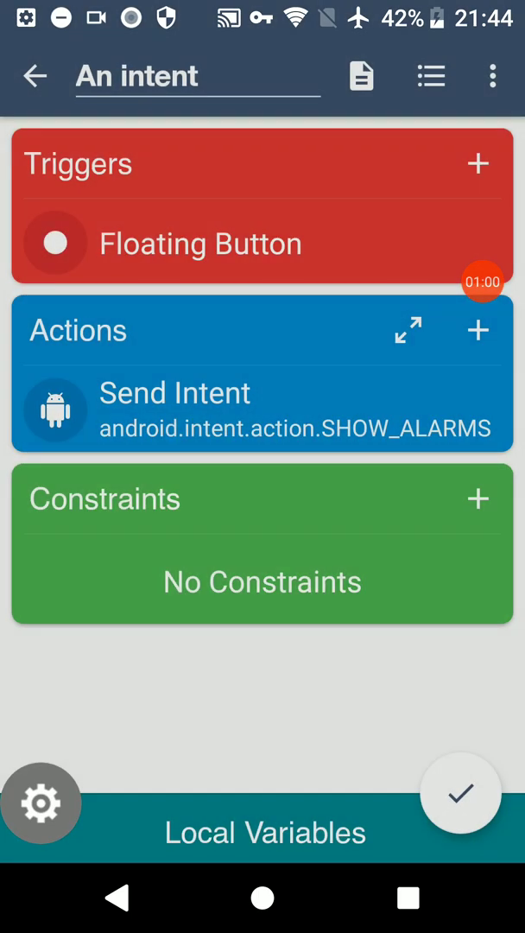
left_click(35, 76)
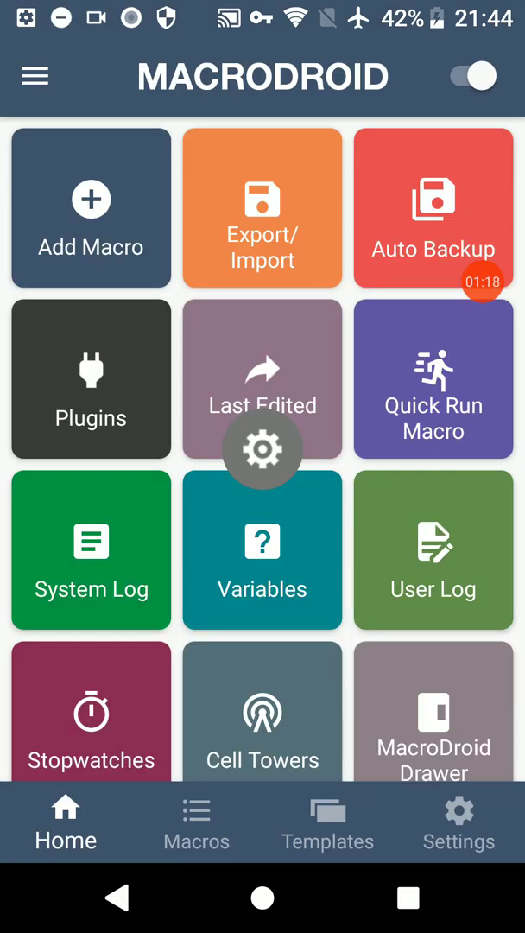
Step: Search the Macros list for 'cache' and open the disabled Cache cleaner macro
left_click(263, 381)
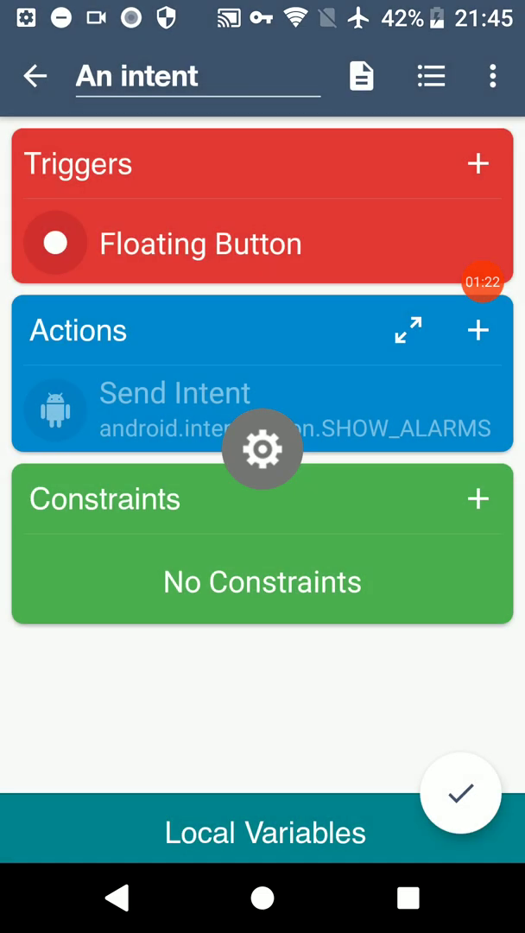
left_click(35, 76)
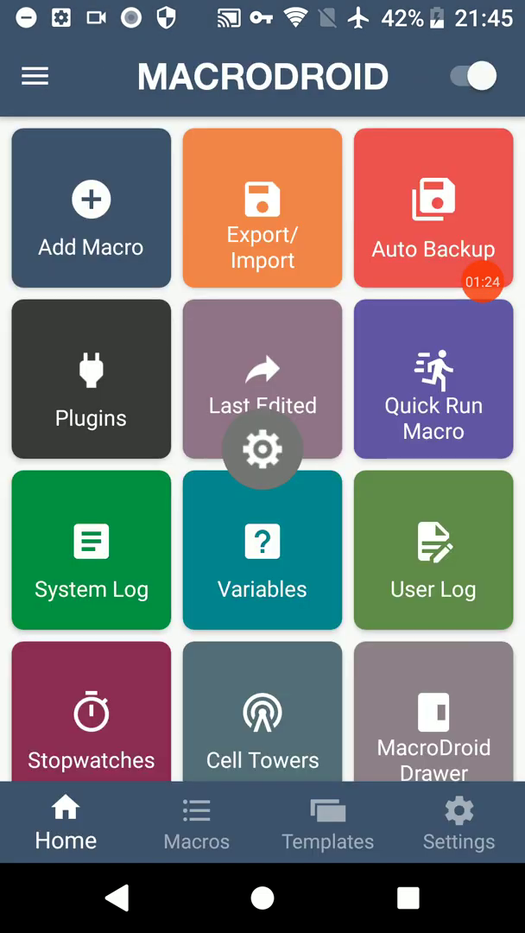
left_click(197, 821)
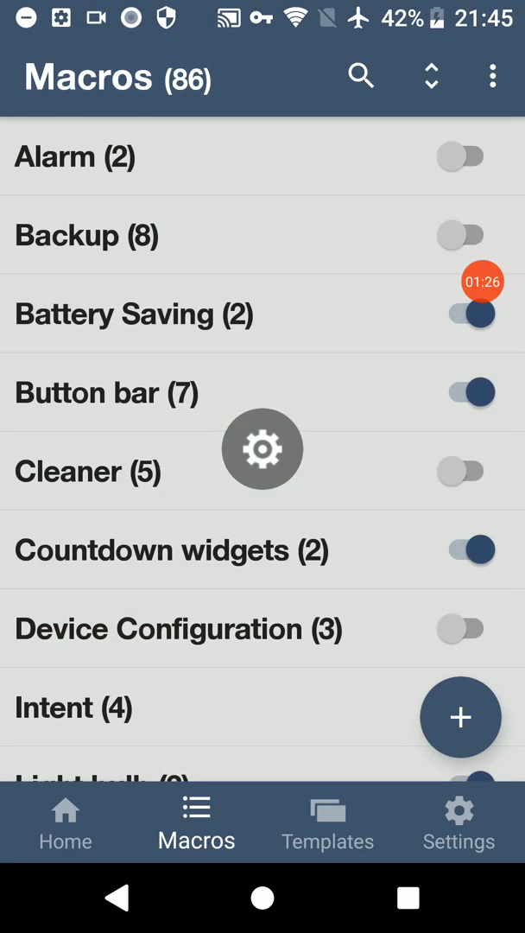
scroll("down", 3)
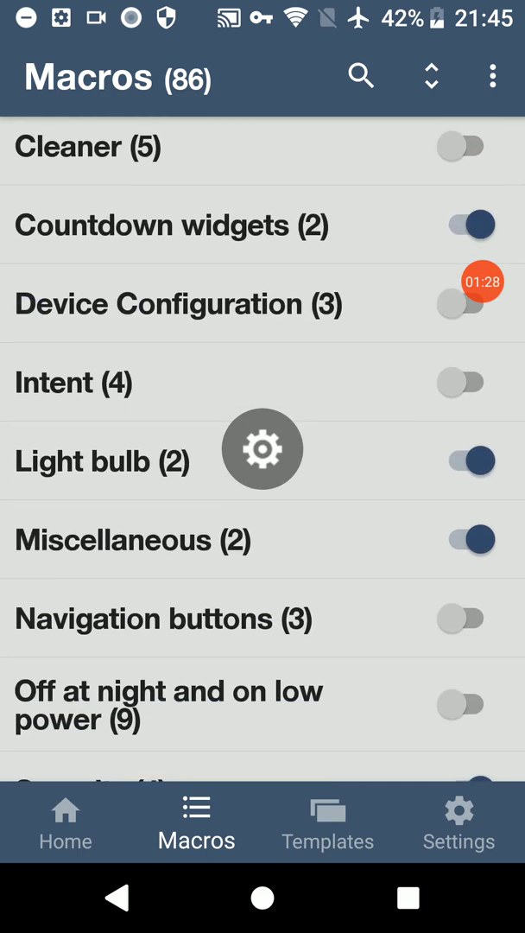
left_click(362, 76)
type("cache")
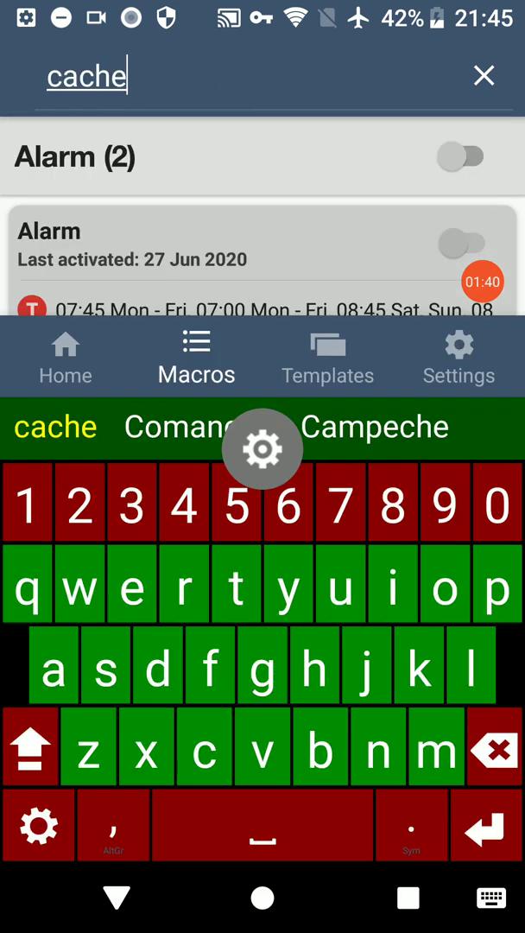
left_click(263, 826)
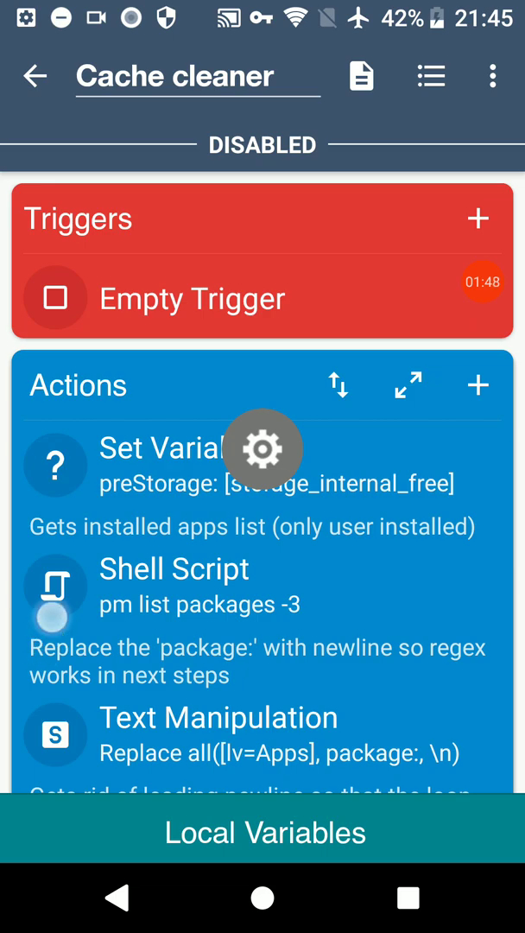
Step: Set the Cache cleaner Send Intent target and Data to package:com.arlosoft.macrodroid, then close its settings
scroll("down", 3)
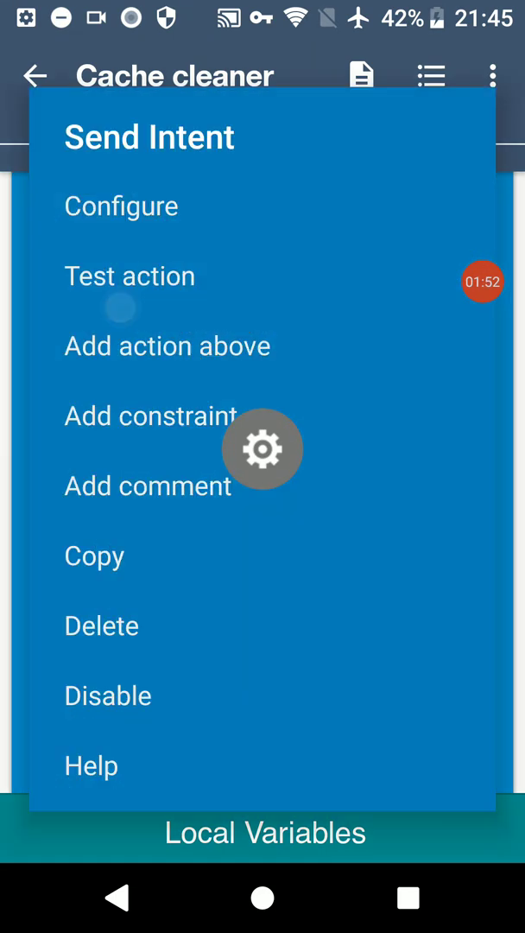
left_click(121, 205)
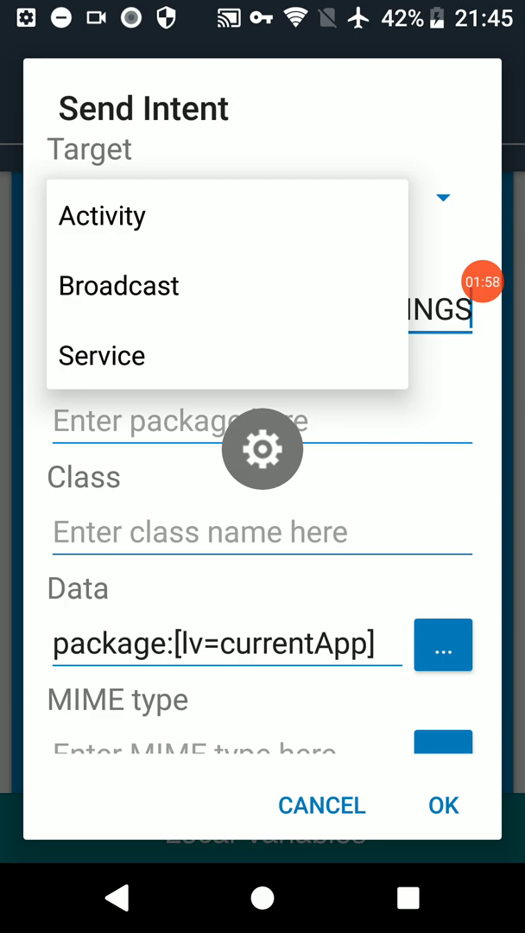
left_click(101, 216)
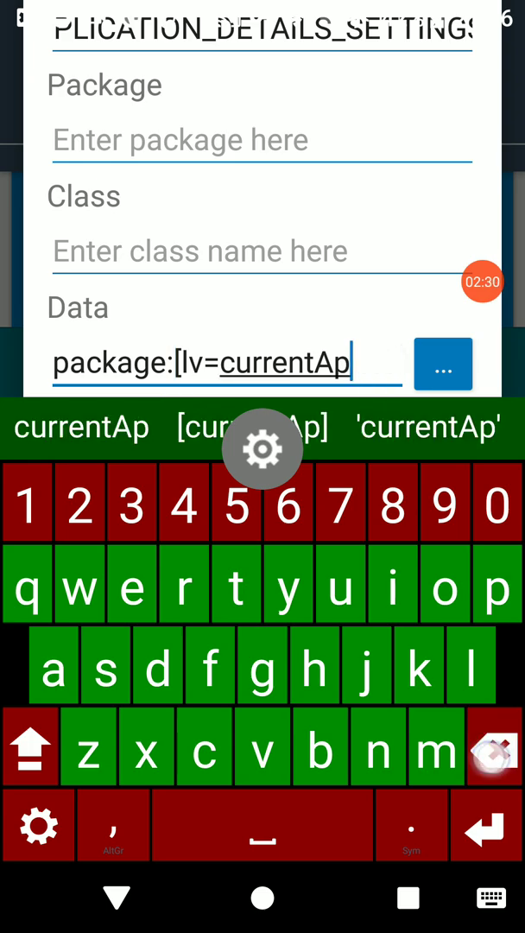
left_click(494, 747)
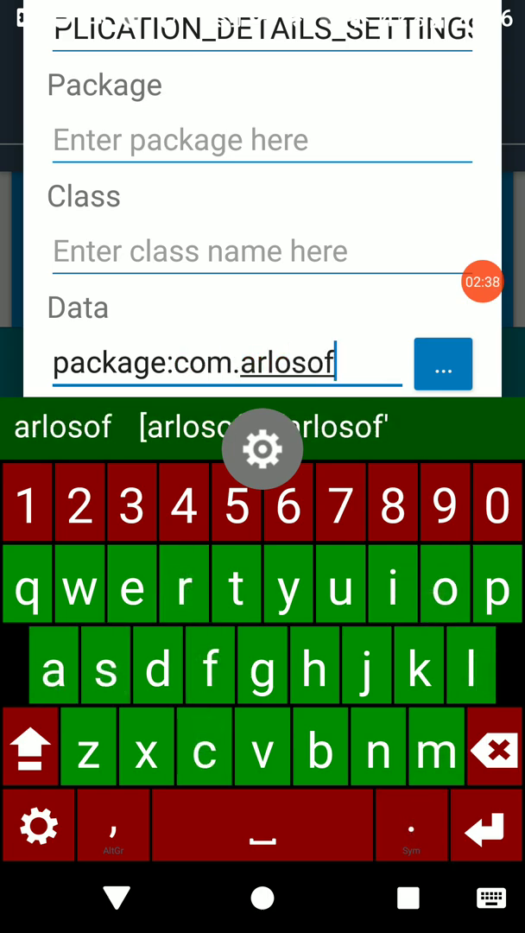
left_click(204, 746)
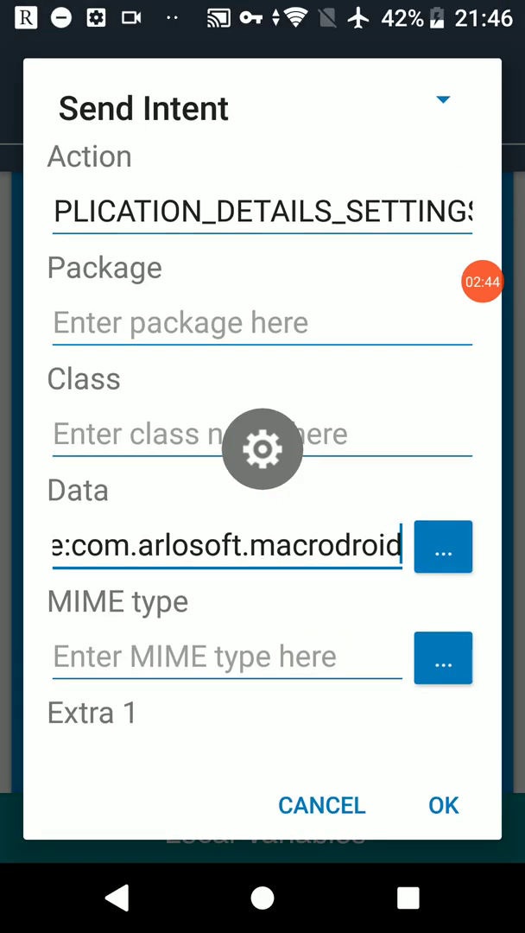
left_click(442, 805)
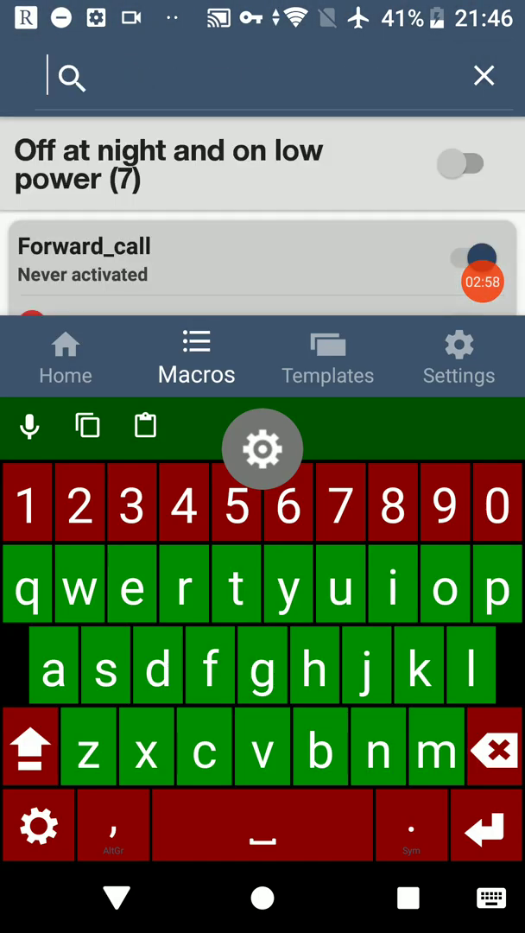
left_click(378, 746)
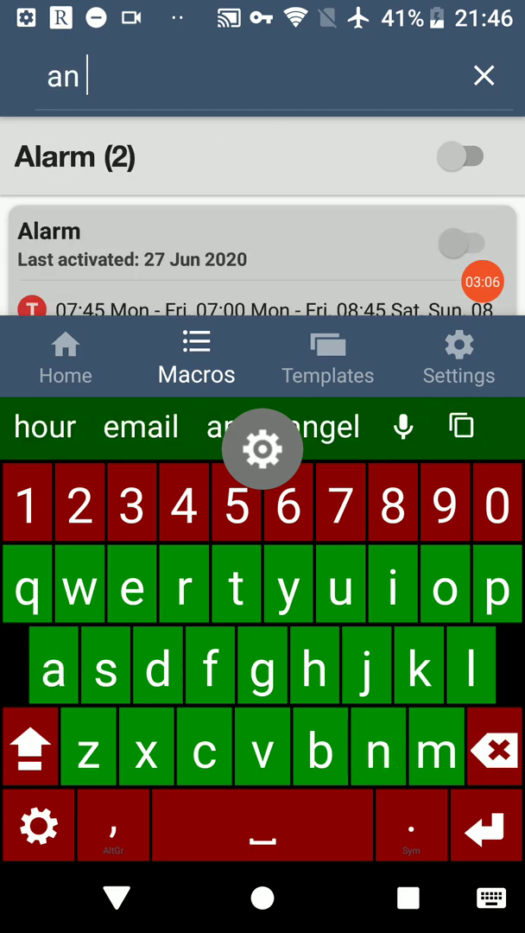
left_click(235, 584)
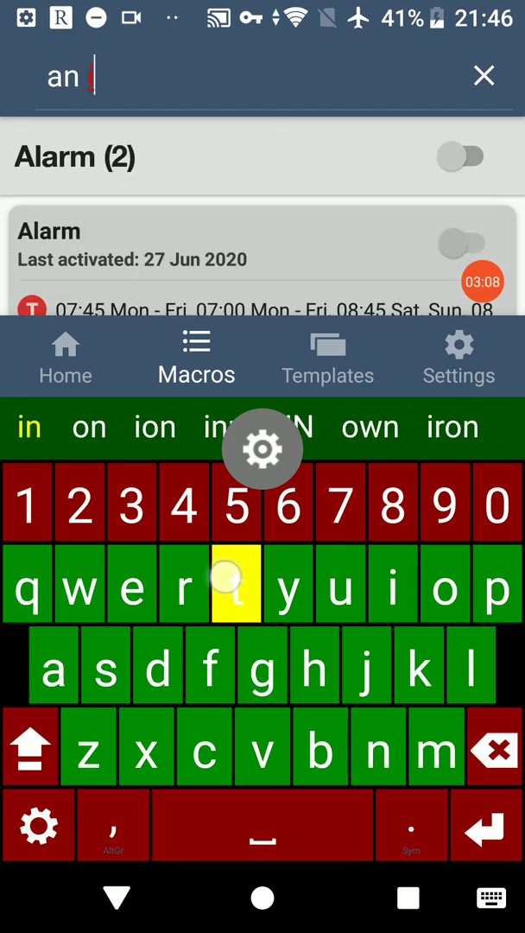
left_click(235, 582)
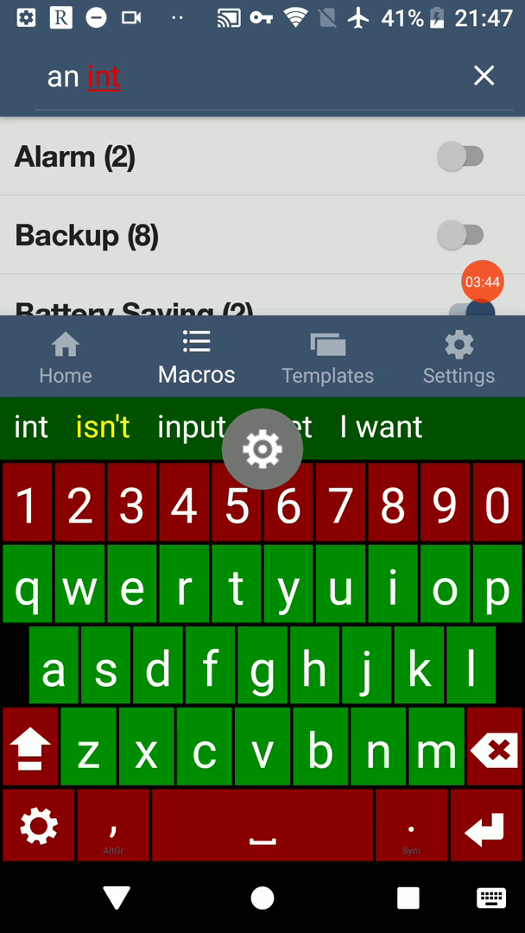
left_click(483, 76)
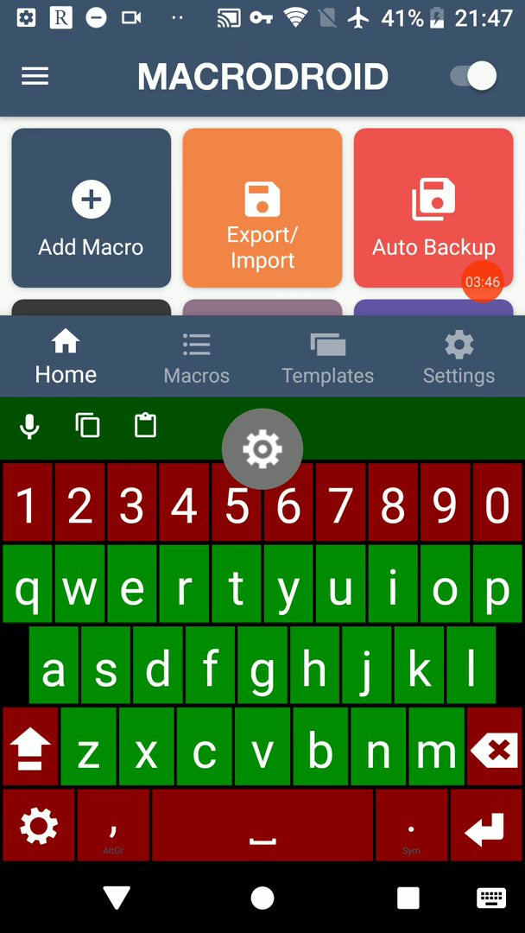
Step: Search the macros for 'data saver ultimate' and open that macro
left_click(197, 356)
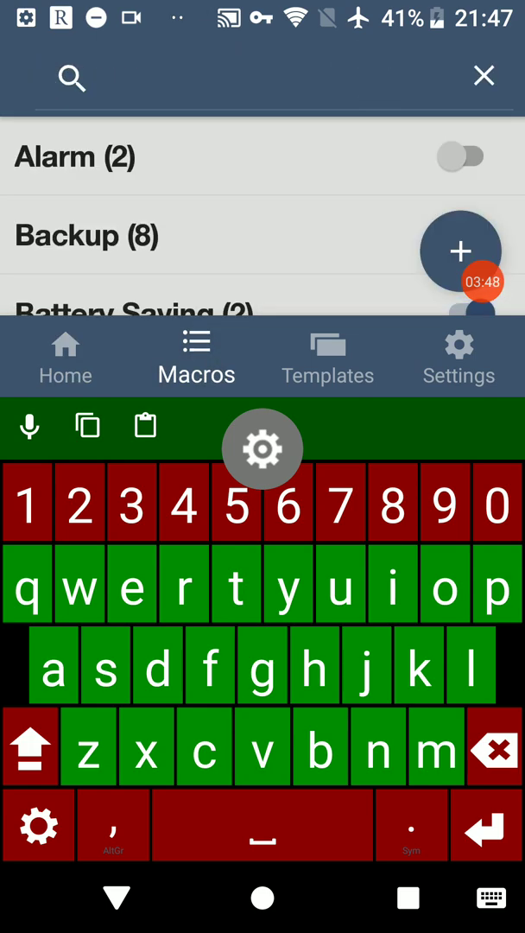
type("d")
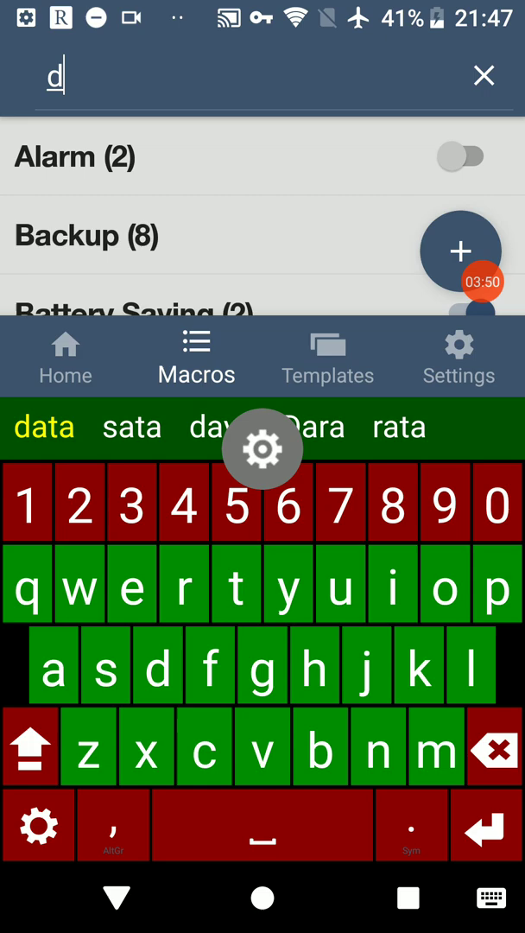
left_click(43, 427)
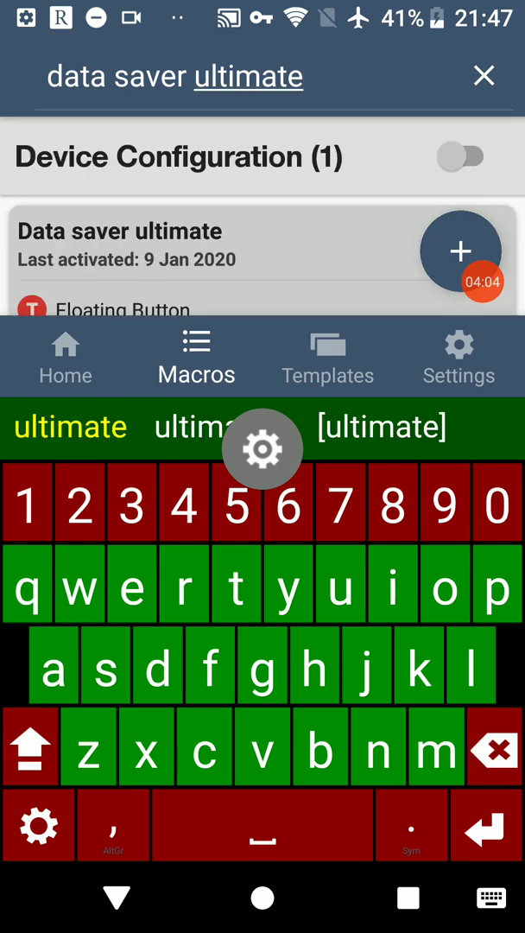
left_click(121, 232)
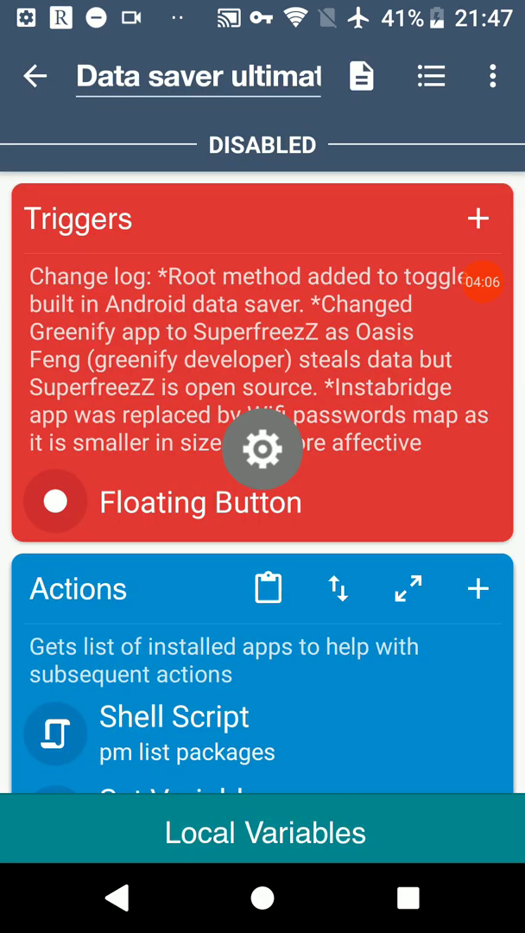
Step: Scroll through the macro's actions down to the Send Intent targeting Play Store settings
scroll("down", 3)
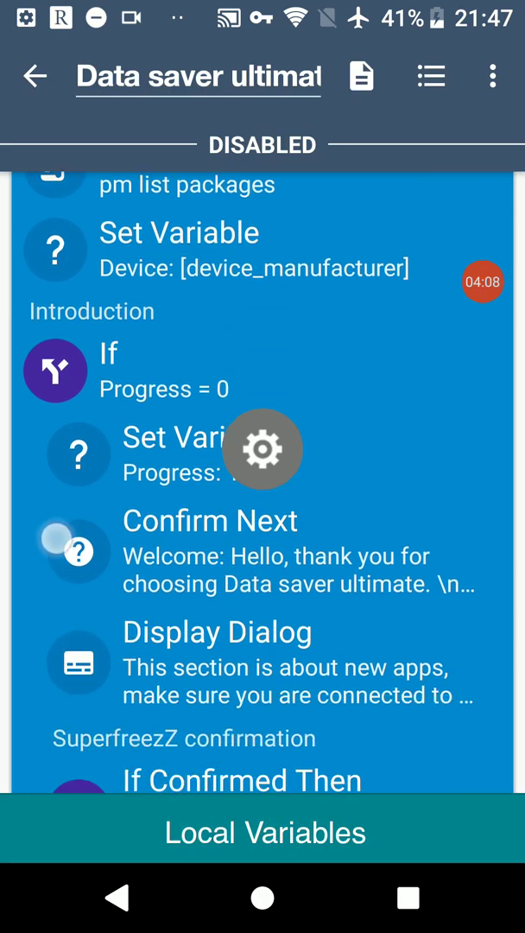
scroll("down", 3)
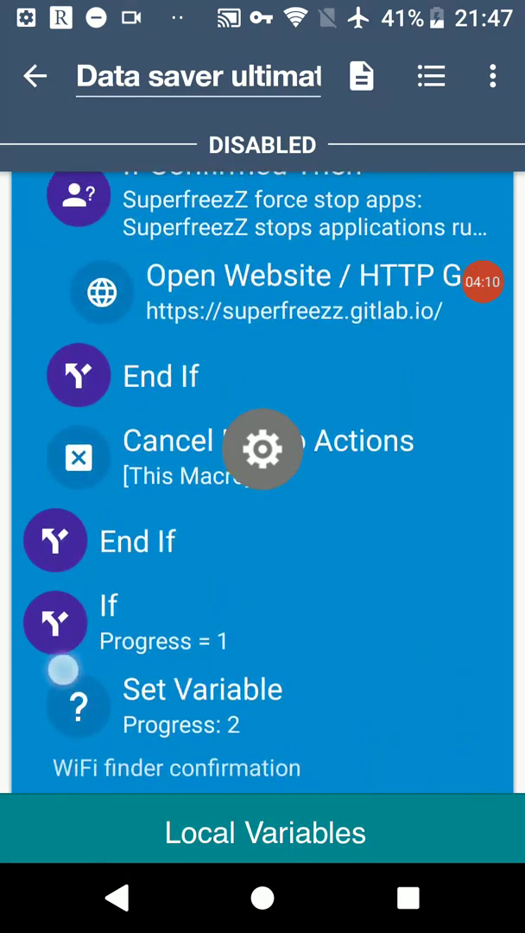
scroll("down", 3)
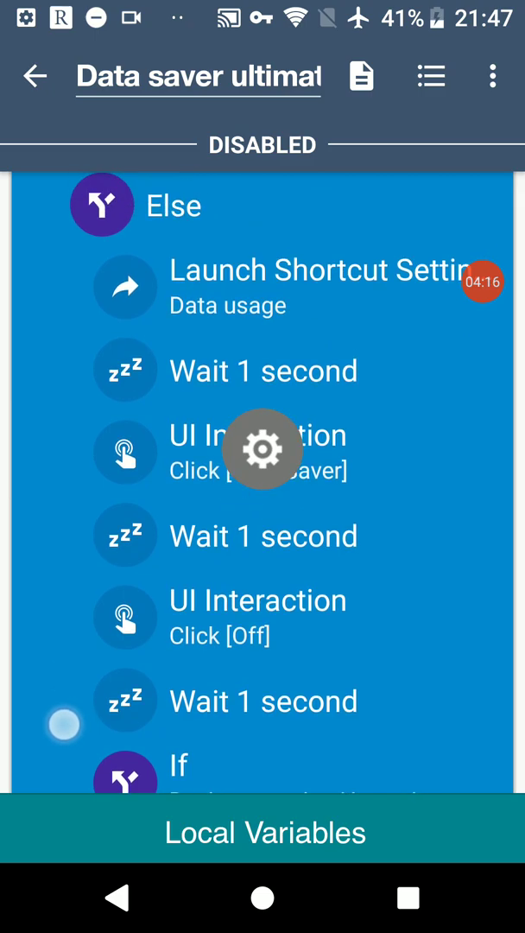
scroll("down", 3)
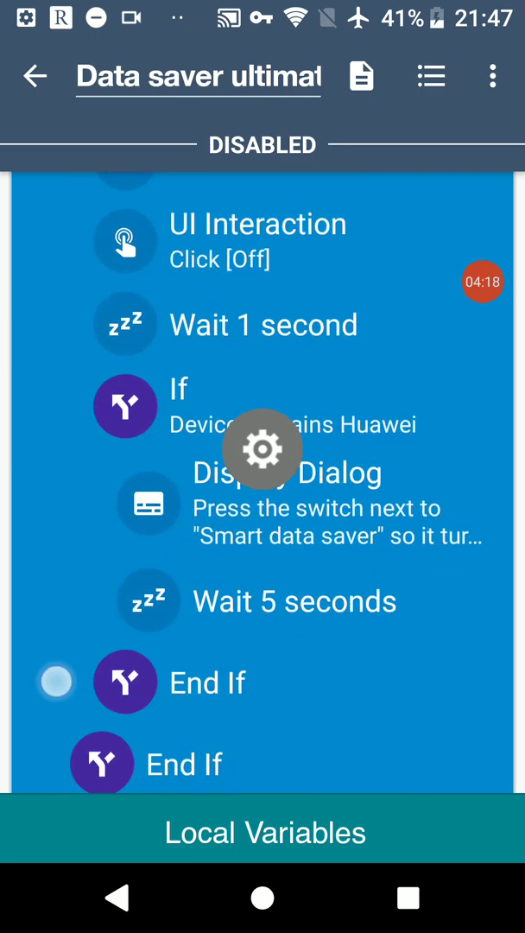
scroll("down", 3)
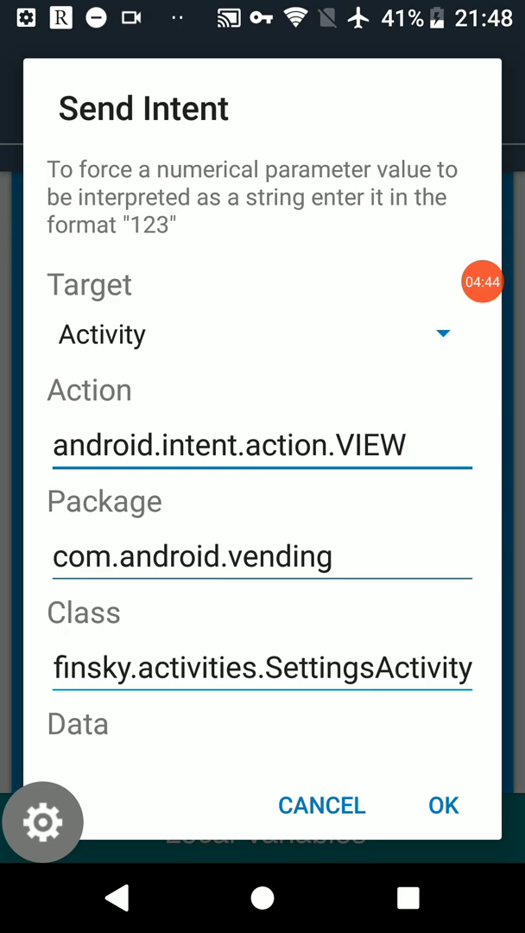
Step: Select the Play Store settings activity class text in the Send Intent action
double_click(259, 667)
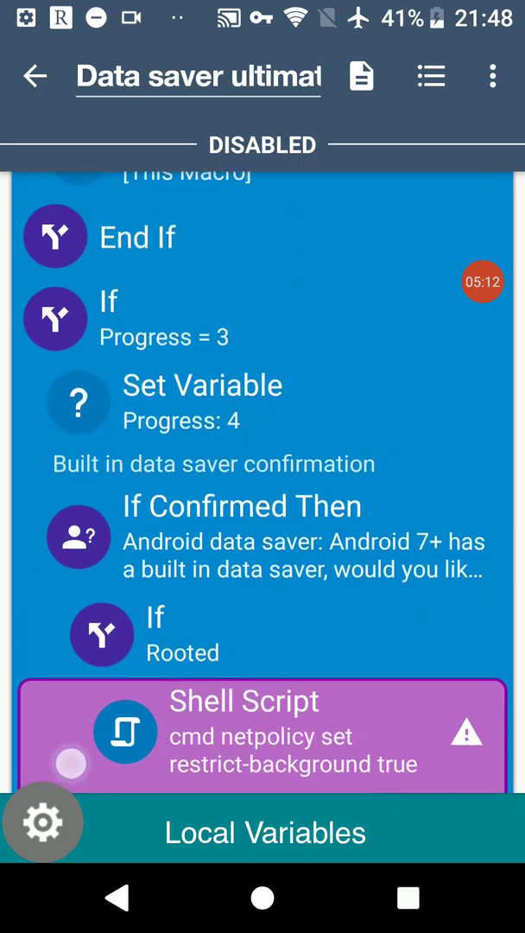
scroll("down", 3)
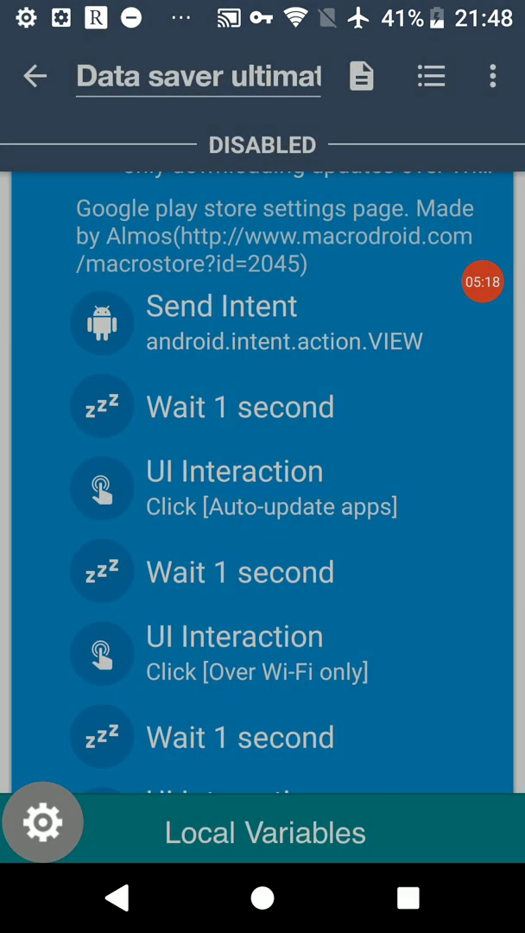
scroll("down", 3)
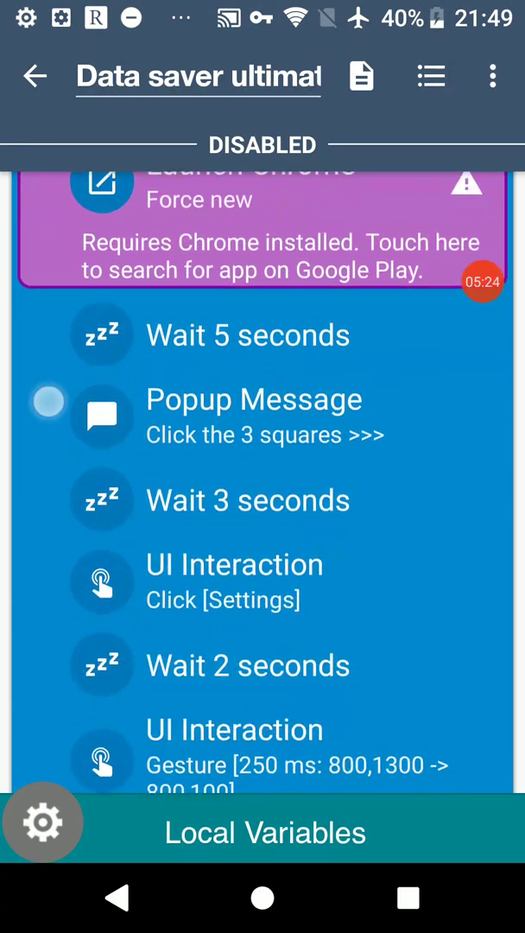
scroll("down", 3)
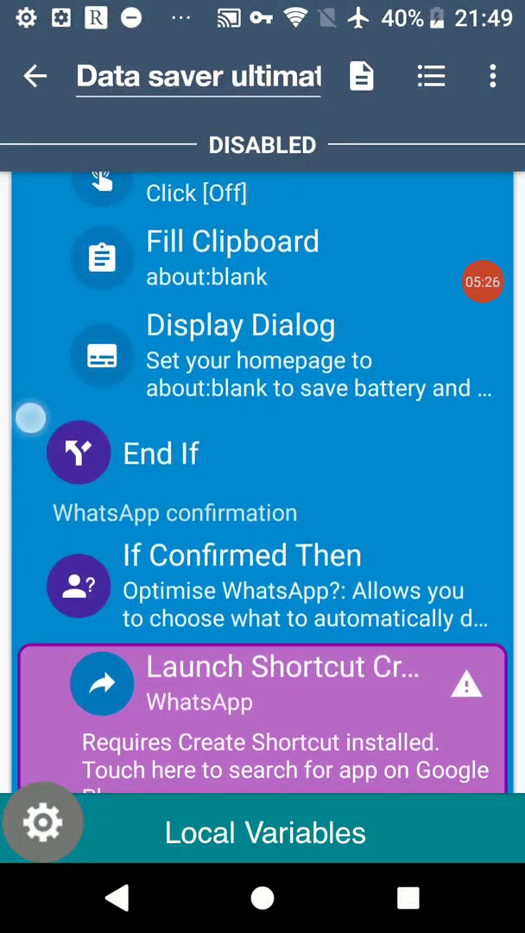
scroll("down", 3)
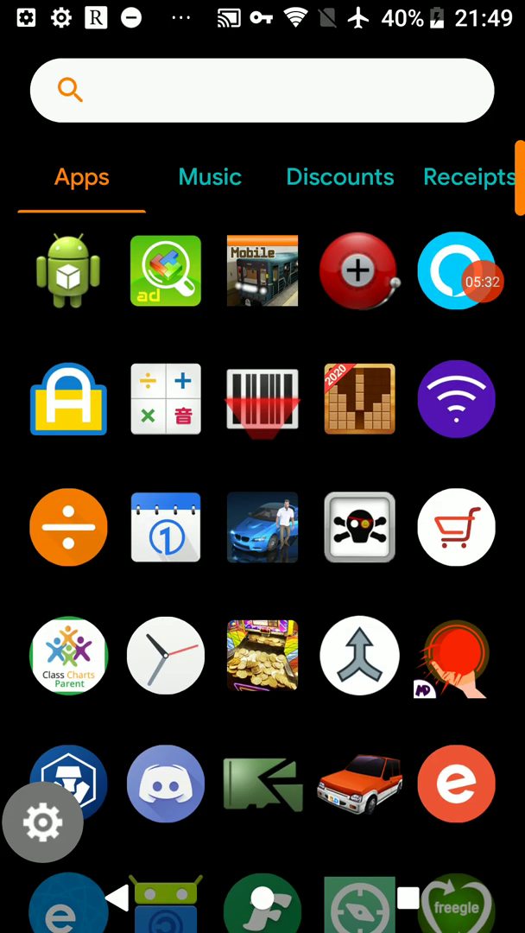
Step: View Activity Launcher's App info and its Google Play listing, then launch the app
left_click(69, 270)
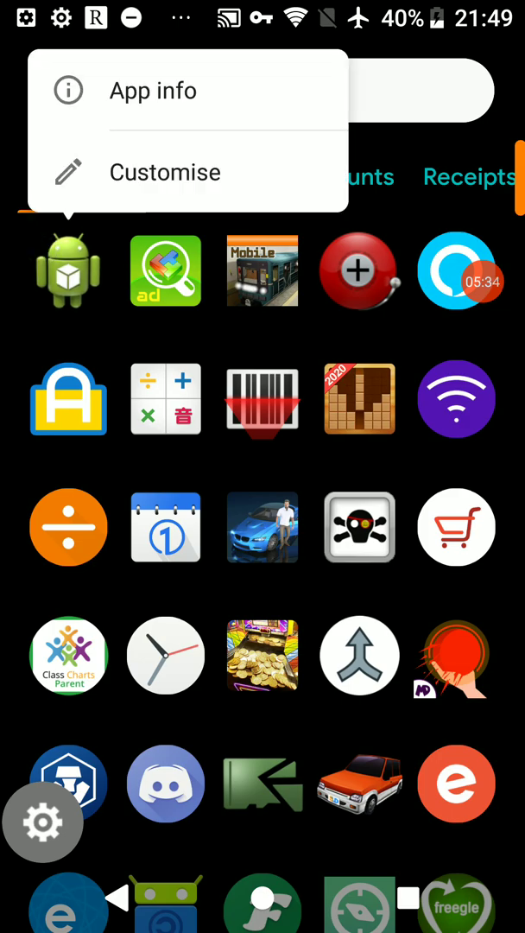
left_click(152, 90)
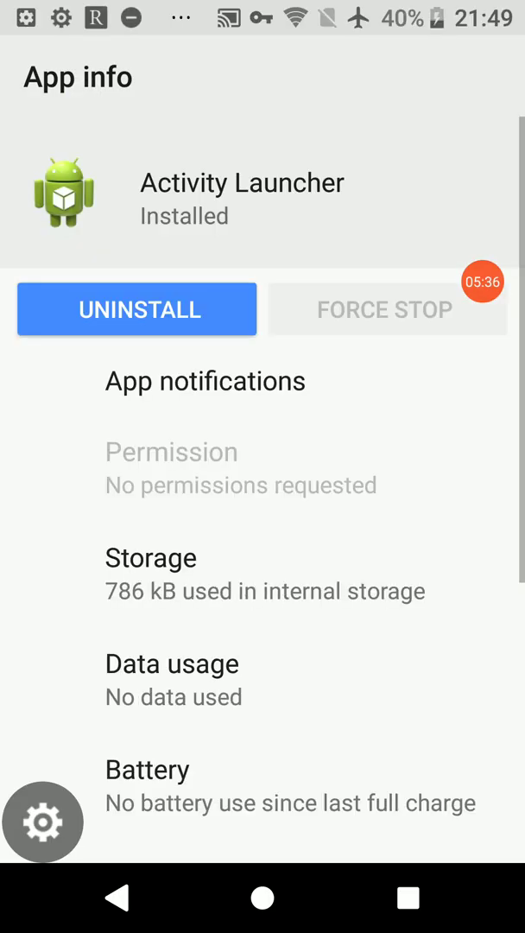
scroll("down", 3)
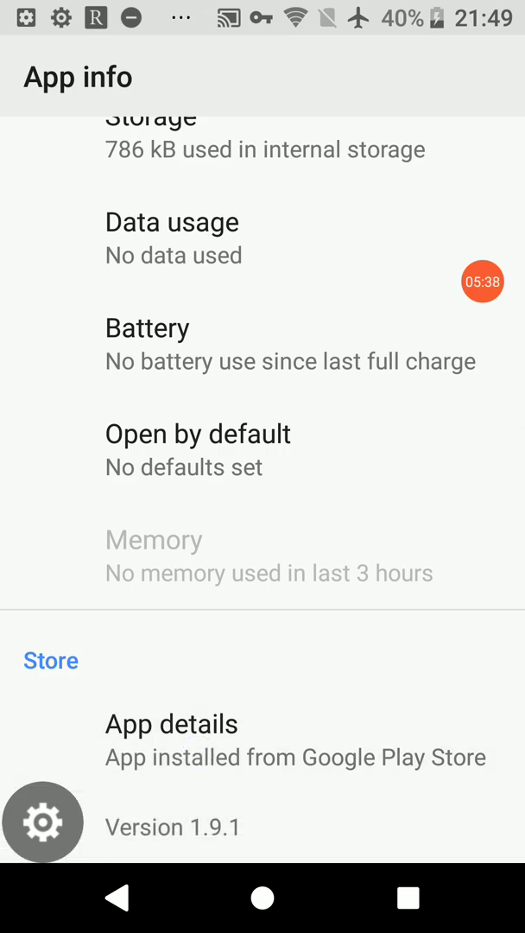
left_click(48, 660)
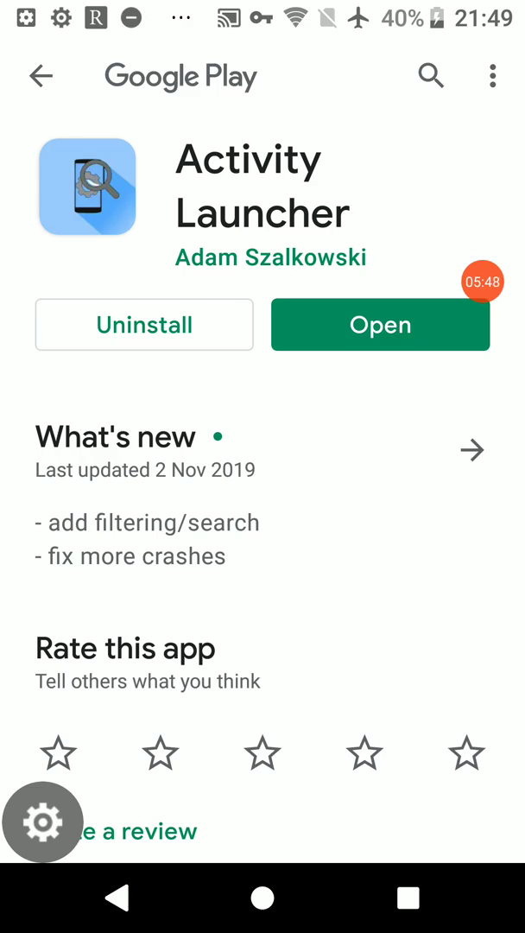
scroll("down", 3)
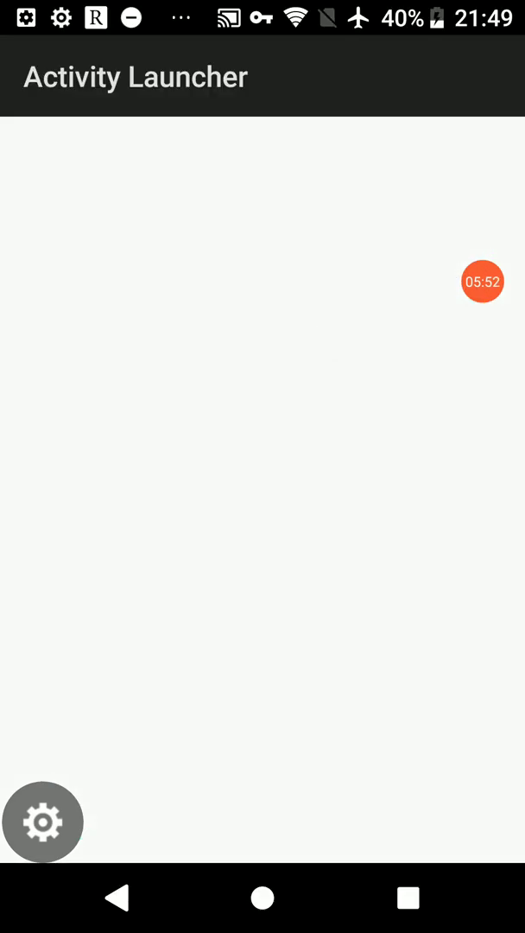
Step: Search Activity Launcher's installed apps for 'play store' and list Google Play Store's activities
left_click(41, 822)
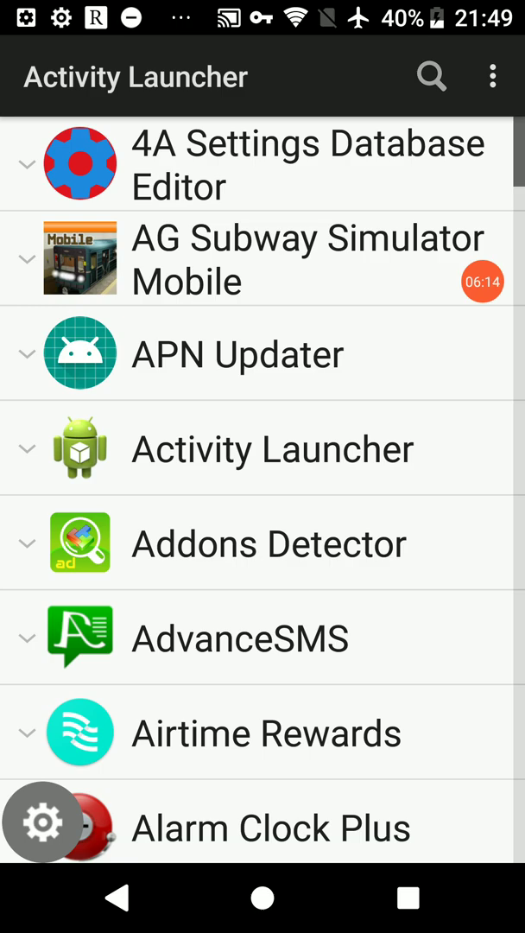
scroll("down", 3)
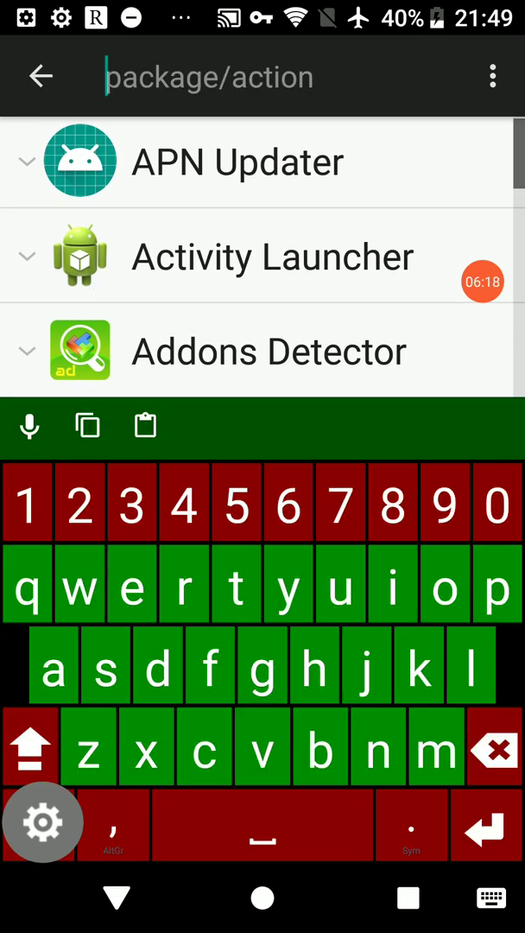
type("play store")
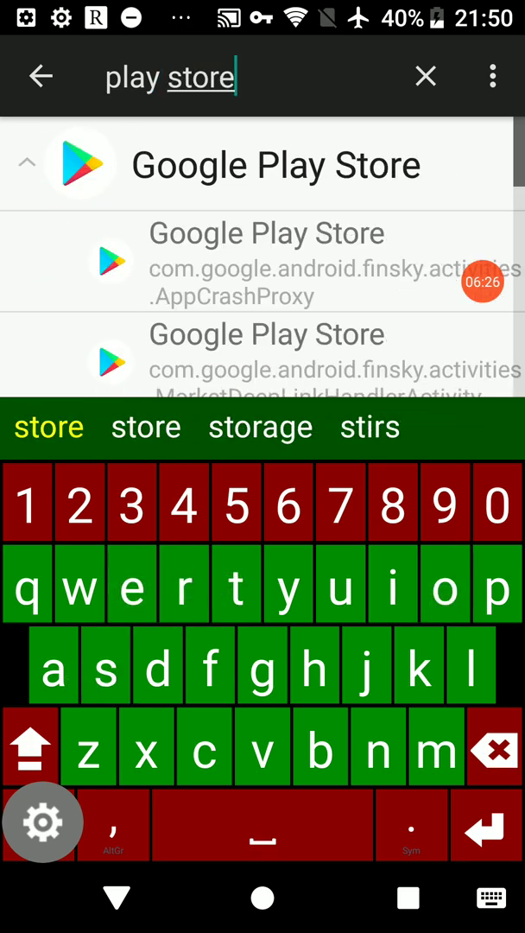
left_click(154, 840)
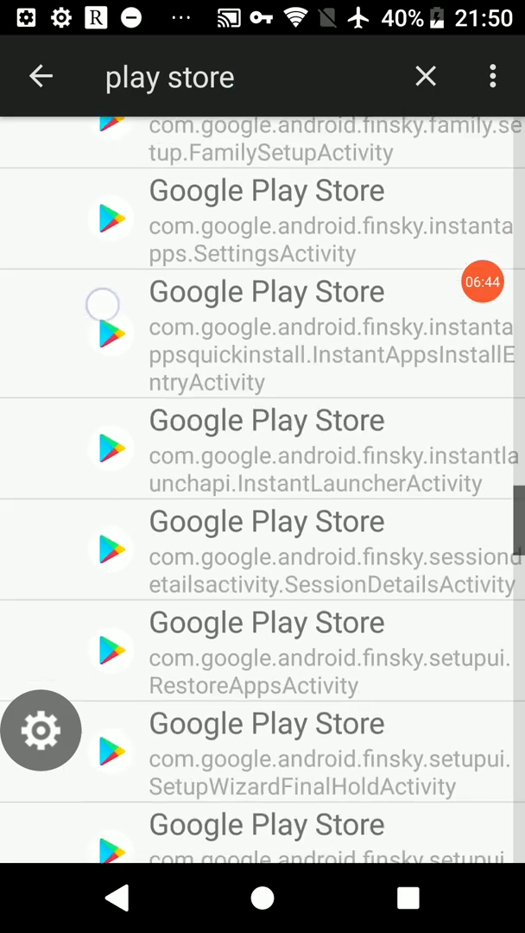
Step: Scroll to the InstantApps SettingsActivity and bring up its Create/Launch/Edit shortcut menu
scroll("down", 3)
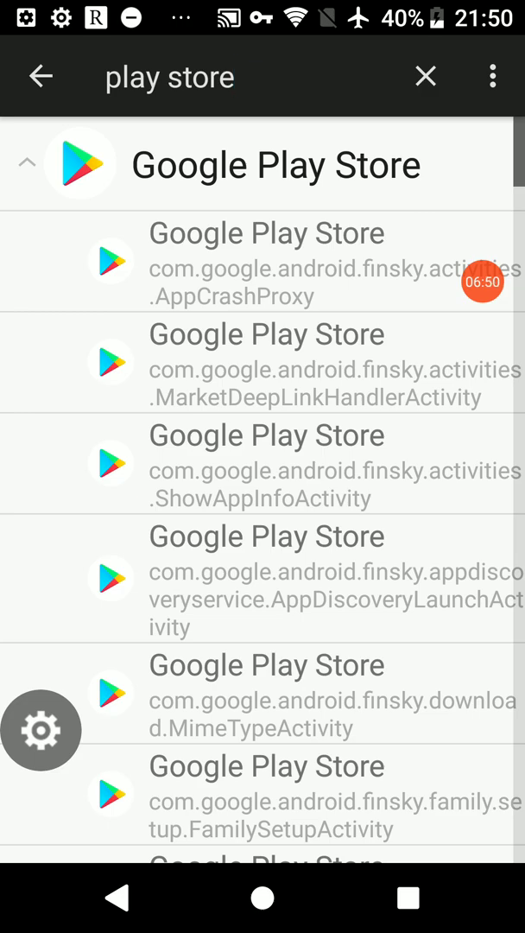
scroll("down", 3)
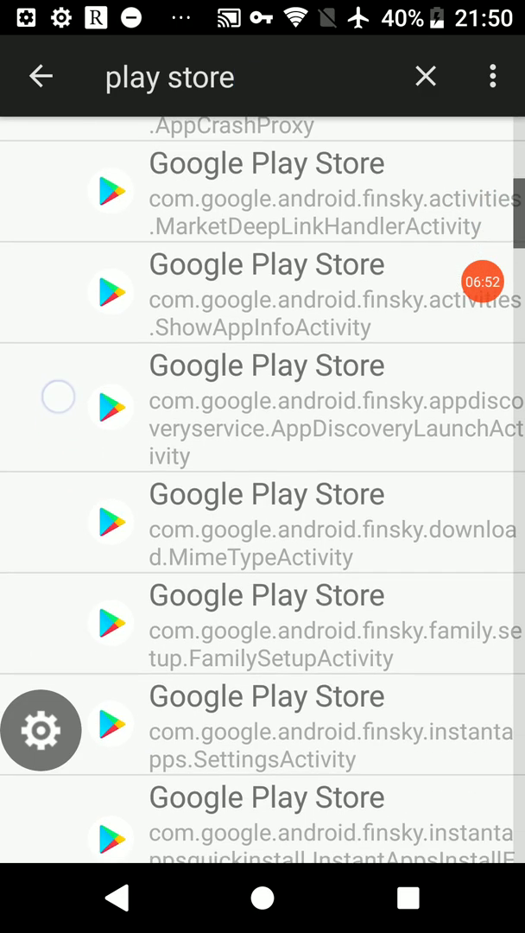
scroll("down", 3)
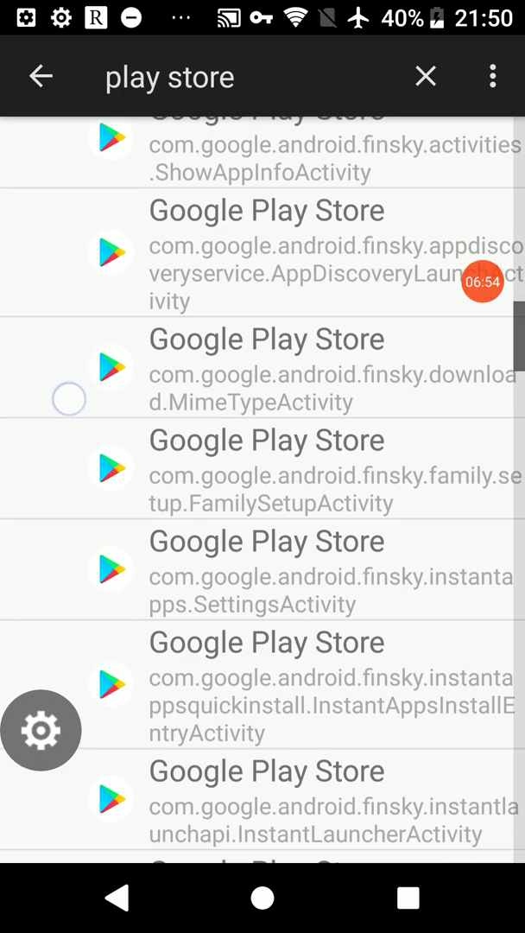
scroll("down", 3)
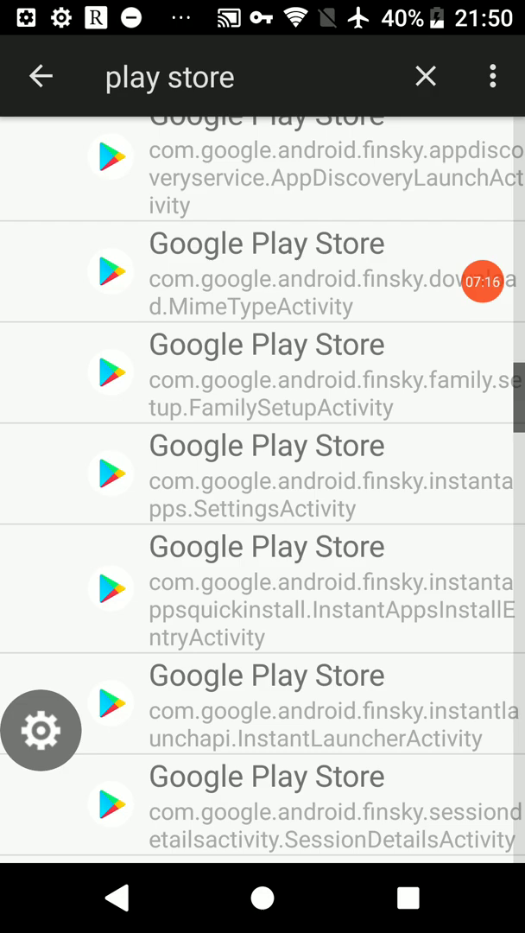
left_click(266, 477)
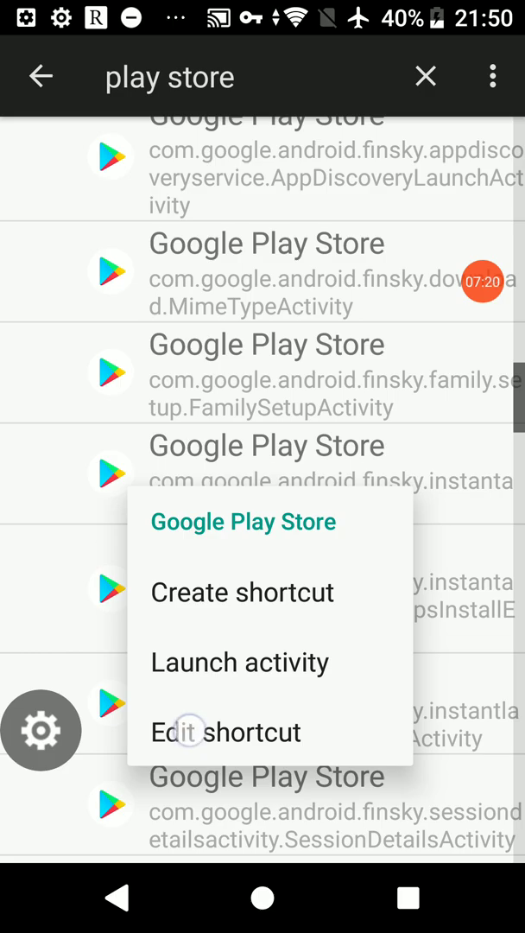
Step: Open Edit shortcut and select the package name com.android.vending to copy it
left_click(242, 593)
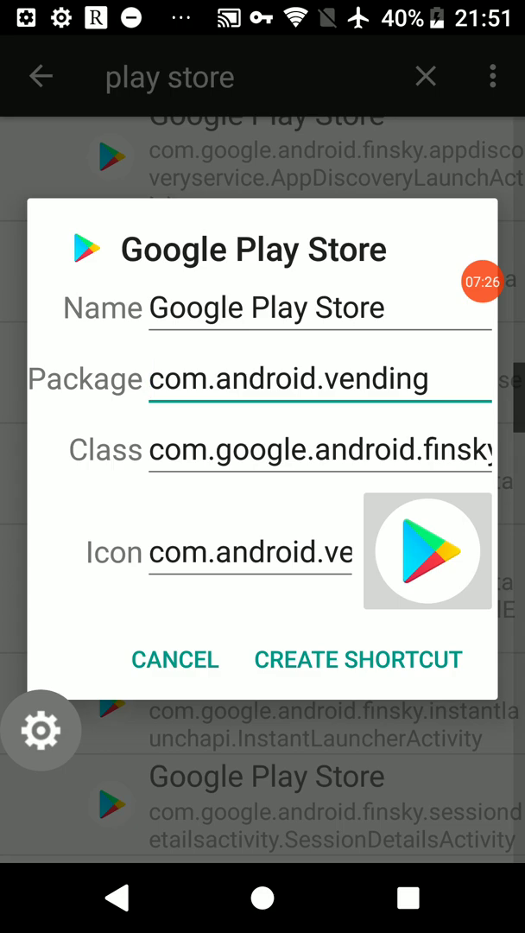
left_click(319, 378)
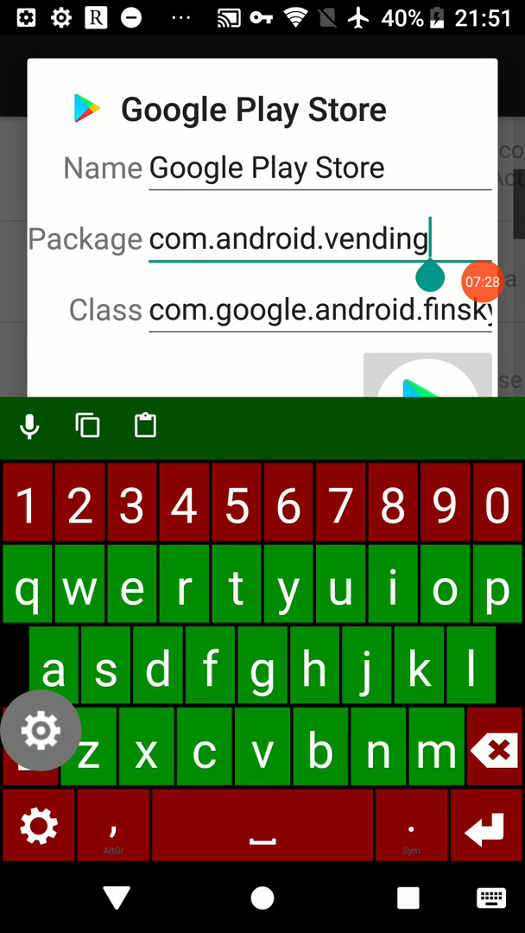
double_click(291, 238)
type("an i")
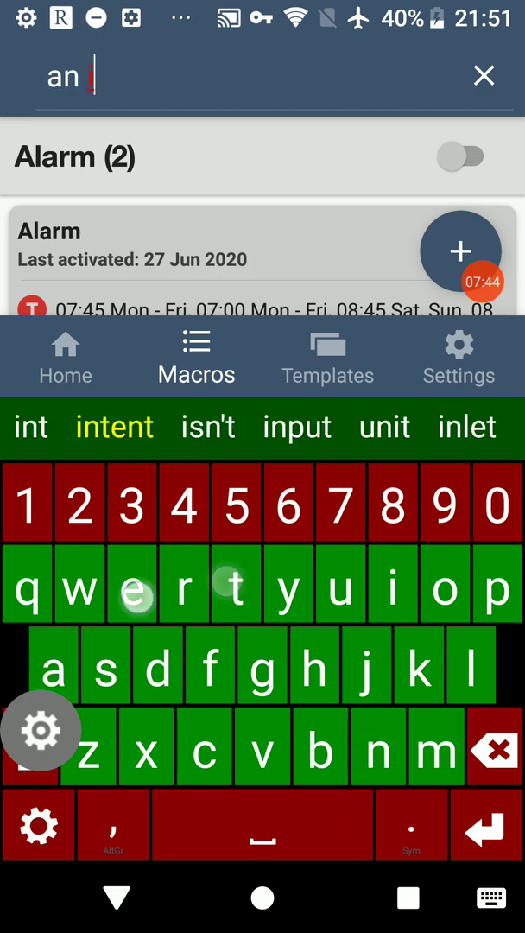
Step: Add a Send Intent action to the An intent macro with package com.android.vending
left_click(114, 427)
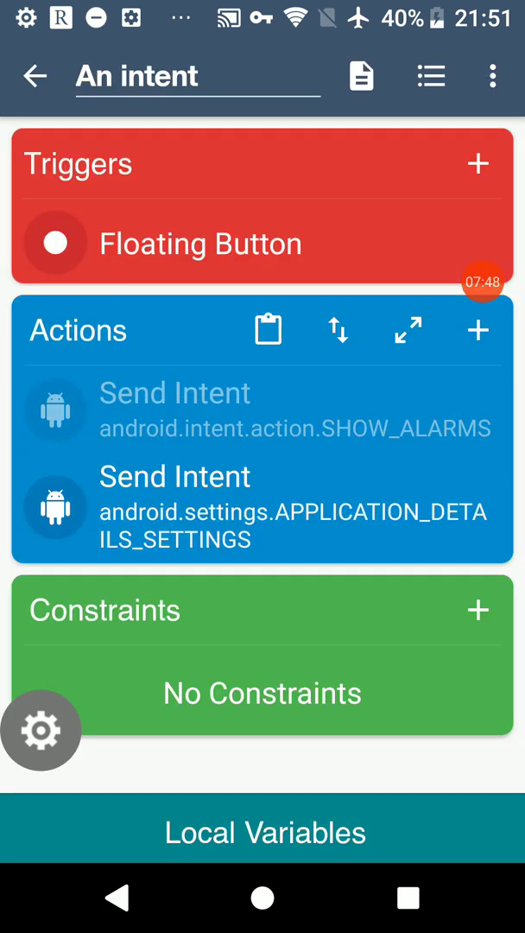
left_click(477, 332)
type("ijt")
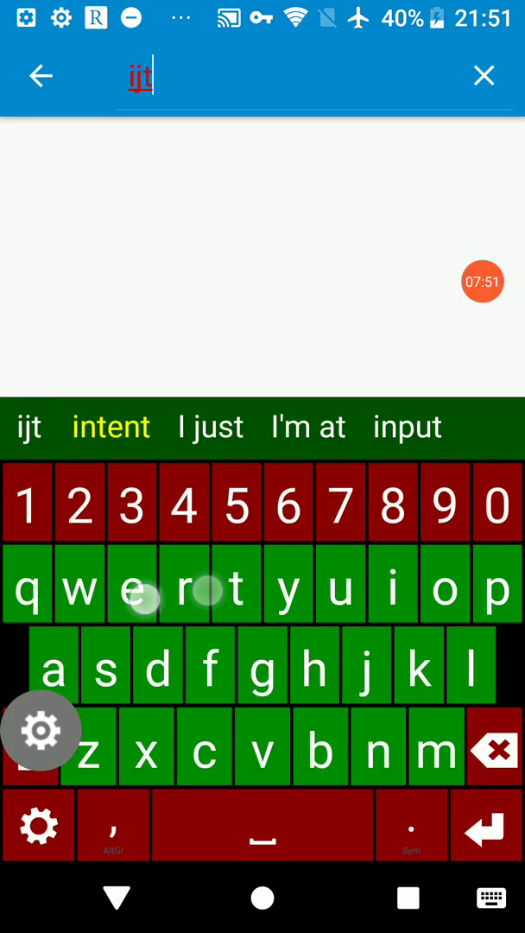
left_click(110, 426)
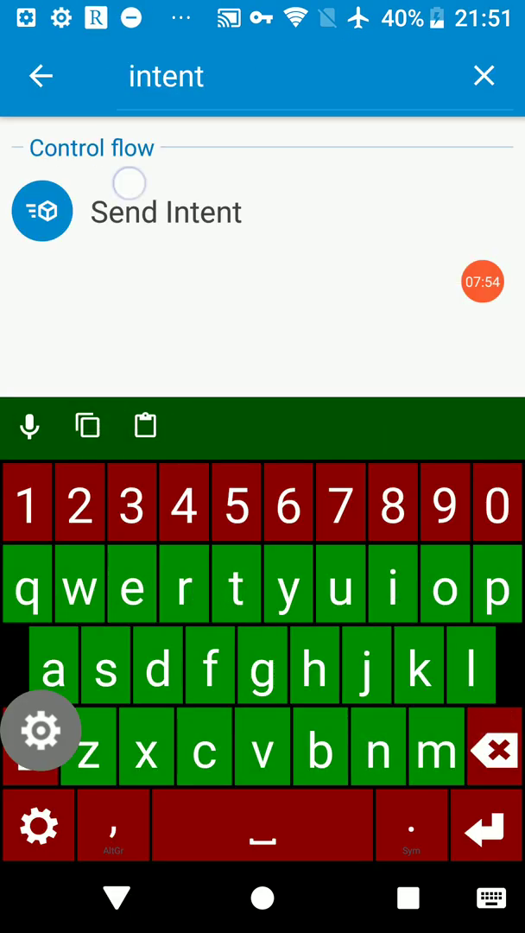
left_click(166, 211)
type("com.android.vending")
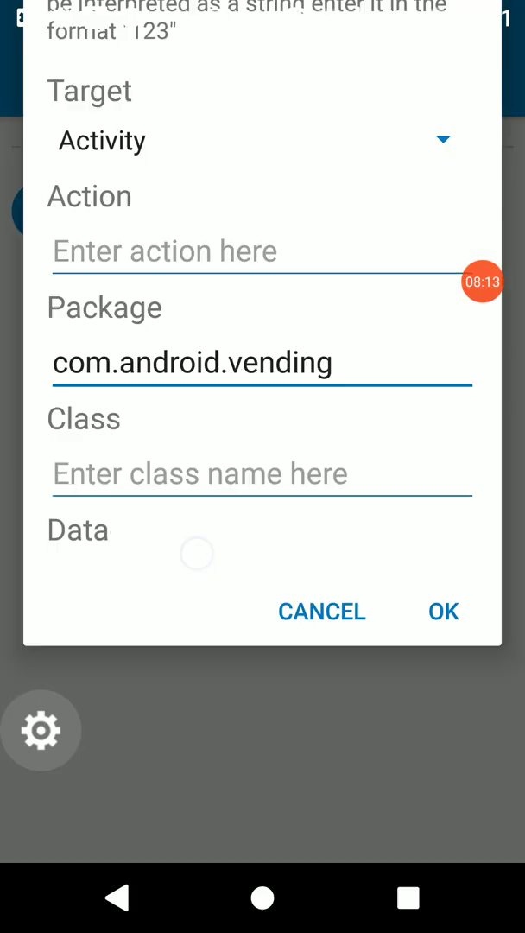
scroll("down", 3)
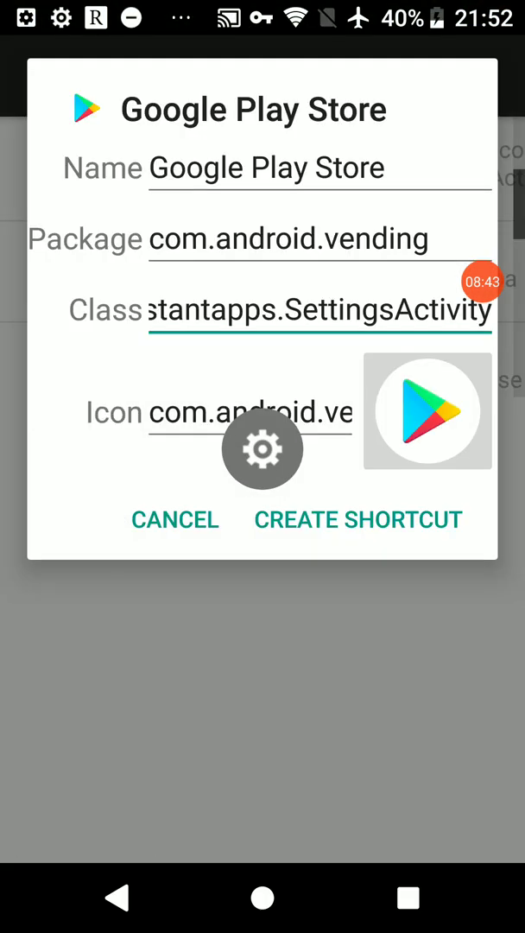
Step: Search Activity Launcher for 'play protect' to surface the Play Protect activity
left_click(174, 518)
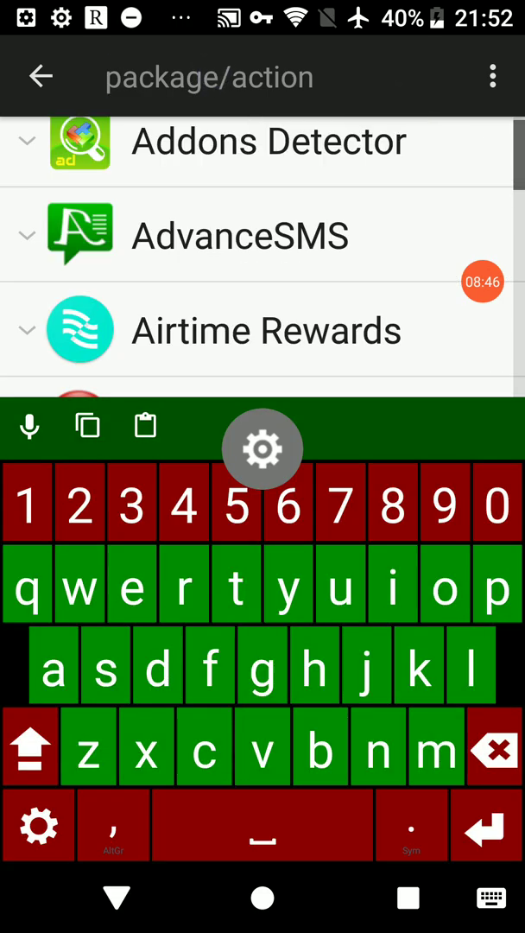
type("play")
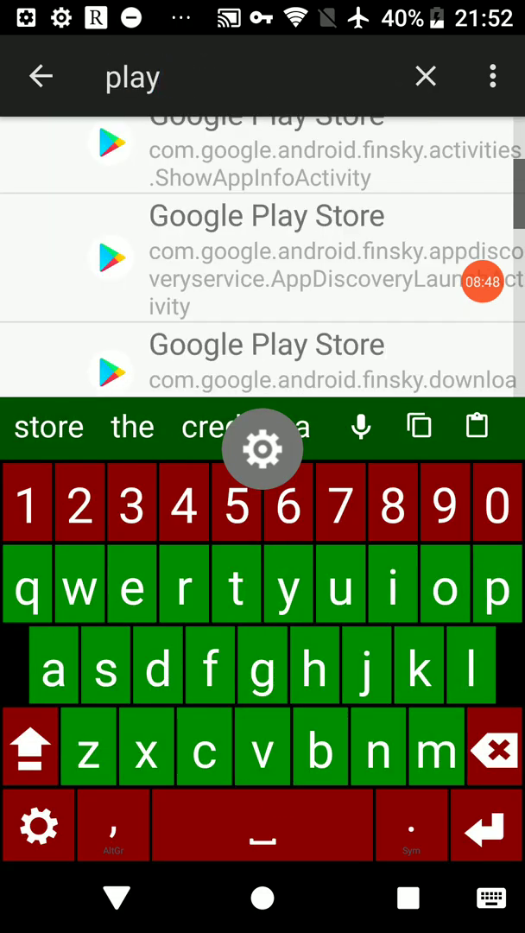
left_click(470, 665)
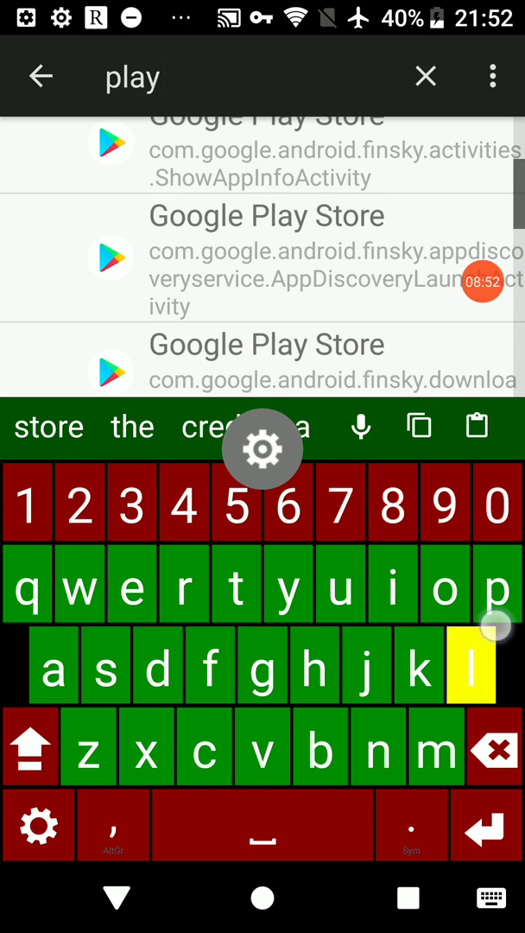
left_click(472, 667)
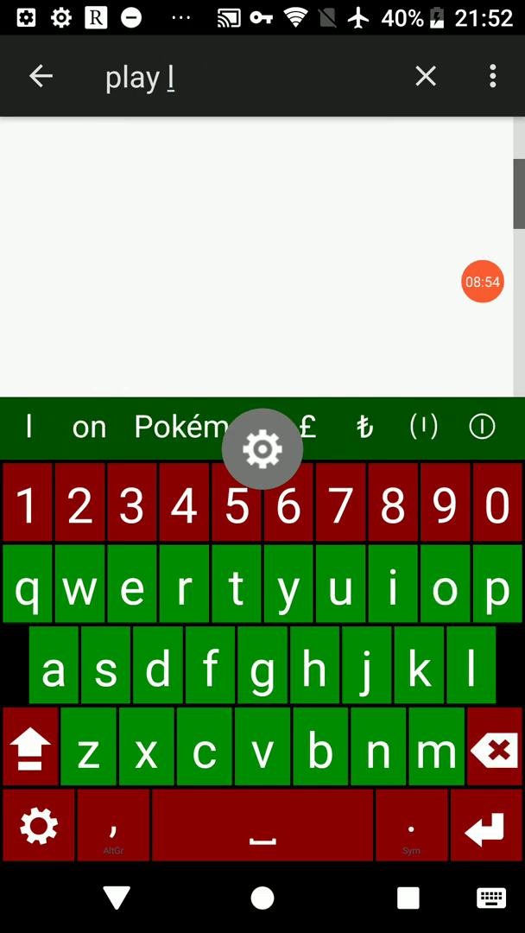
type("protect")
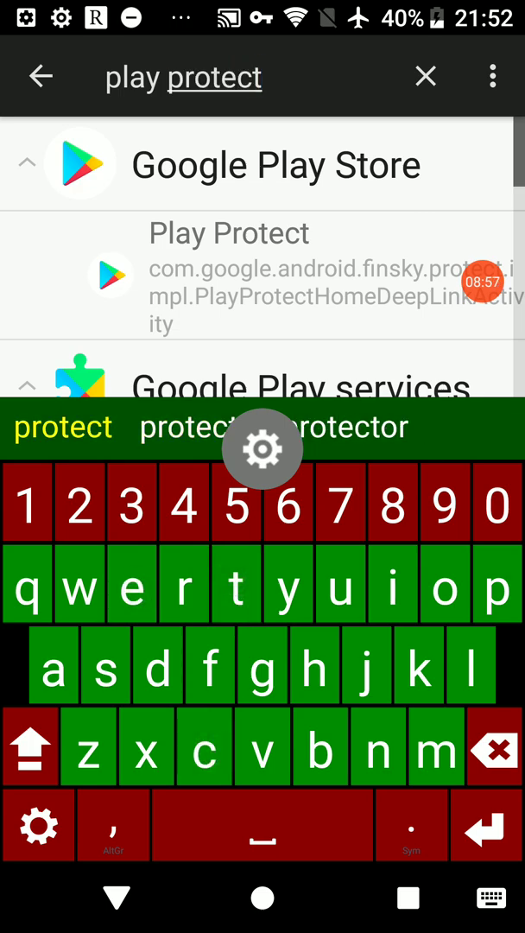
Step: View the Play Protect activity's shortcut details and select its class name for copying
left_click(228, 280)
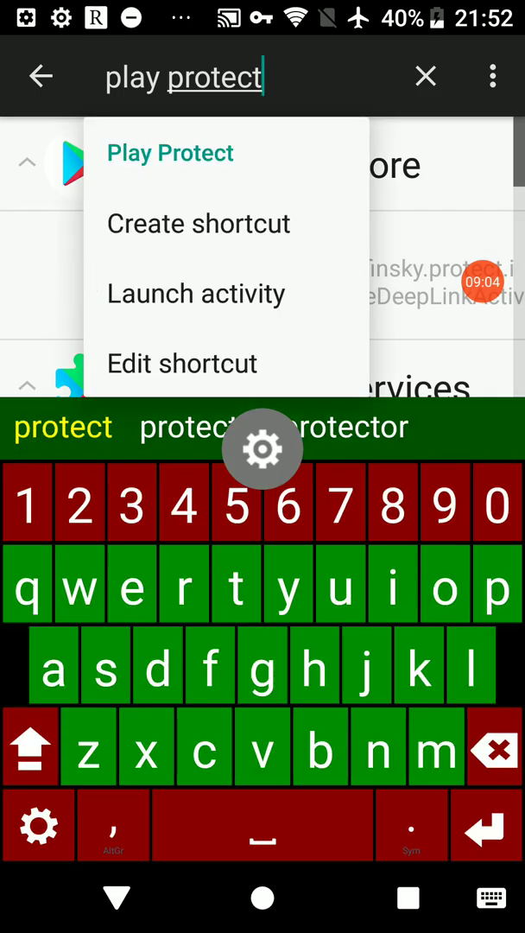
left_click(199, 223)
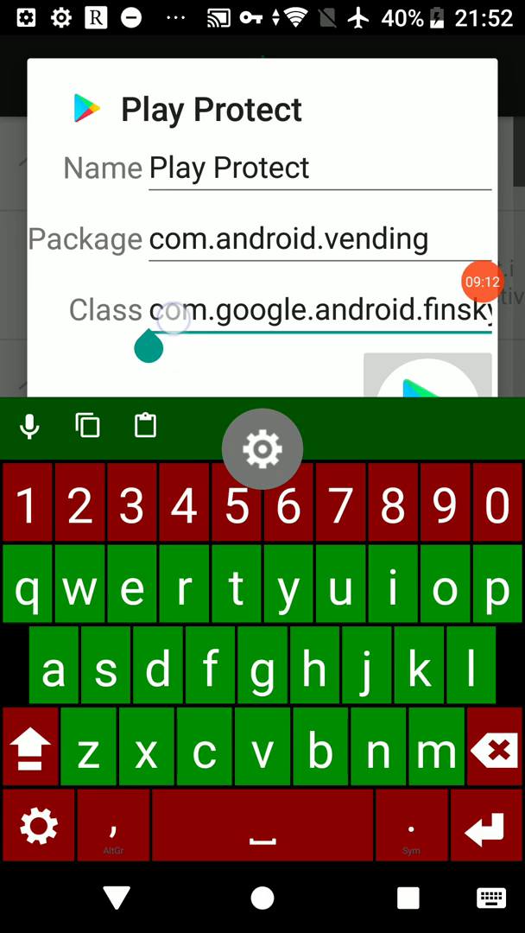
double_click(320, 309)
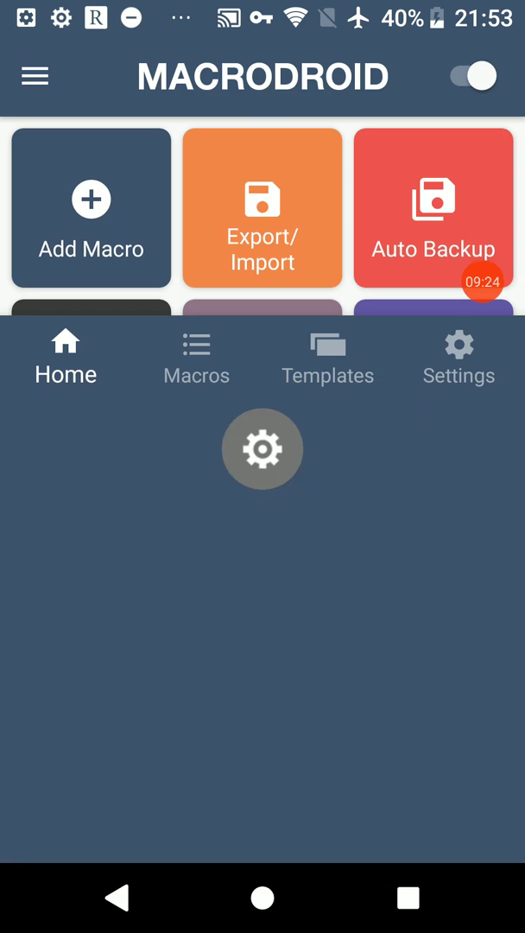
Step: Replace the third Send Intent's class with PlayProtectHomeDeepLinkActivity
scroll("down", 3)
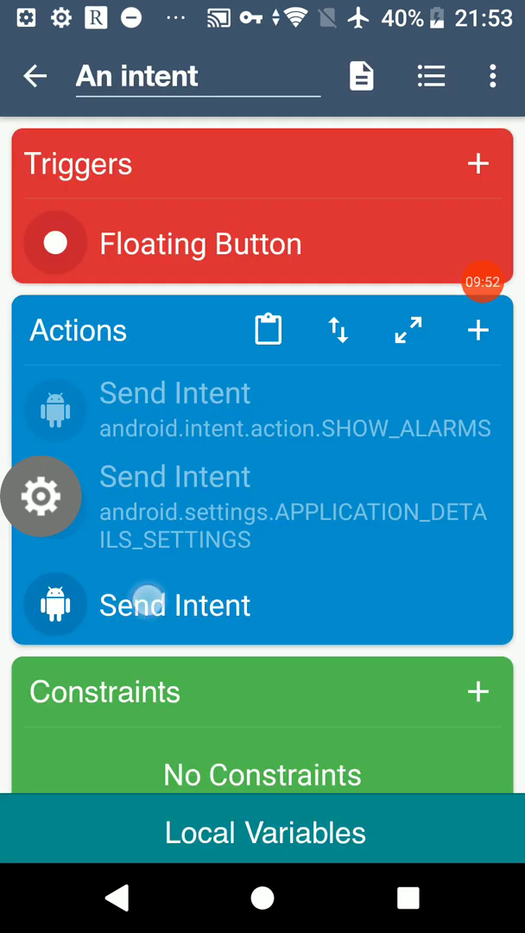
left_click(174, 605)
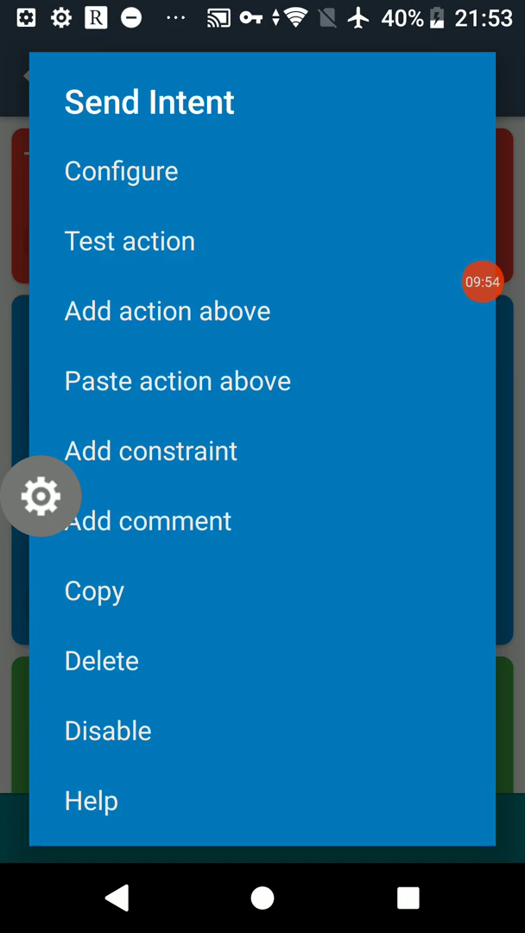
left_click(121, 170)
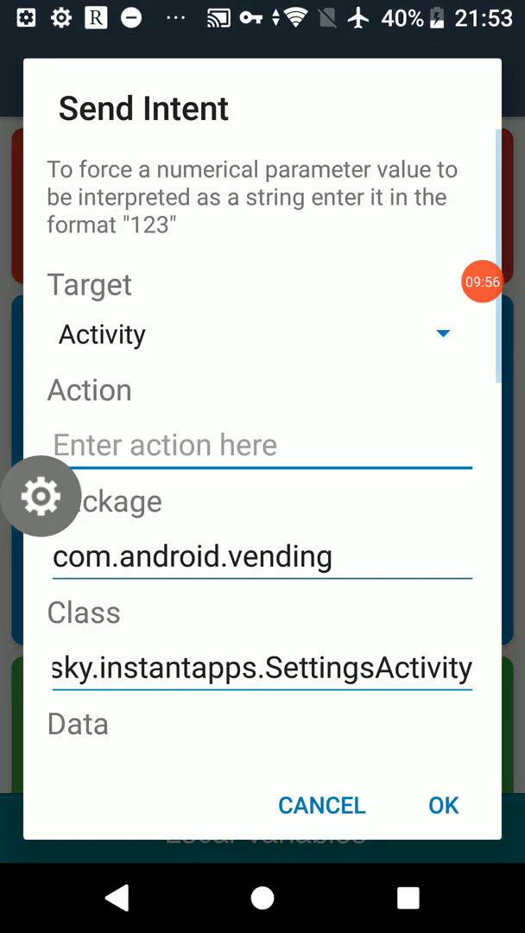
left_click(259, 667)
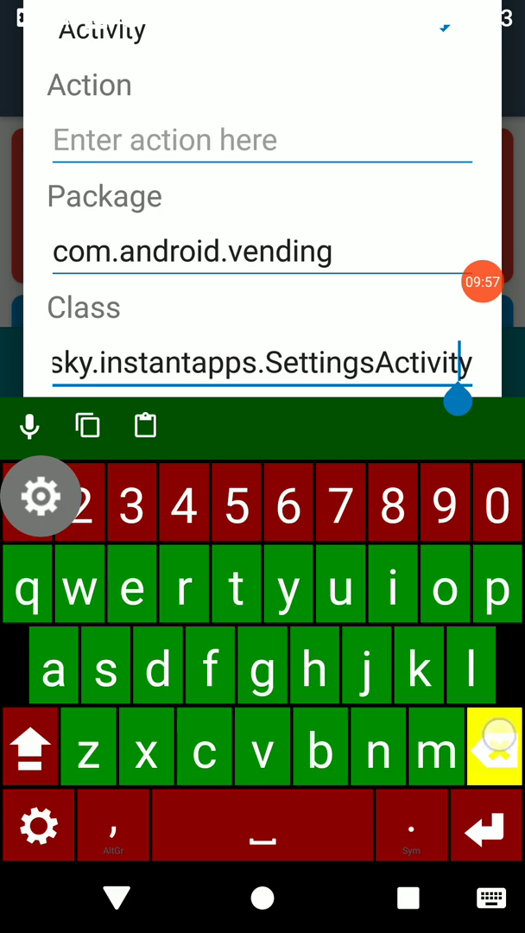
left_click(494, 746)
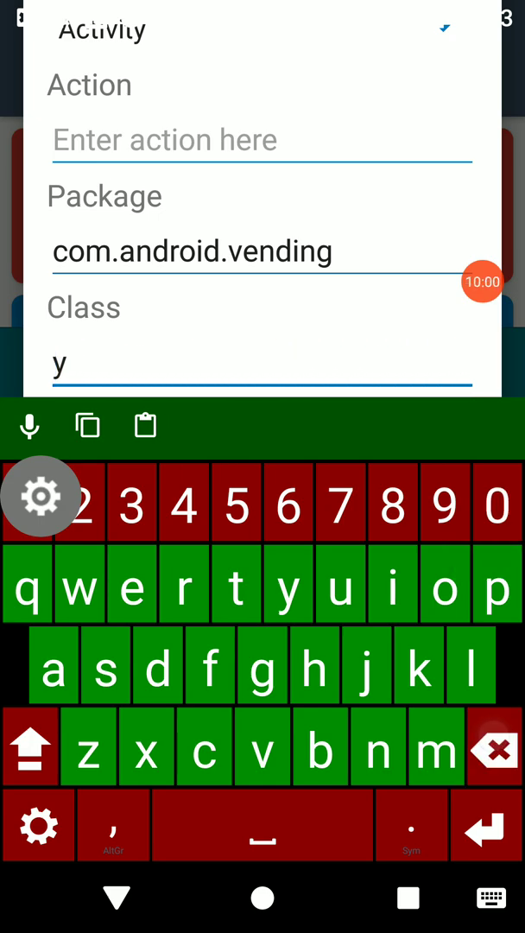
key("Backspace")
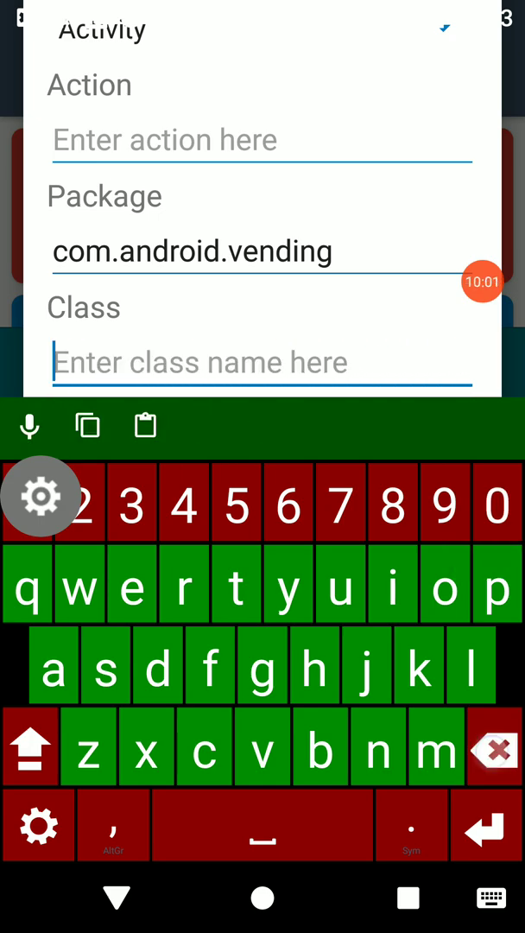
type("ayProtectHomeDeepLinkActivity")
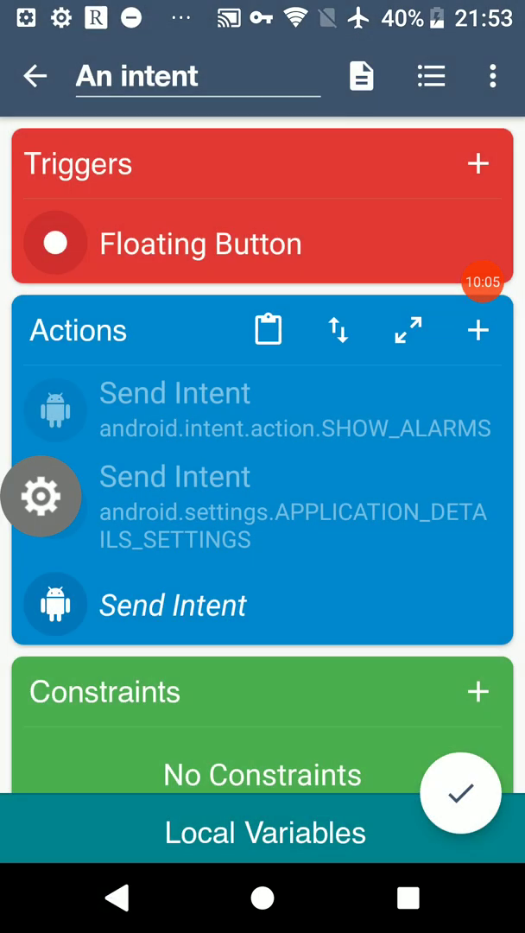
Step: Run the intent to view Play Protect and its settings, then go to MacroDroid's shared templates
left_click(34, 76)
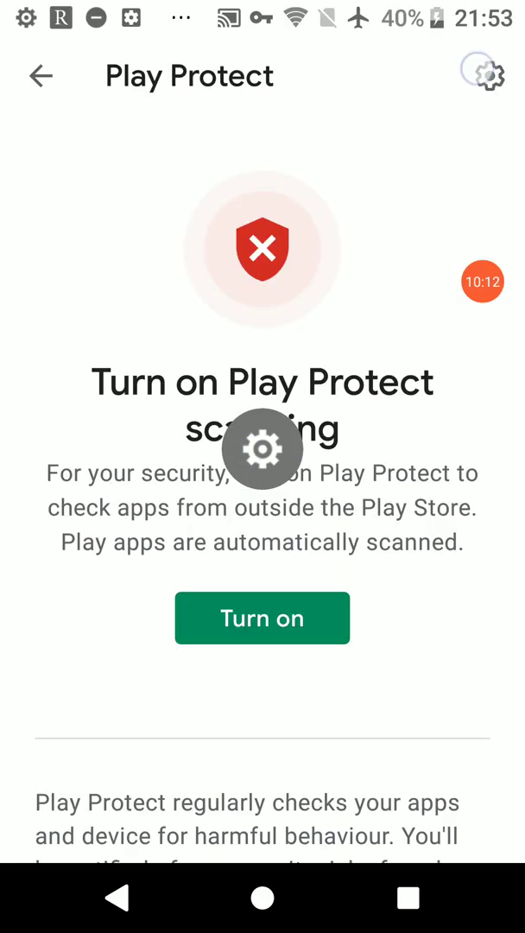
left_click(483, 76)
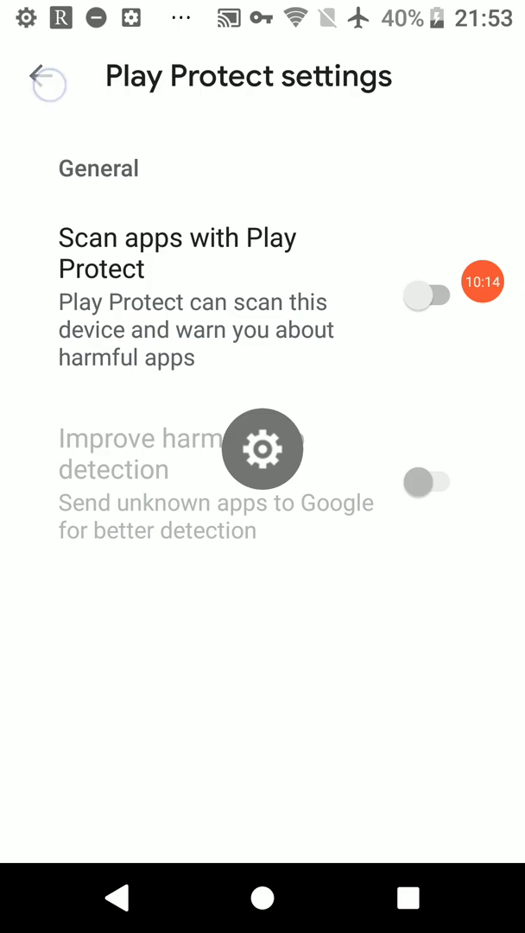
left_click(45, 76)
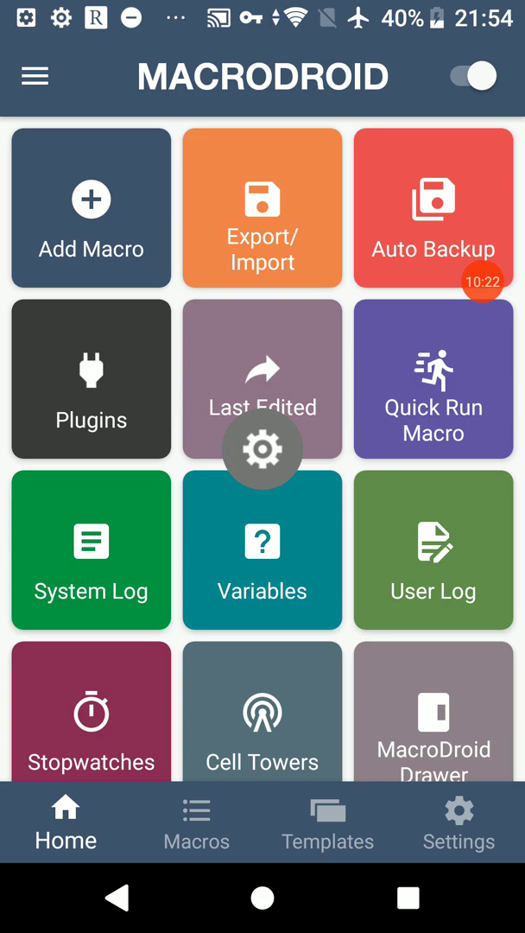
left_click(329, 827)
type("inrent")
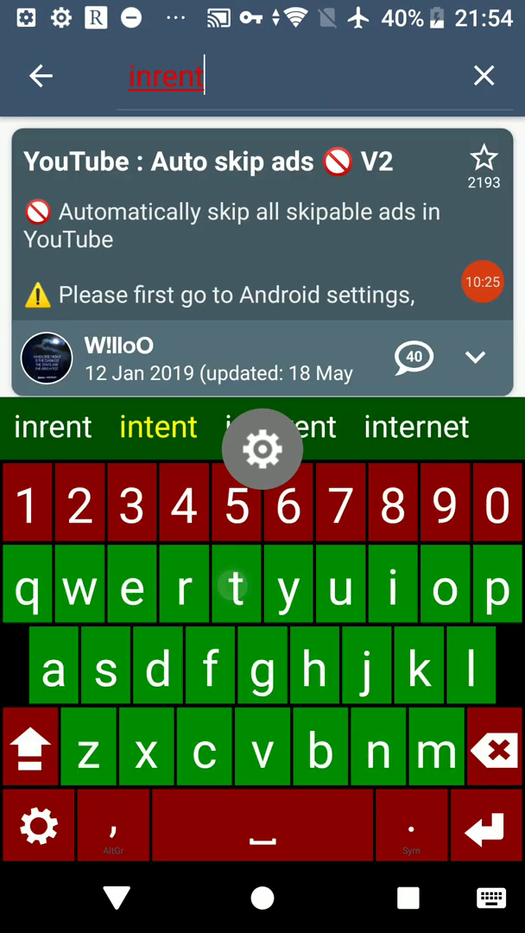
Step: Search shared templates for 'intent' and browse the results
left_click(159, 425)
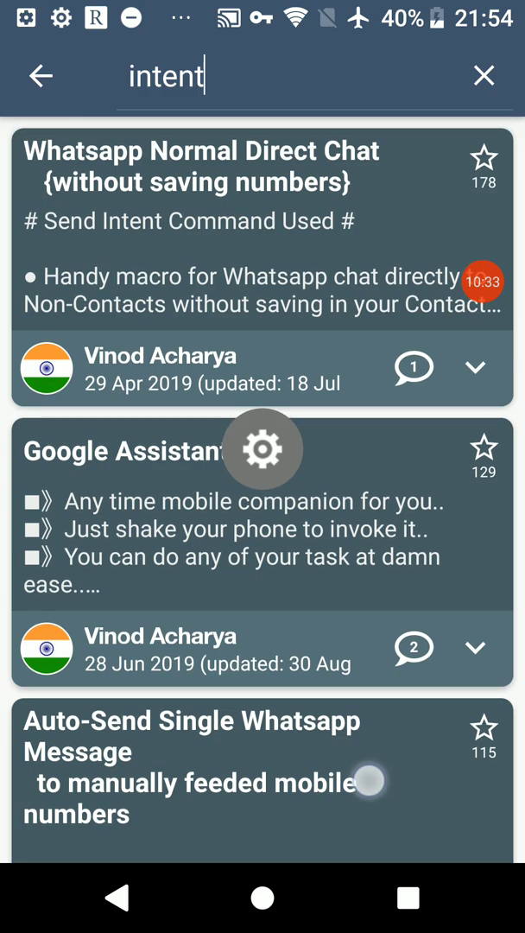
scroll("down", 3)
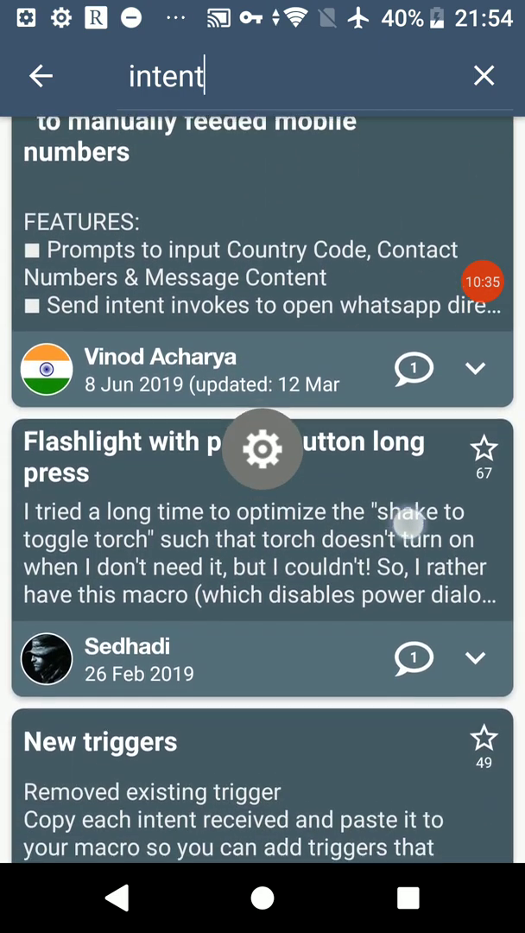
scroll("down", 3)
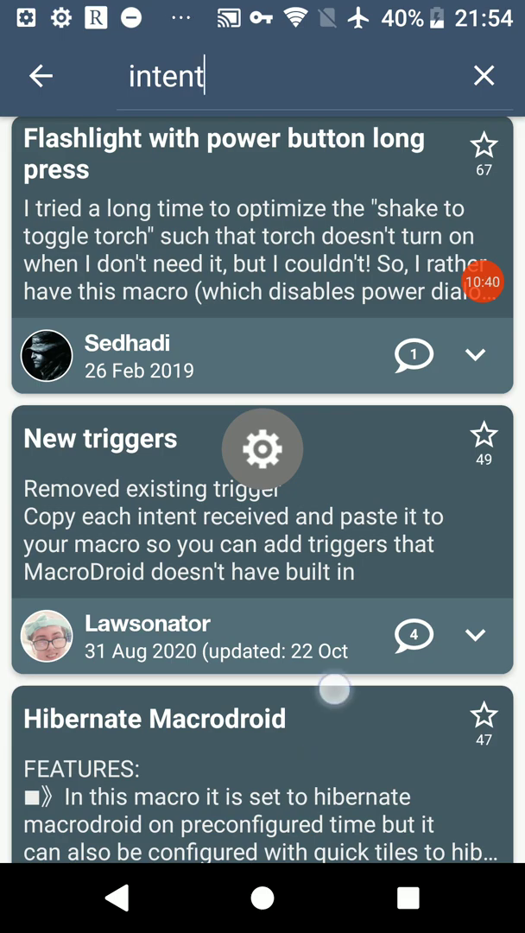
scroll("down", 3)
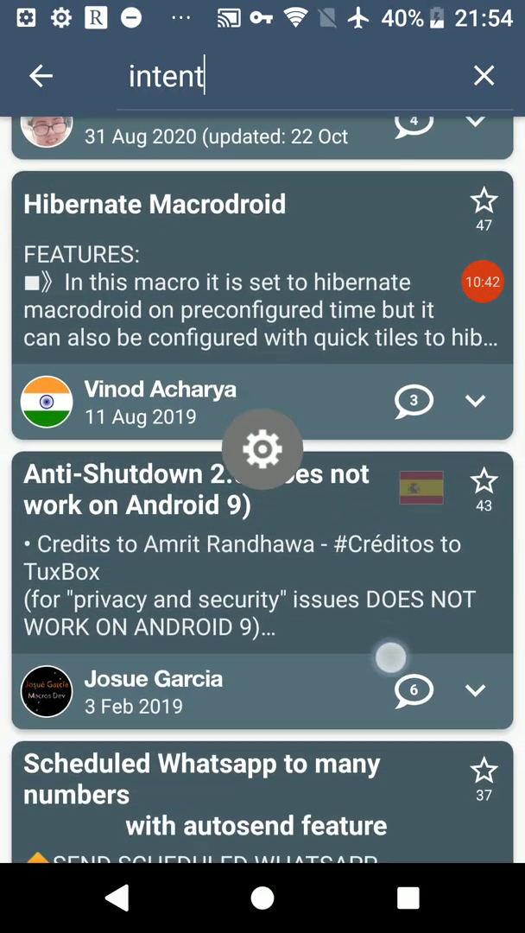
scroll("down", 3)
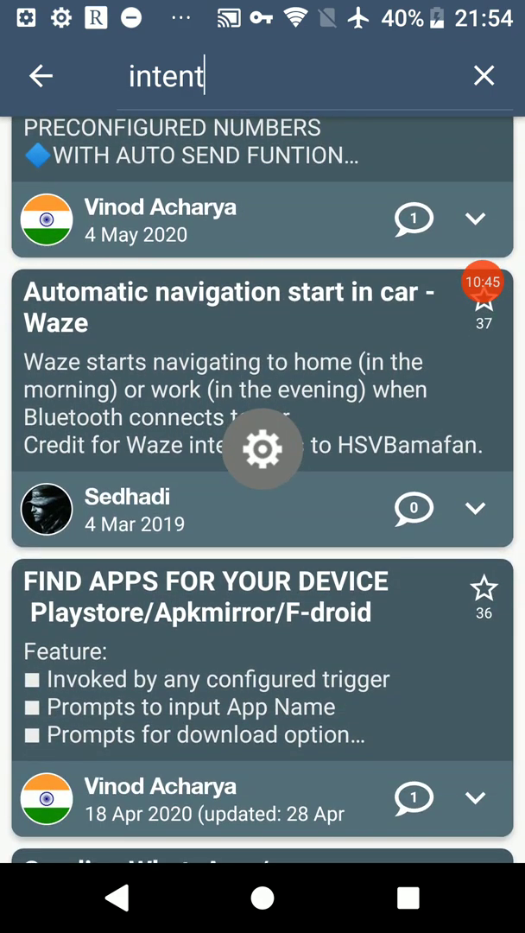
Step: Start a new search for the Quick System Settings template
left_click(484, 76)
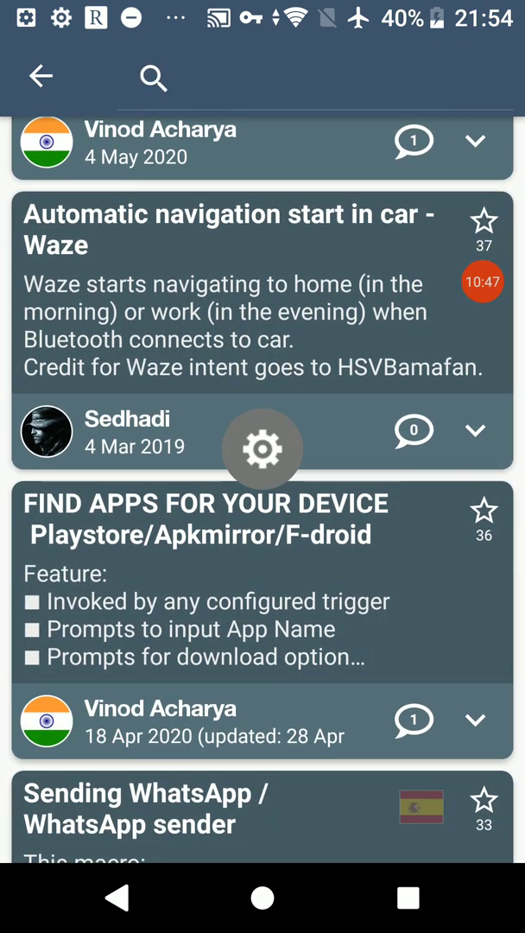
type("g")
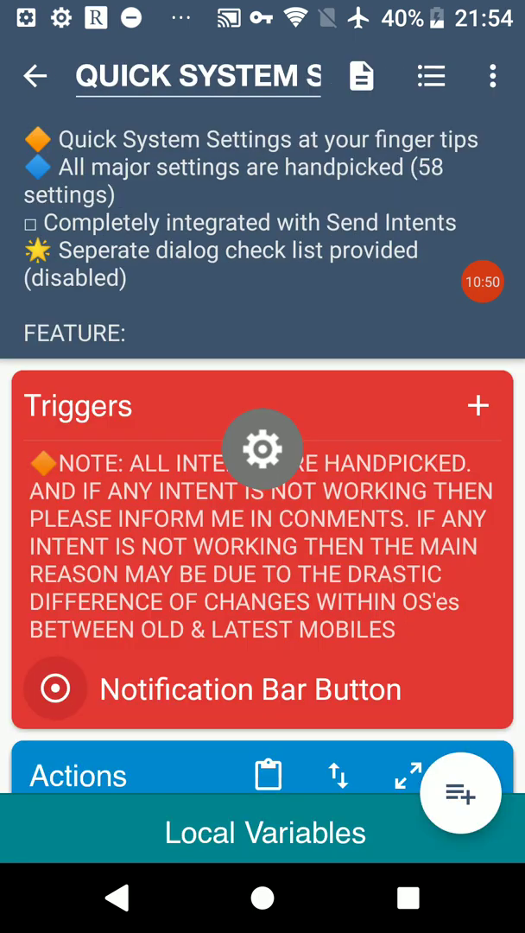
Step: Browse the Quick System Settings template's loop and Send Intent VIEW actions, then return to results
scroll("down", 3)
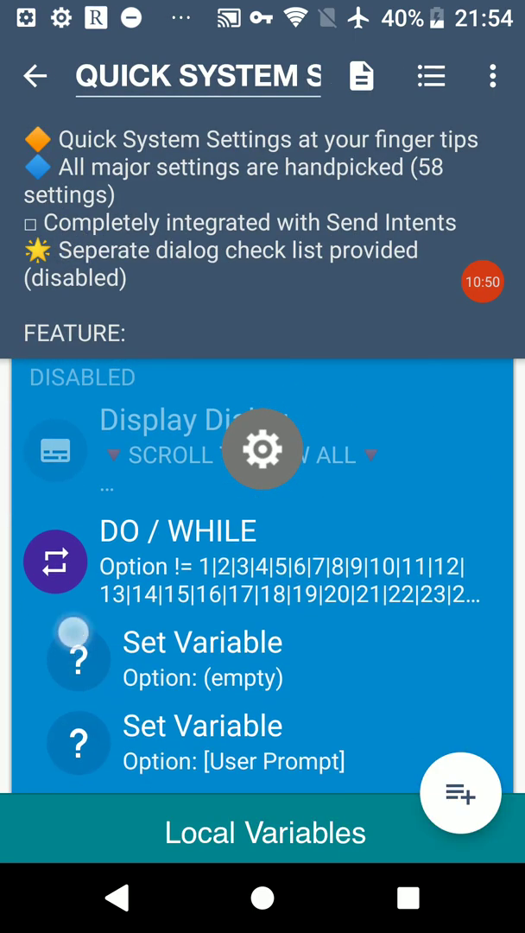
scroll("down", 3)
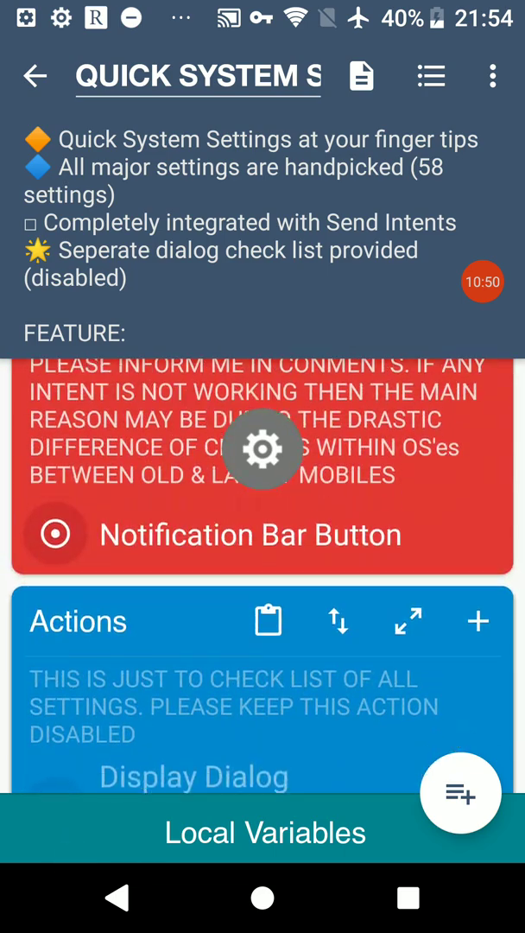
left_click(493, 76)
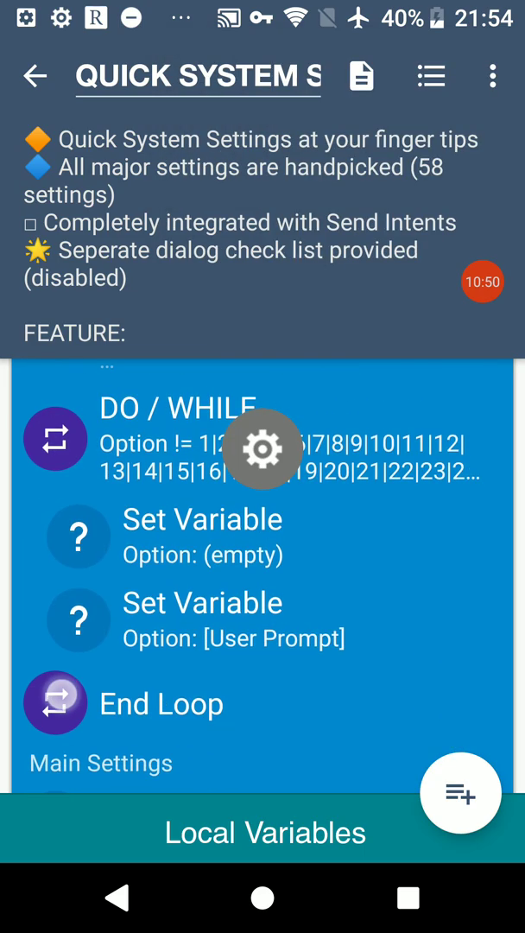
scroll("down", 3)
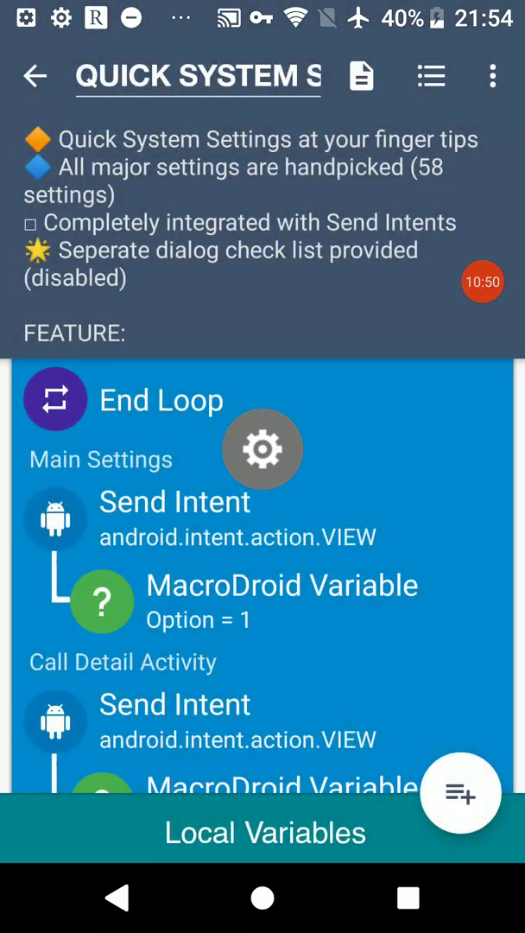
scroll("down", 3)
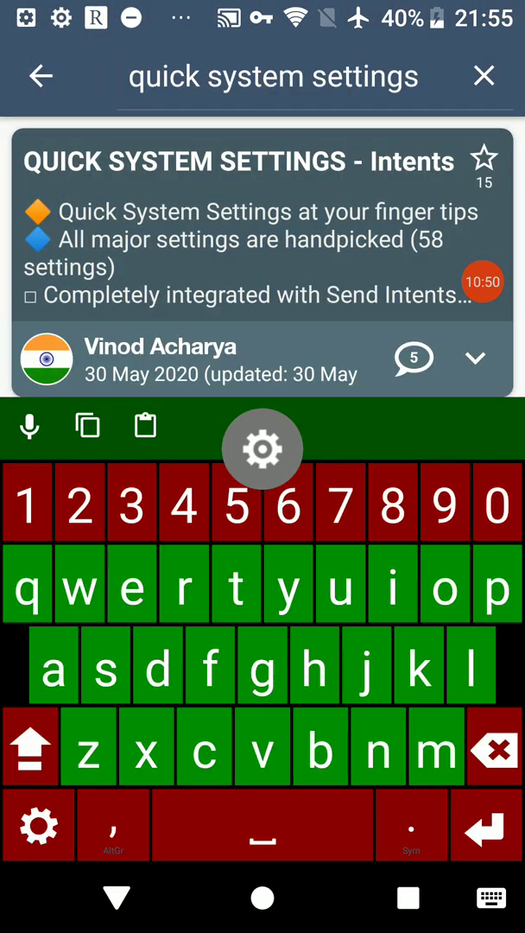
Step: Search 'quick MacroDroid', then browse the regex-based template's Send Intent actions
left_click(484, 76)
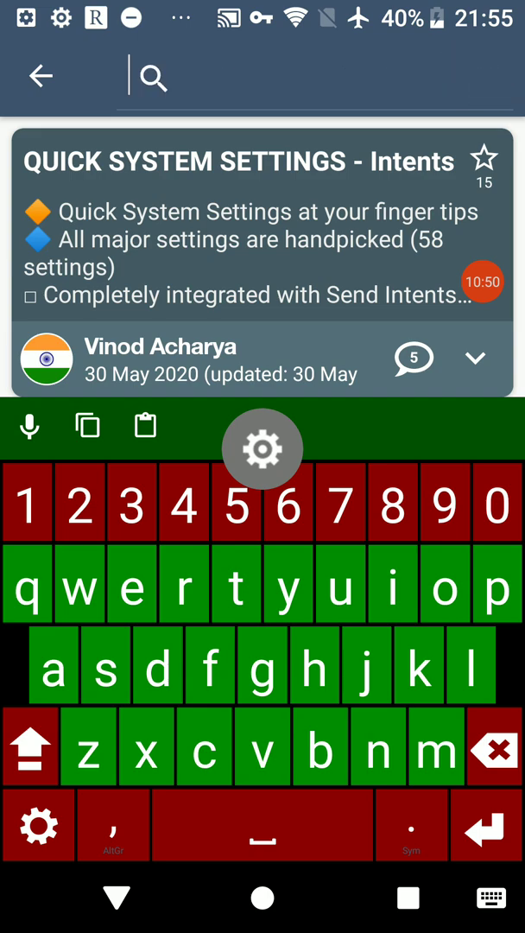
type("jock")
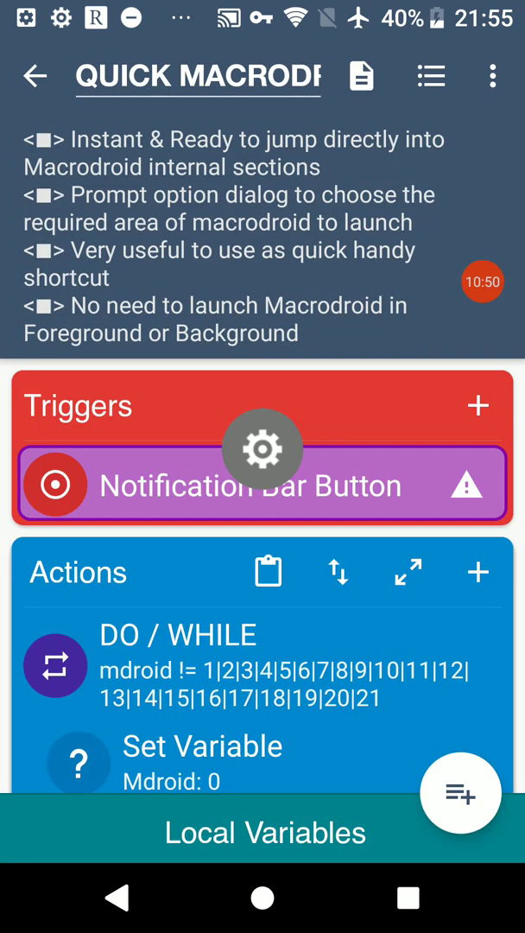
scroll("down", 3)
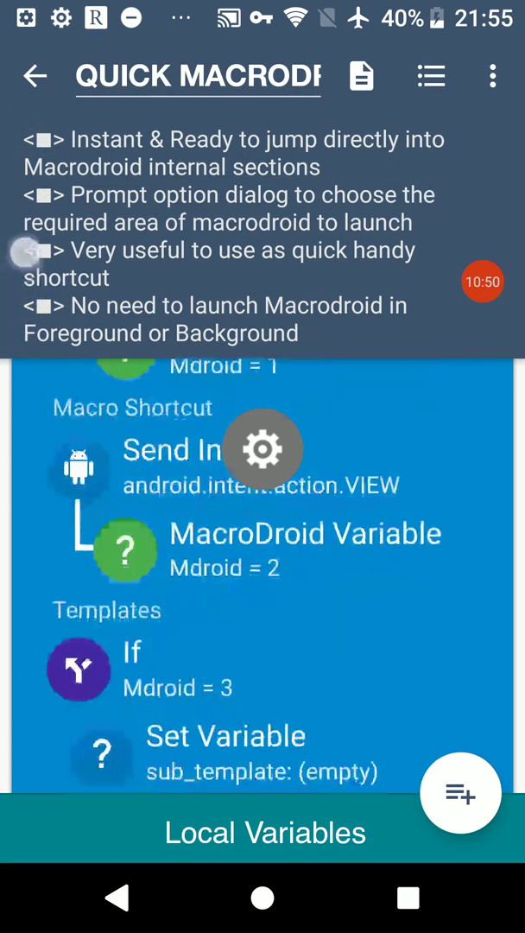
scroll("down", 3)
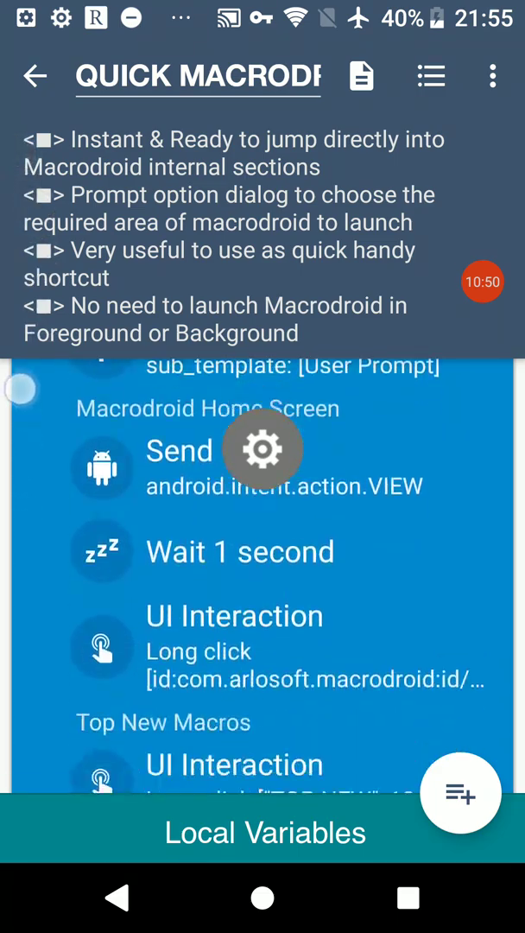
scroll("down", 3)
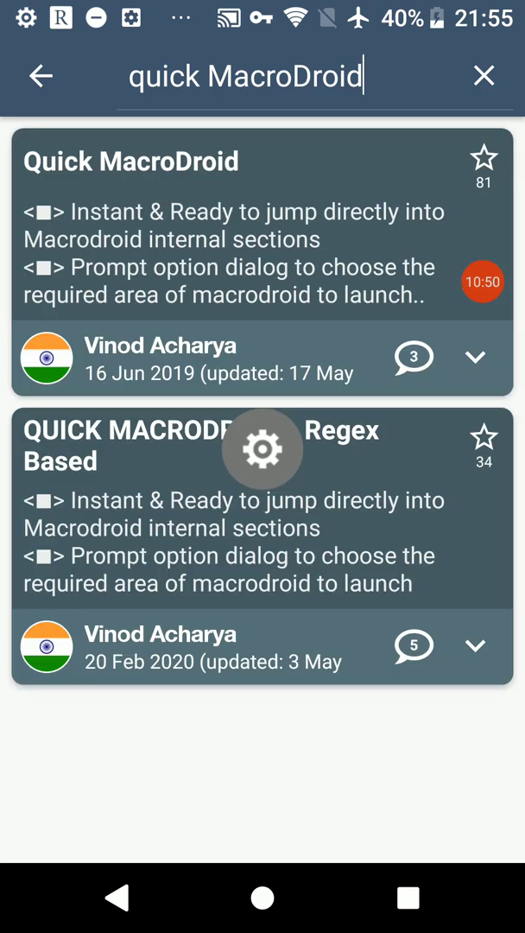
Step: Browse the Quick MacroDroid template's numbered Else If branches with Send Intent VIEW actions
left_click(129, 161)
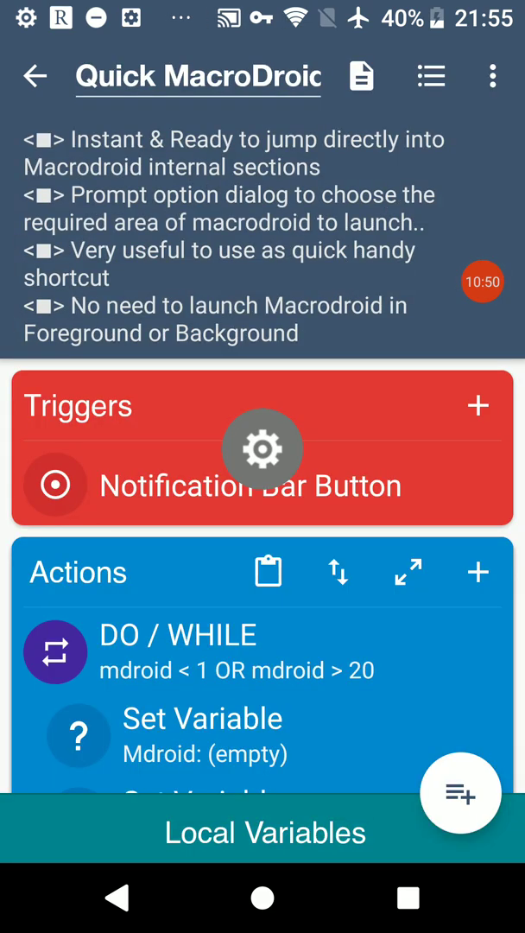
scroll("down", 3)
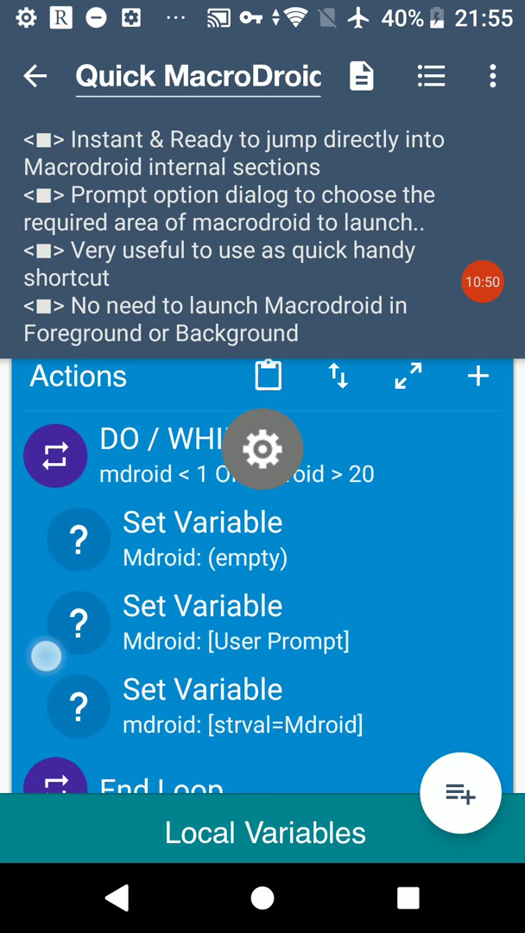
scroll("down", 3)
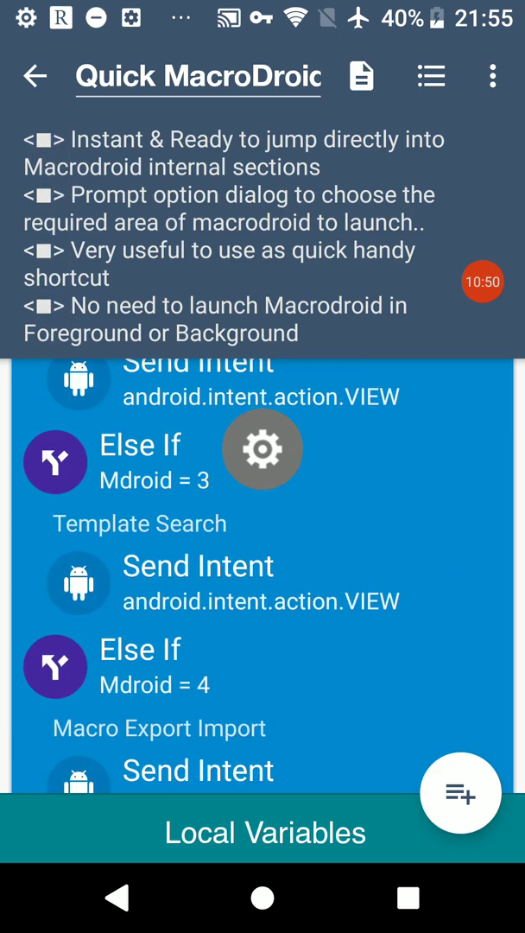
scroll("down", 3)
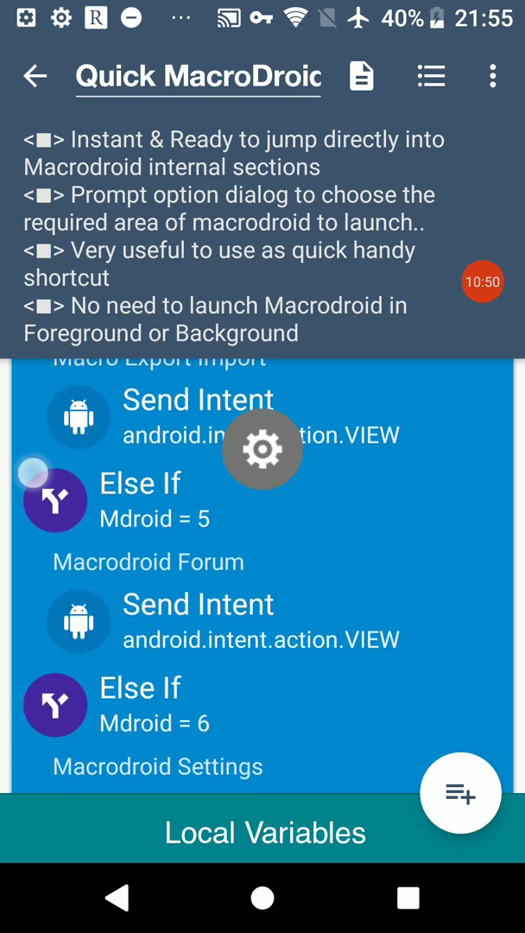
scroll("down", 3)
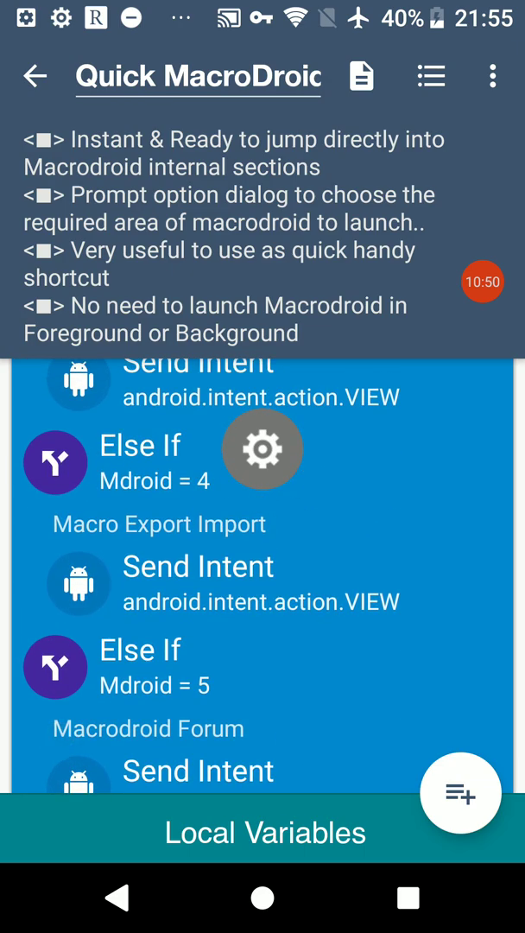
scroll("down", 3)
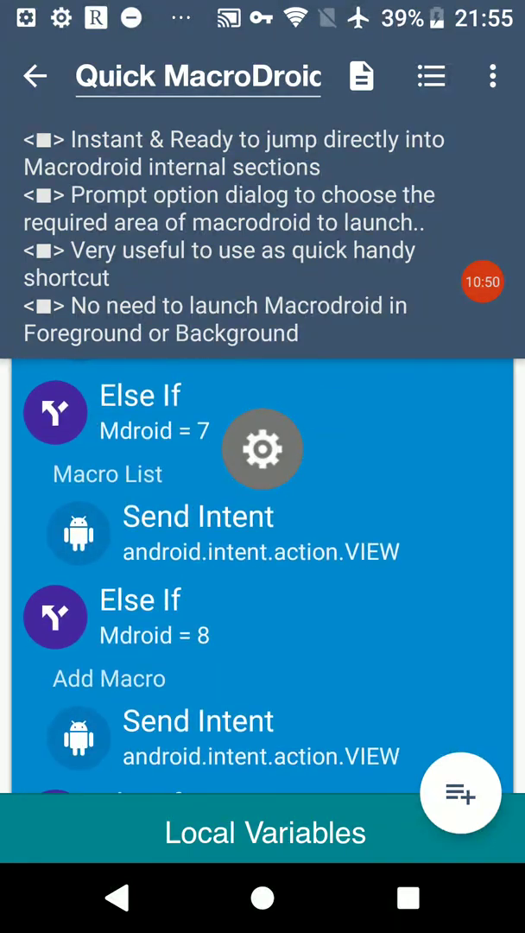
scroll("down", 3)
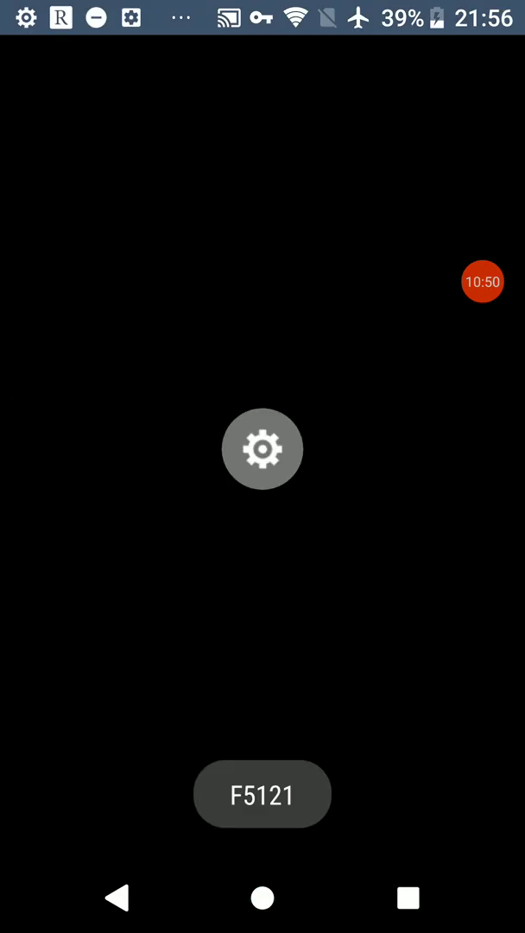
Step: Bring up Shortcut Creator's options from the app drawer and reach its Google Play listing
left_click(263, 449)
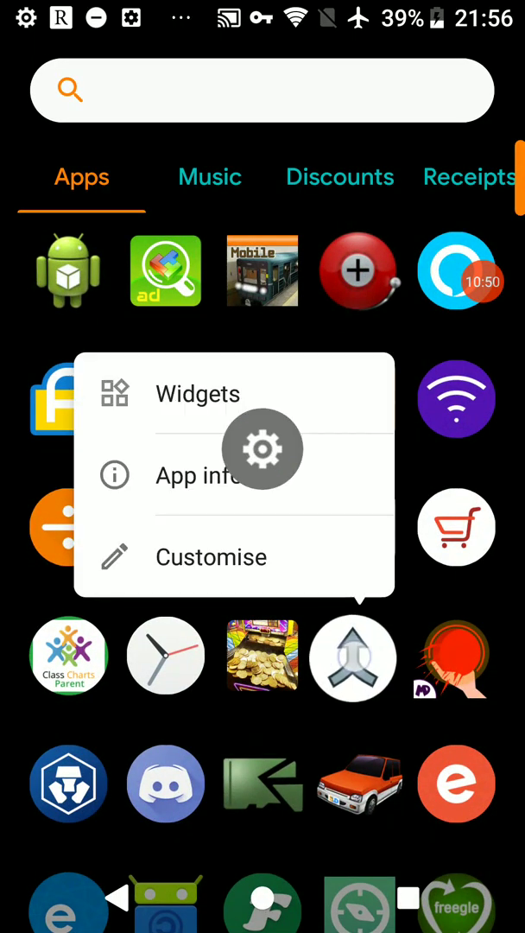
left_click(197, 475)
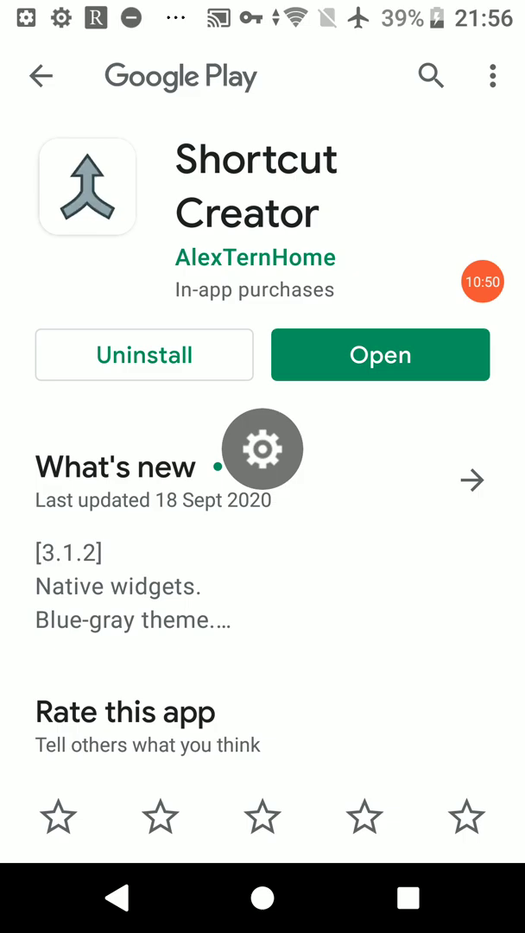
Step: Launch Shortcut Creator, dismiss the welcome notice and choose an Application shortcut
left_click(380, 356)
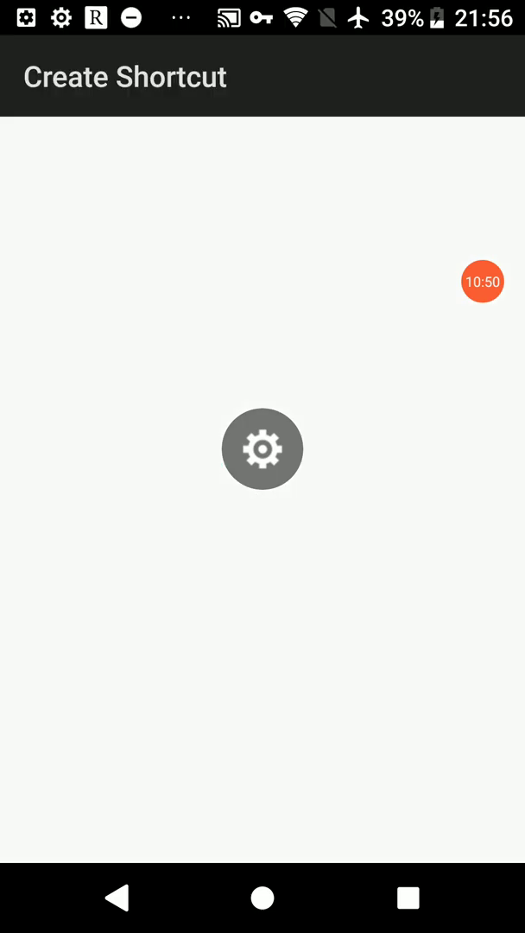
left_click(262, 449)
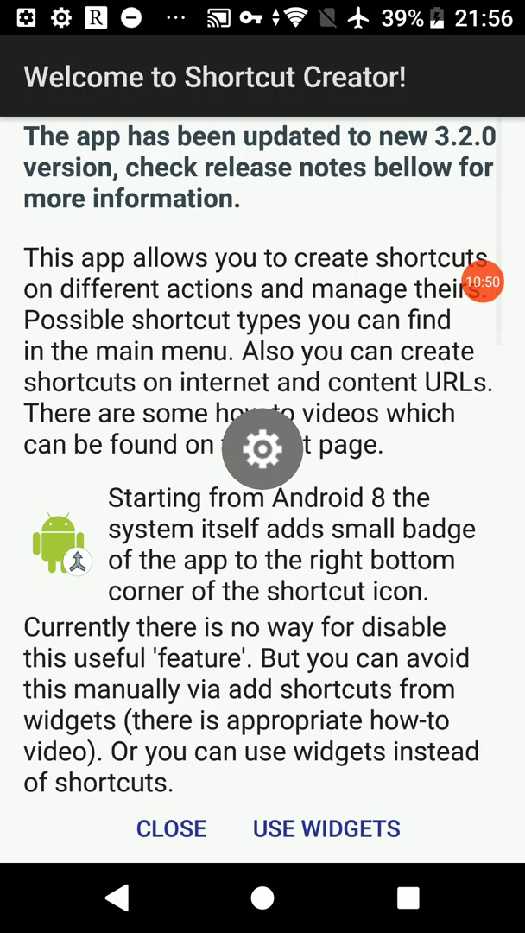
left_click(171, 827)
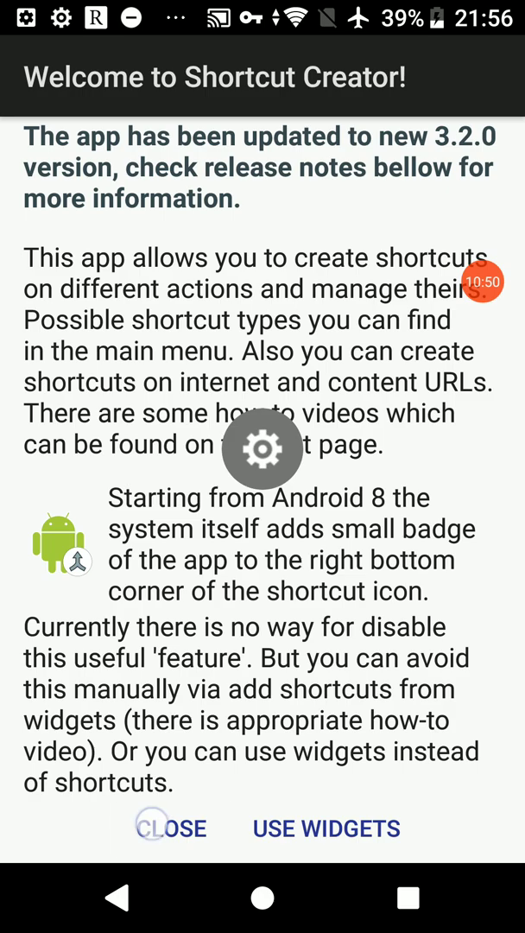
left_click(173, 828)
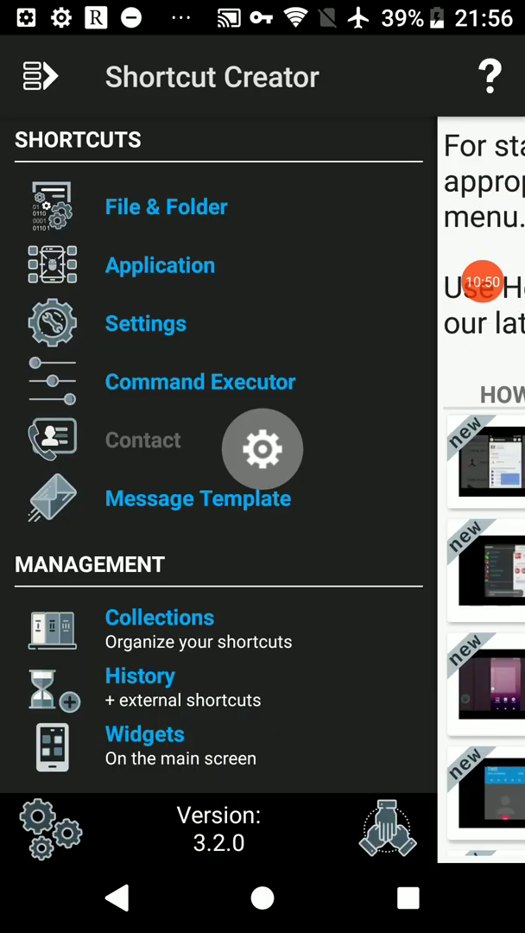
left_click(158, 264)
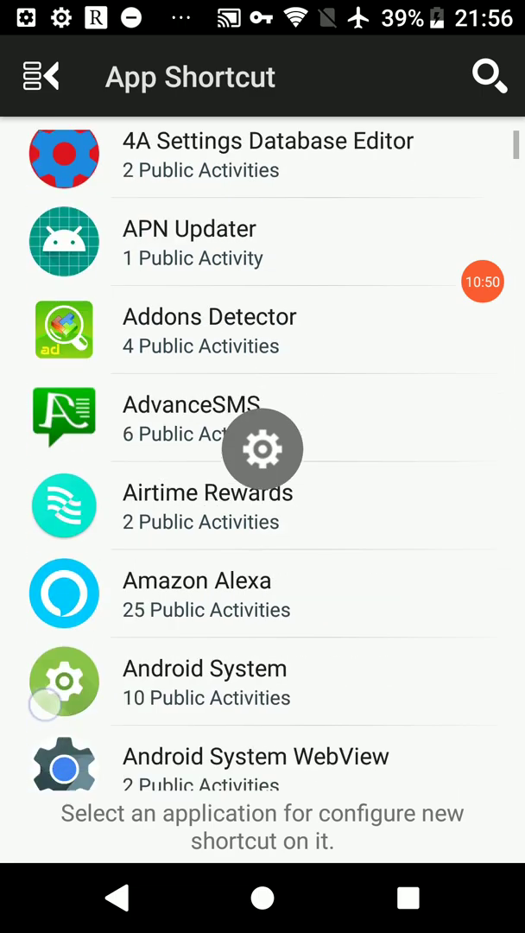
Step: Pick Google Play Store from the App Shortcut list to start a shortcut for it
scroll("down", 3)
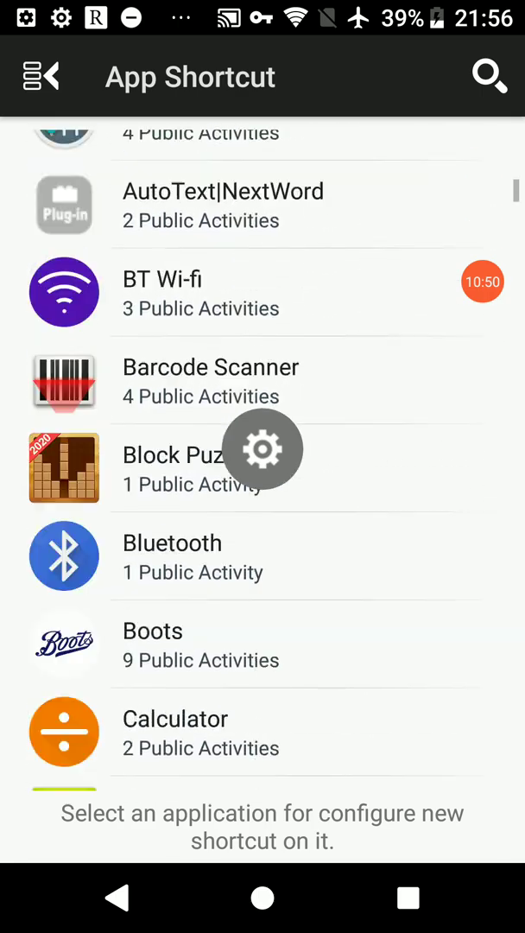
scroll("down", 3)
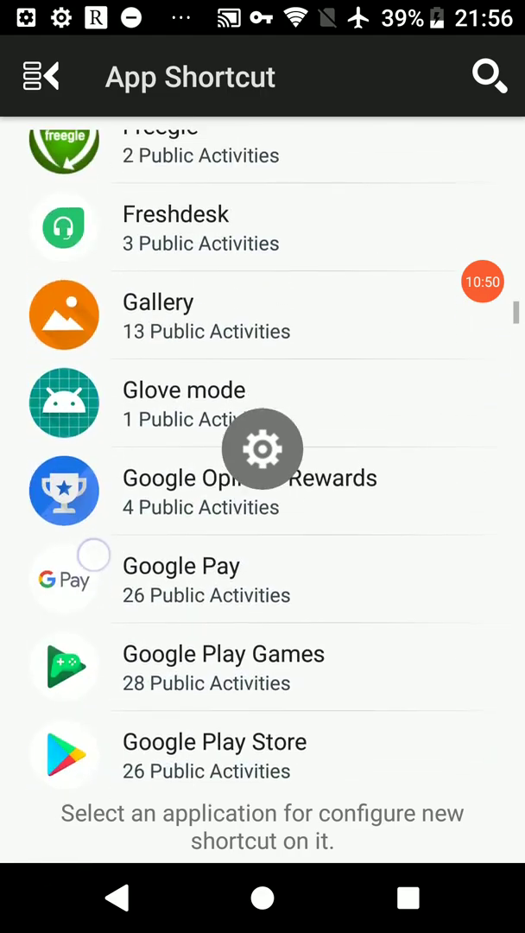
scroll("down", 3)
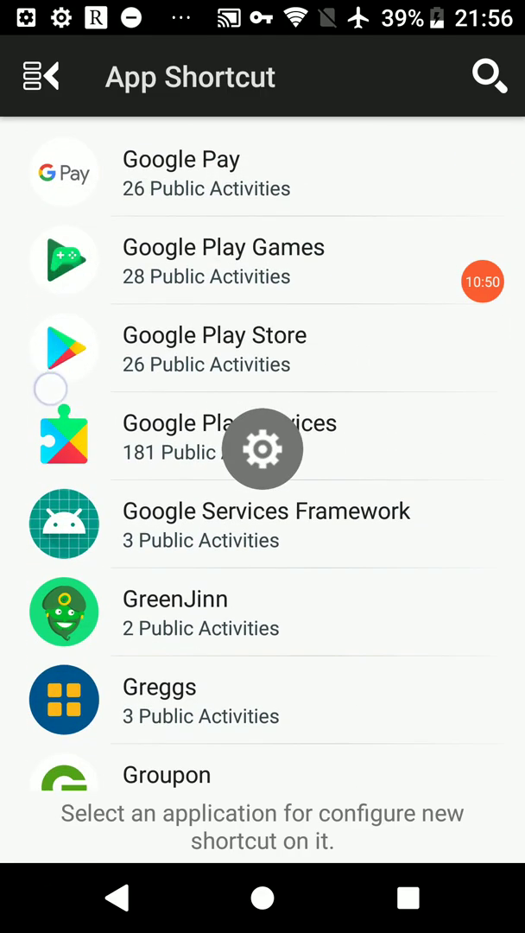
left_click(215, 349)
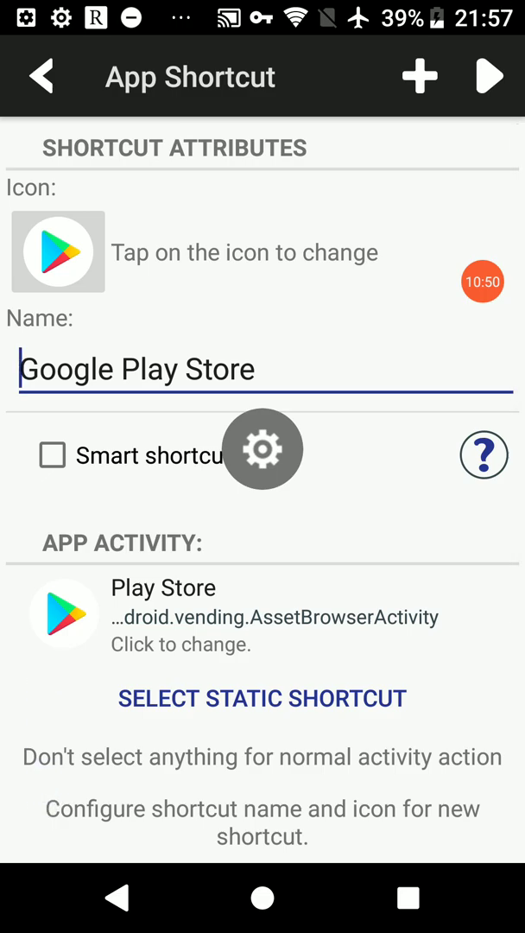
Step: Review the Play Store shortcut attributes and go back to the installed apps list
scroll("down", 3)
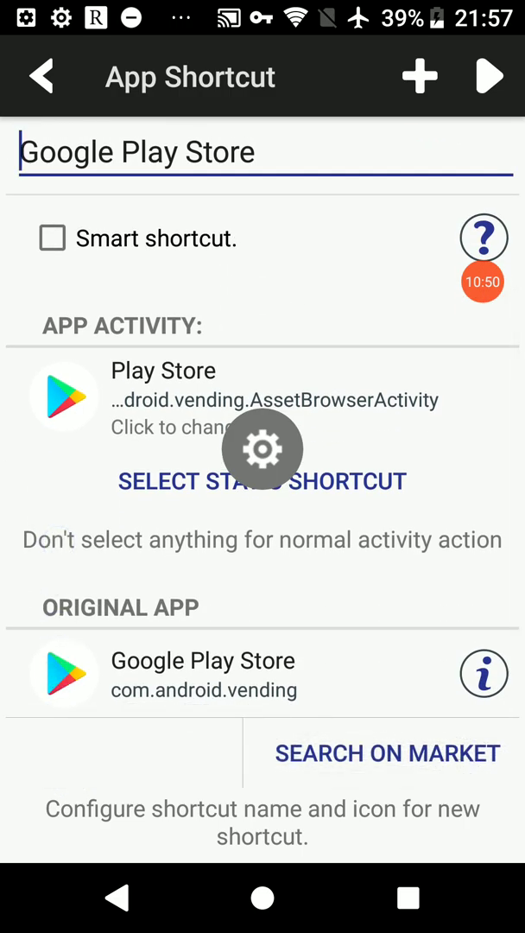
scroll("down", 3)
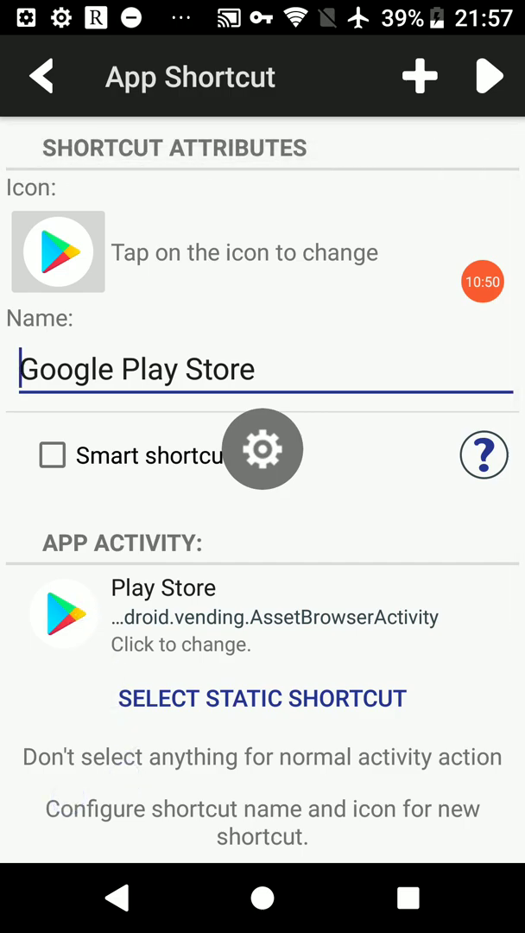
scroll("down", 3)
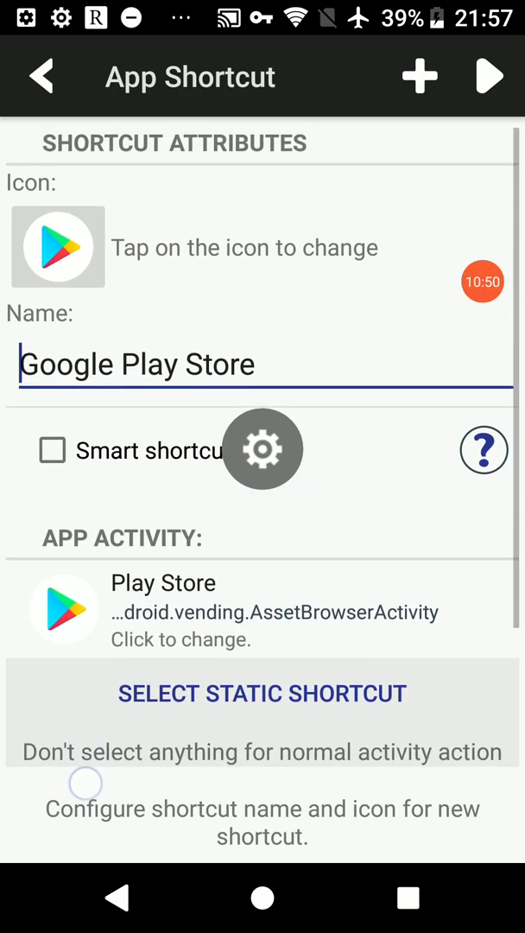
left_click(420, 76)
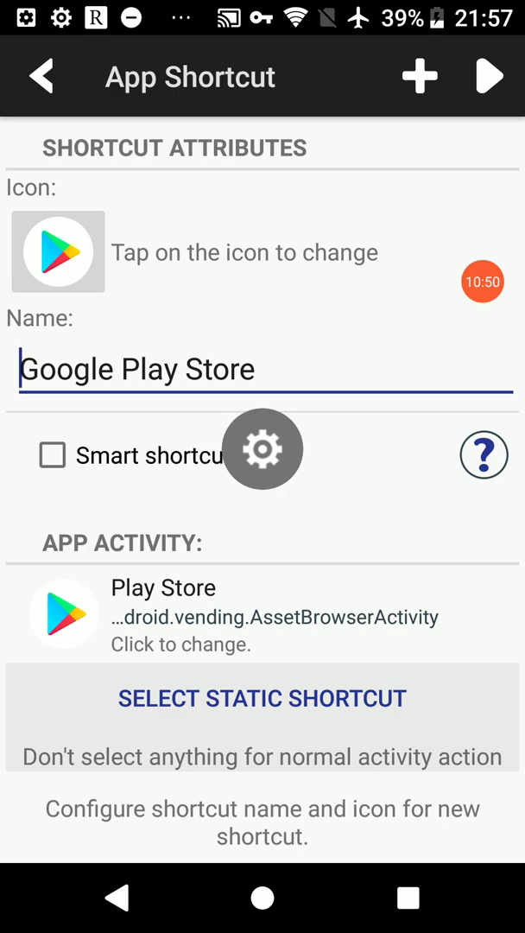
left_click(263, 698)
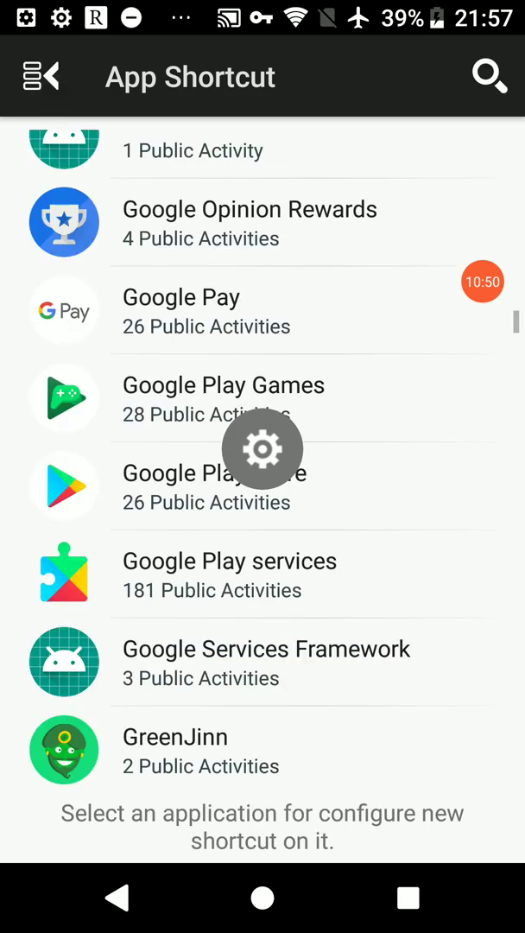
Step: Choose the Host (TeamViewer) app so its shortcut attributes appear with the name Host
scroll("down", 3)
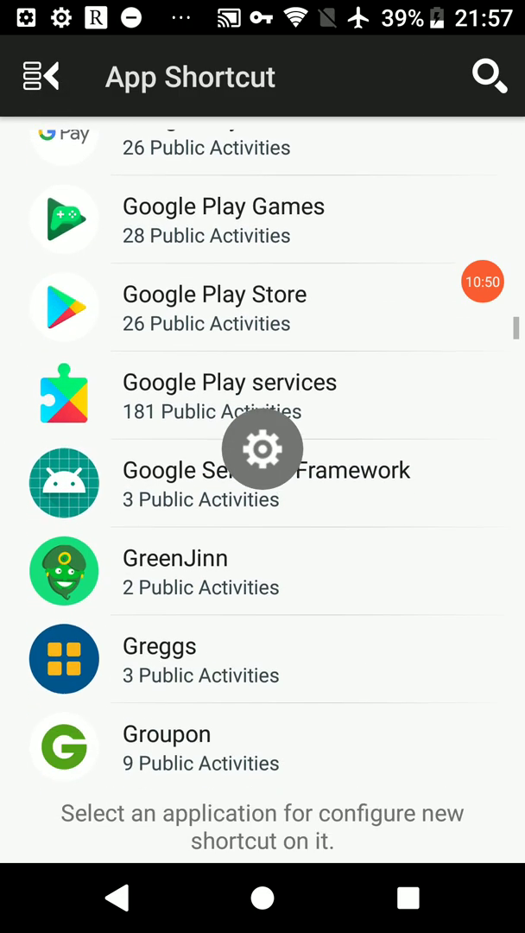
left_click(214, 305)
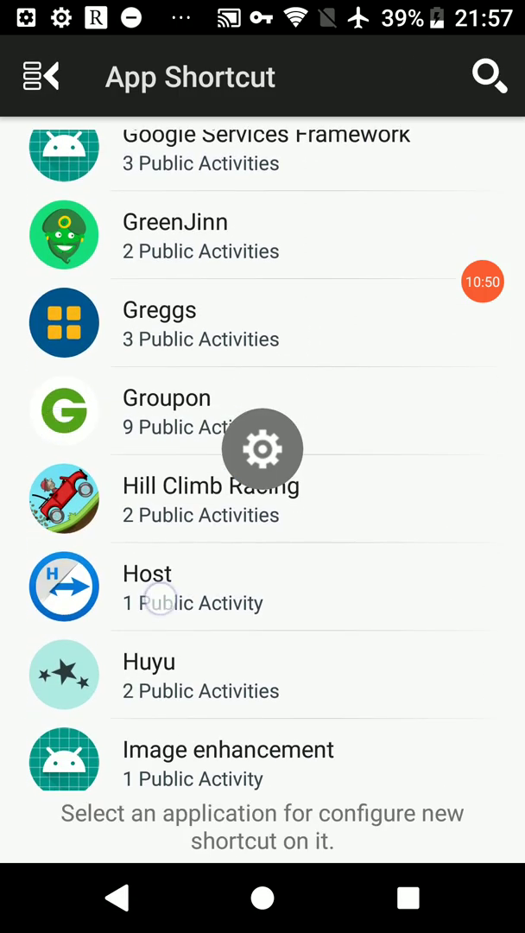
left_click(147, 573)
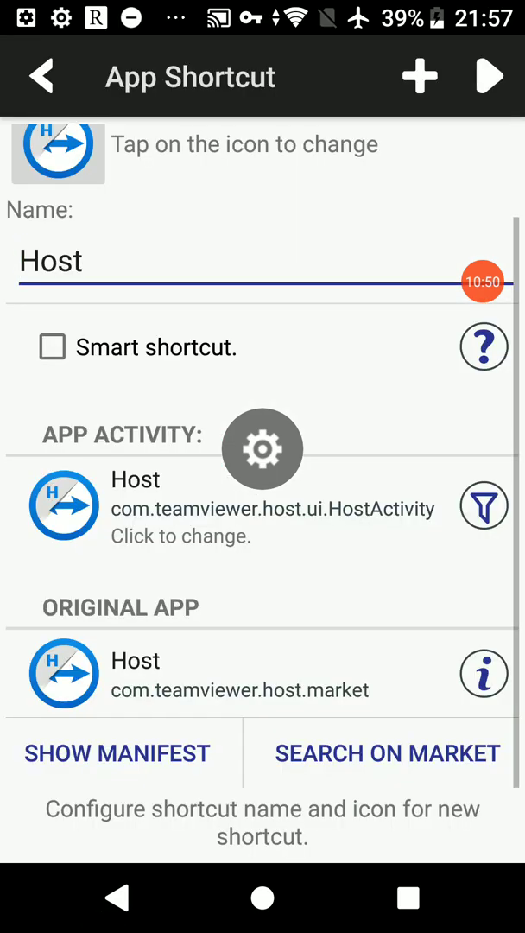
Step: View Host's app manifest and scroll through permissions and activities to the android.intent.action.VIEW intent filter
left_click(117, 753)
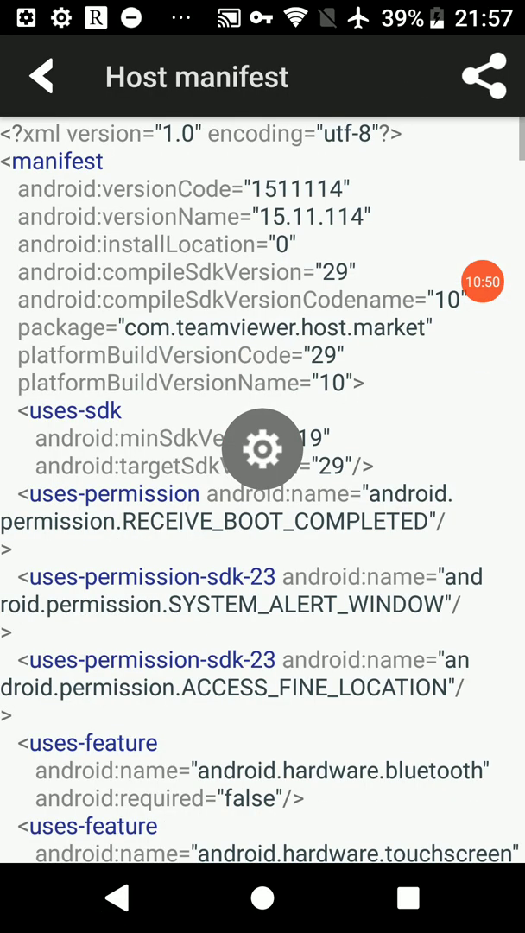
scroll("down", 3)
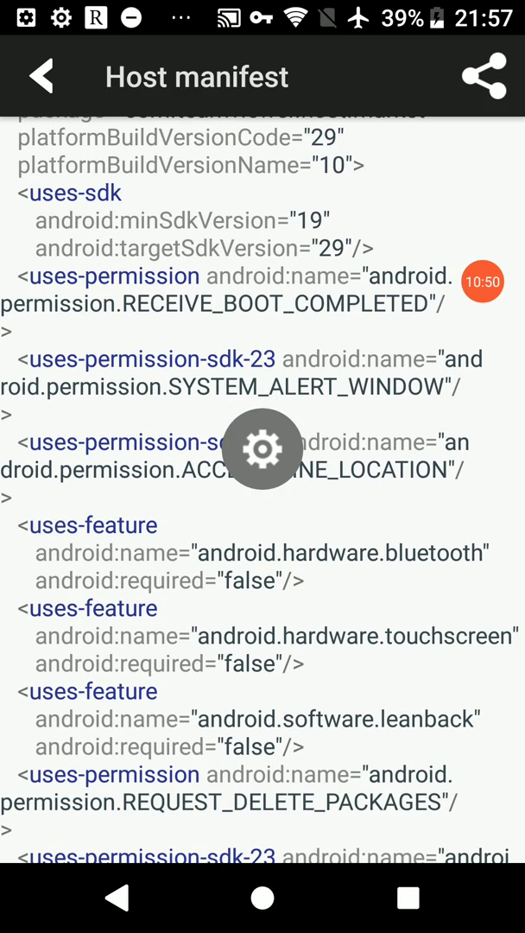
scroll("down", 3)
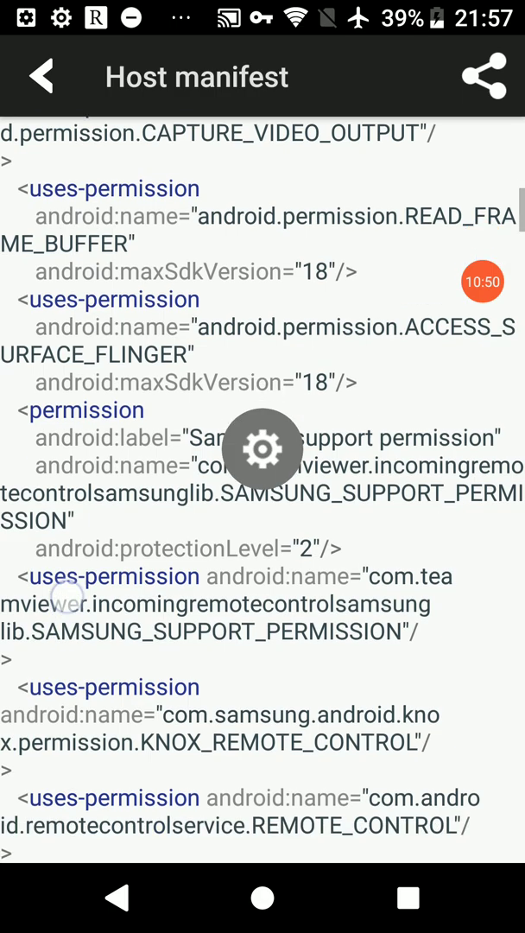
scroll("down", 3)
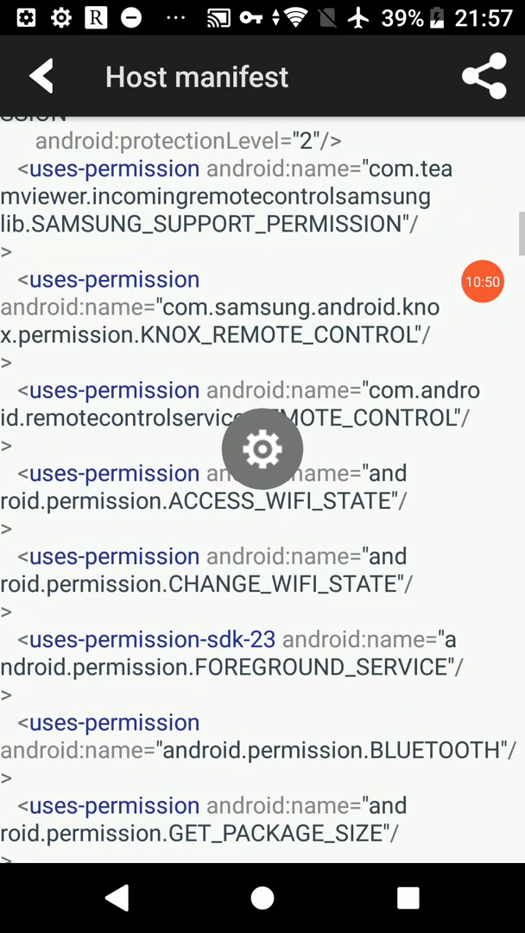
scroll("down", 3)
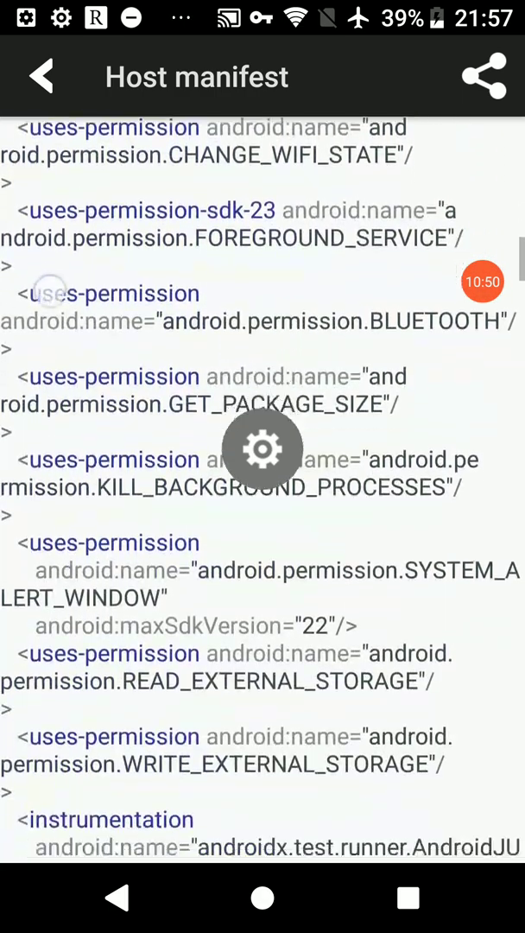
scroll("down", 3)
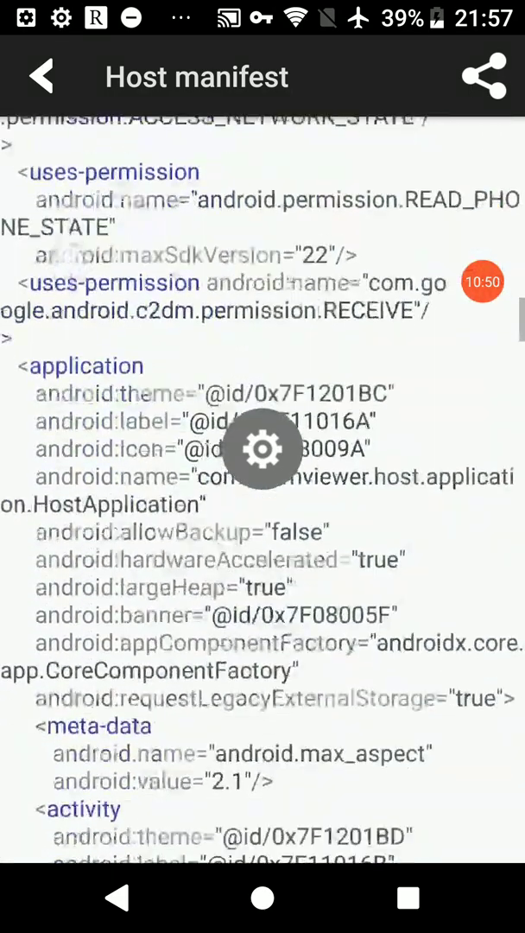
scroll("down", 3)
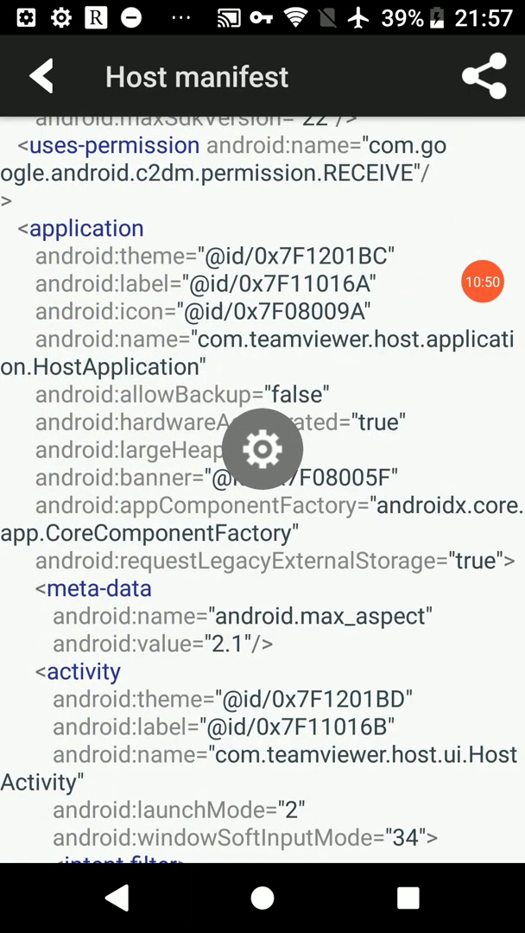
scroll("down", 3)
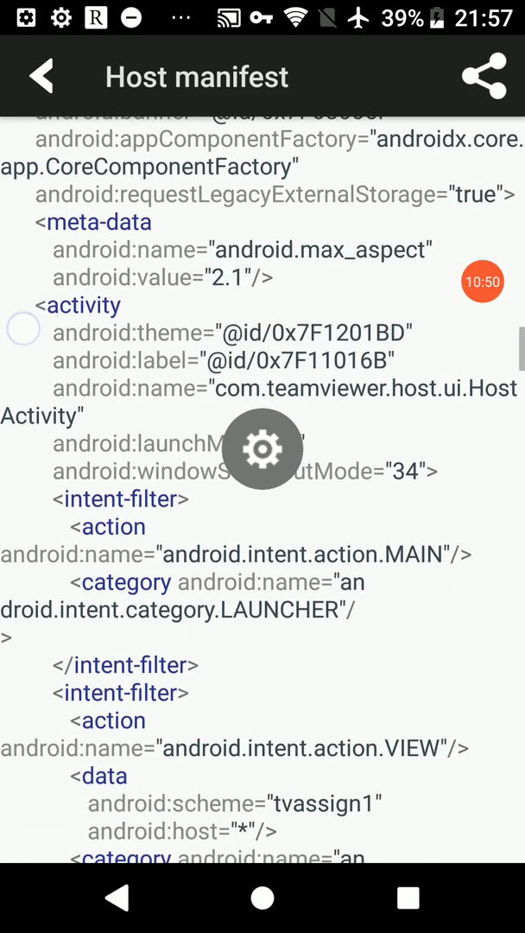
scroll("down", 3)
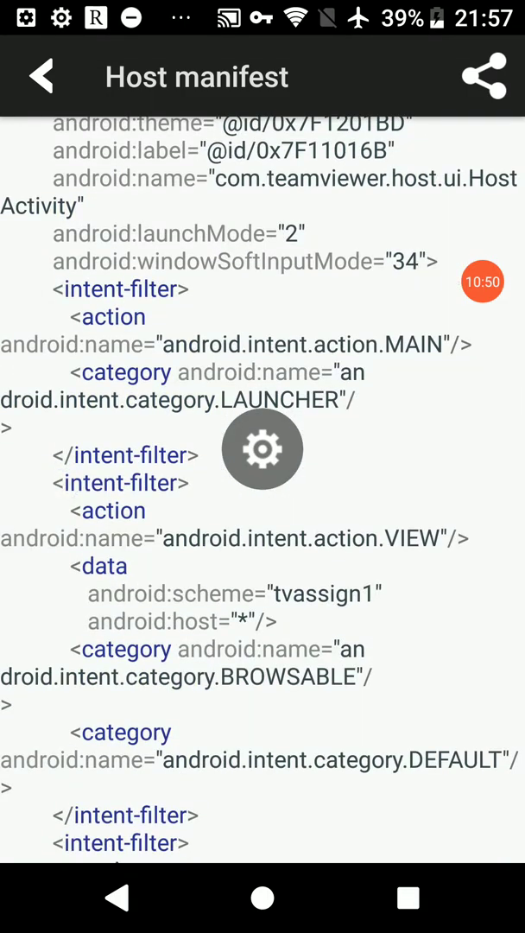
scroll("down", 3)
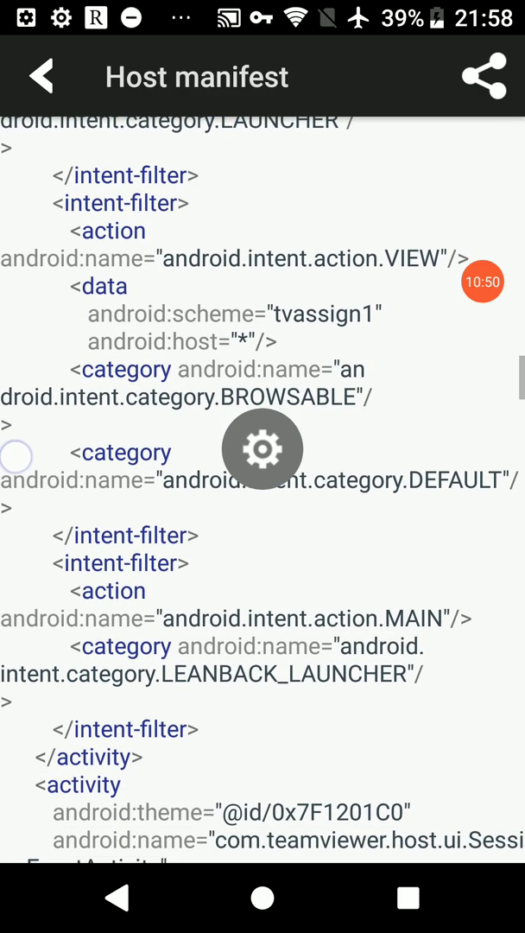
scroll("down", 3)
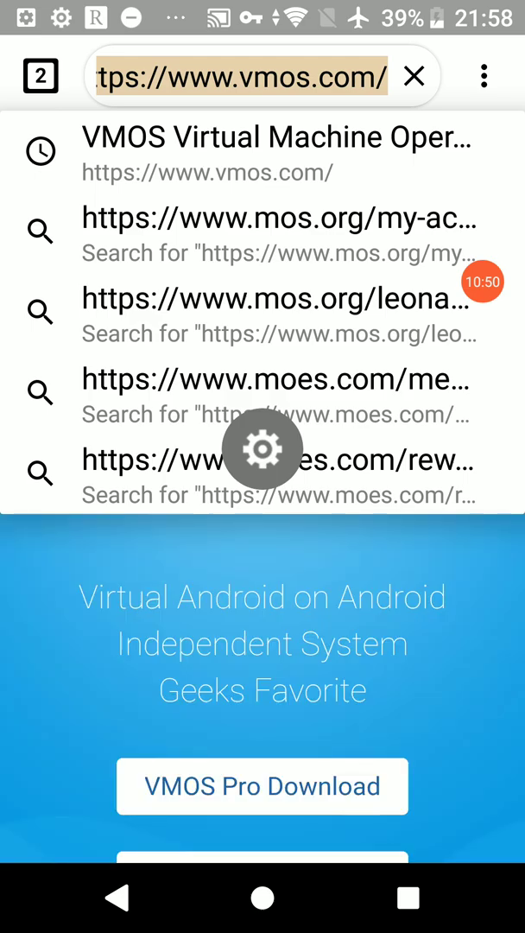
Step: Replace the VMOS address with a search for common intents to reach developer.android.com
left_click(415, 76)
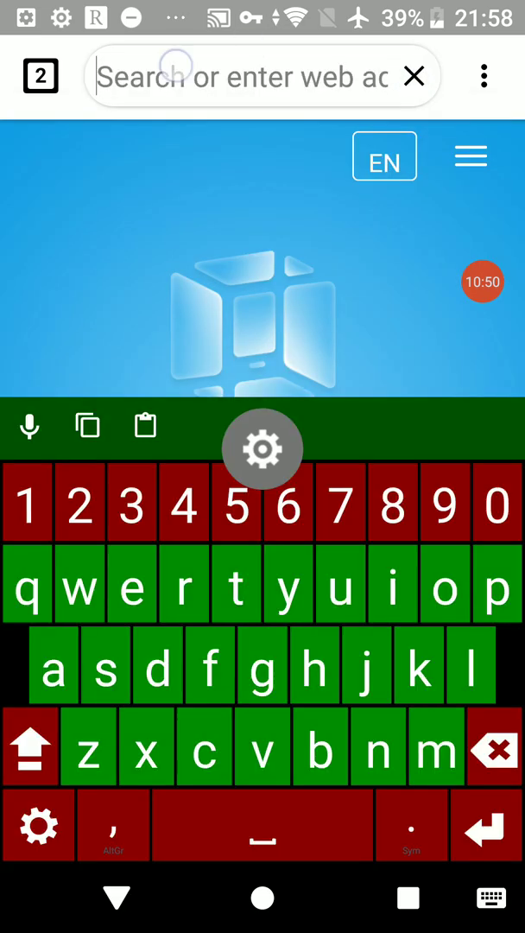
type("cokmon")
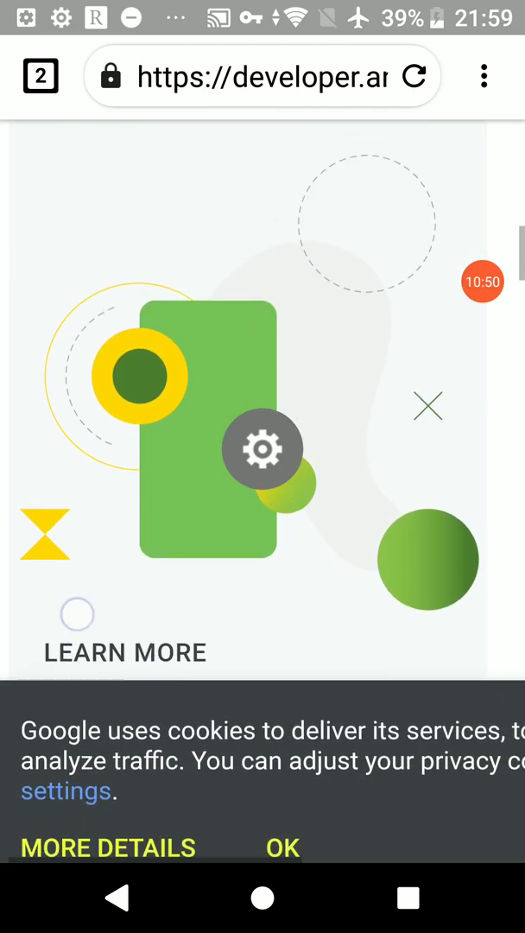
Step: Scroll the Android Developers home page and go to the Common Intents guide
scroll("down", 3)
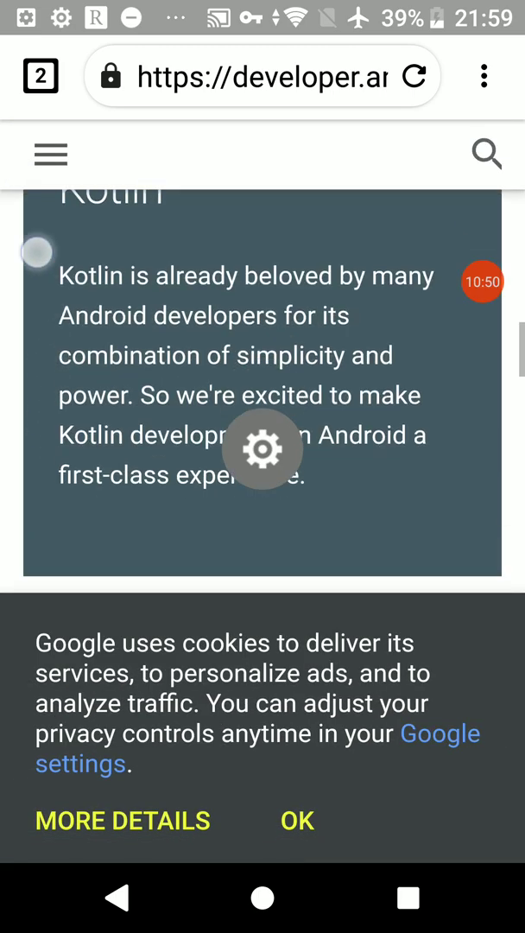
scroll("down", 3)
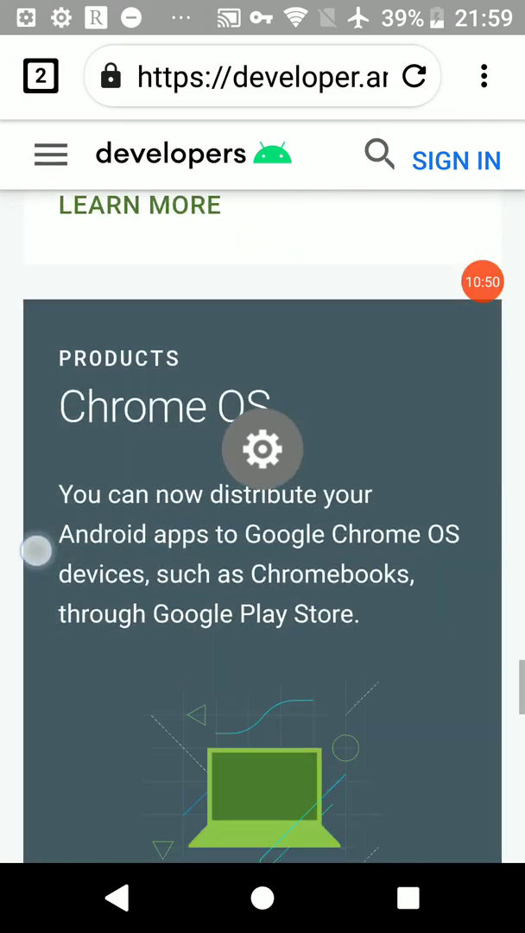
scroll("down", 3)
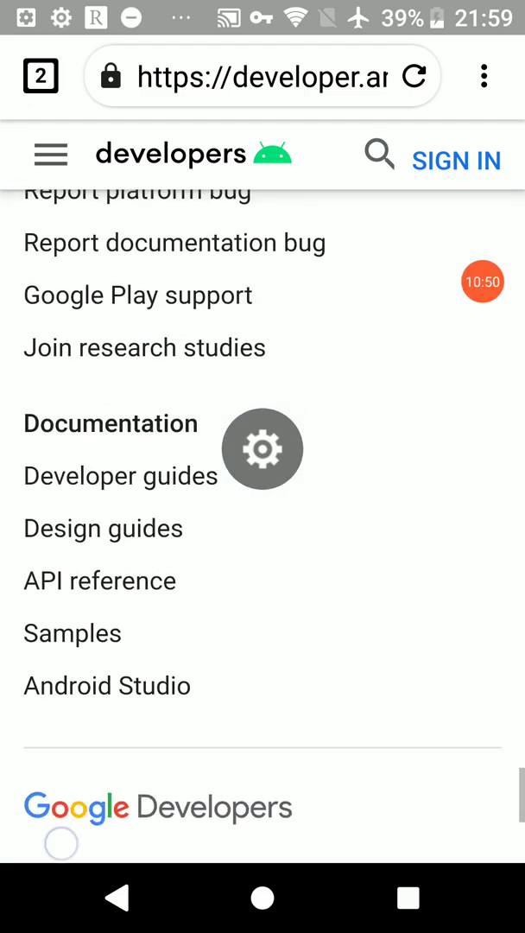
scroll("down", 3)
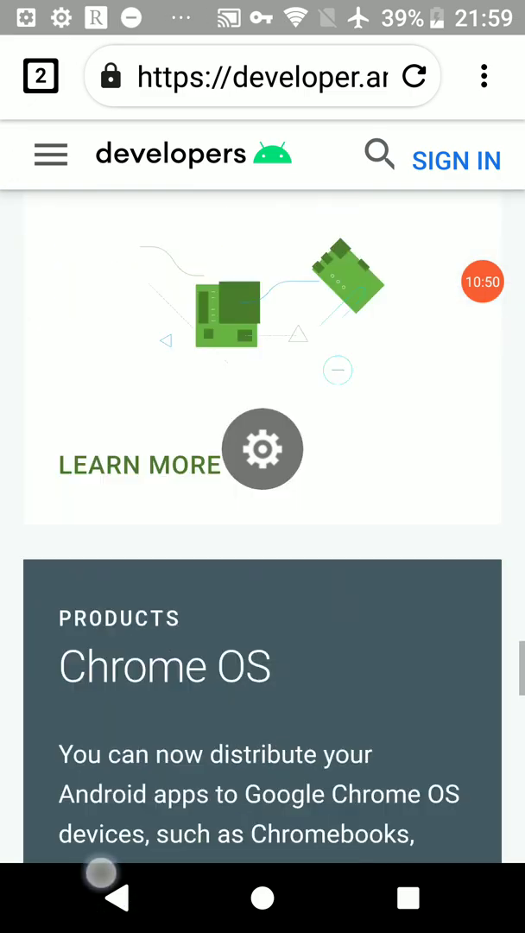
scroll("down", 3)
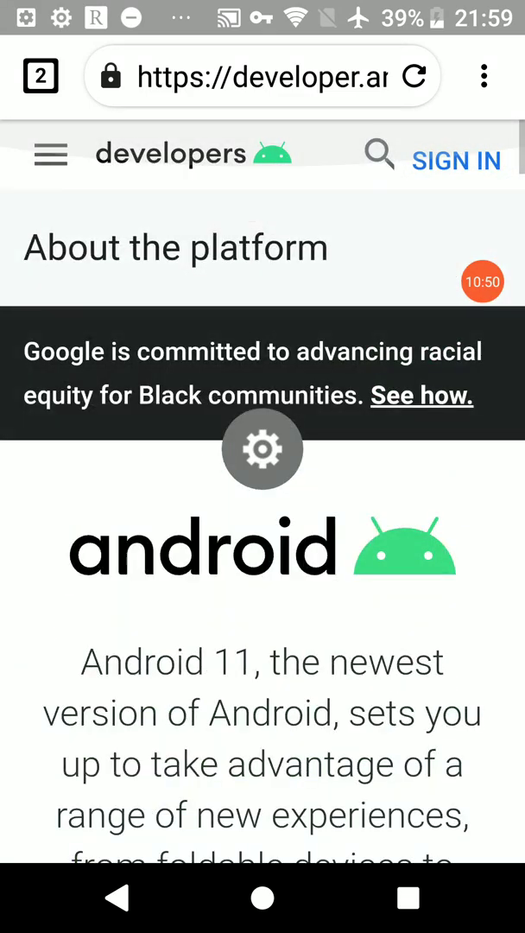
left_click(414, 76)
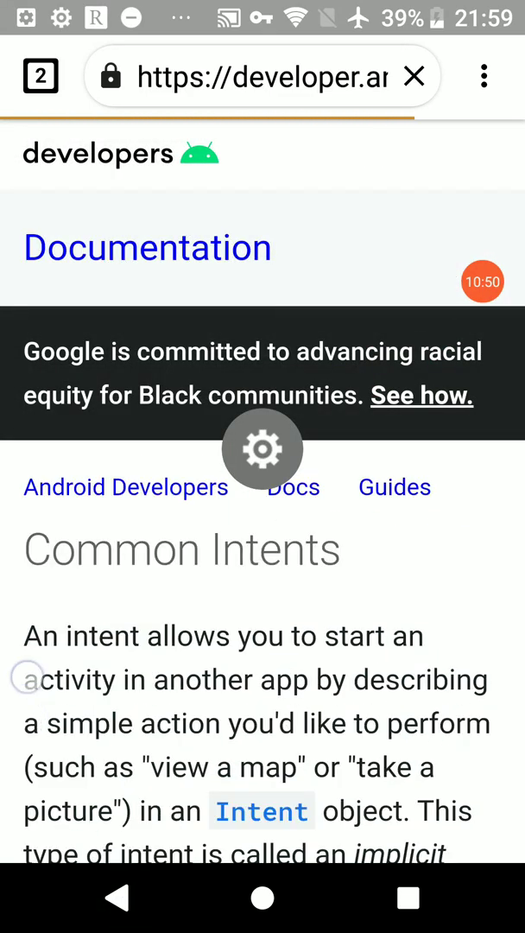
Step: Scroll the Common Intents page down to Alarm Clock > Create an alarm, which uses ACTION_SET_ALARM
scroll("down", 3)
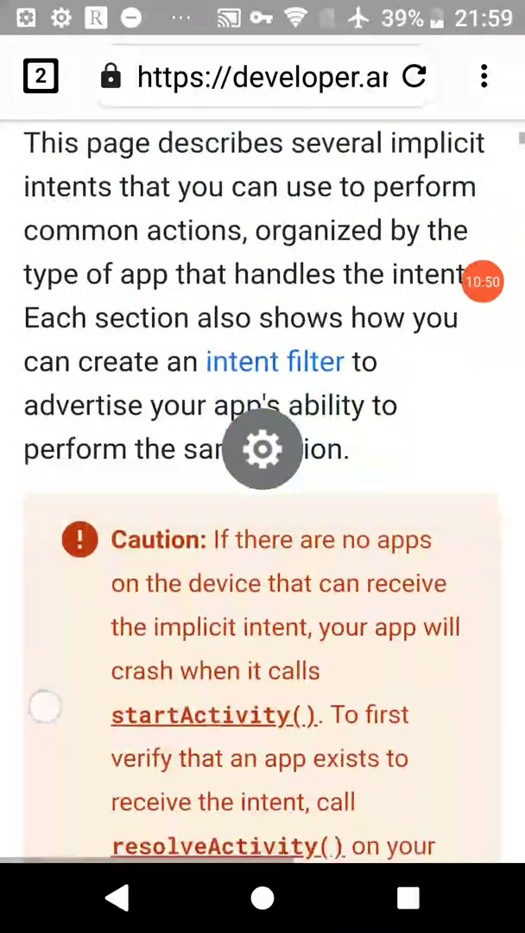
scroll("down", 3)
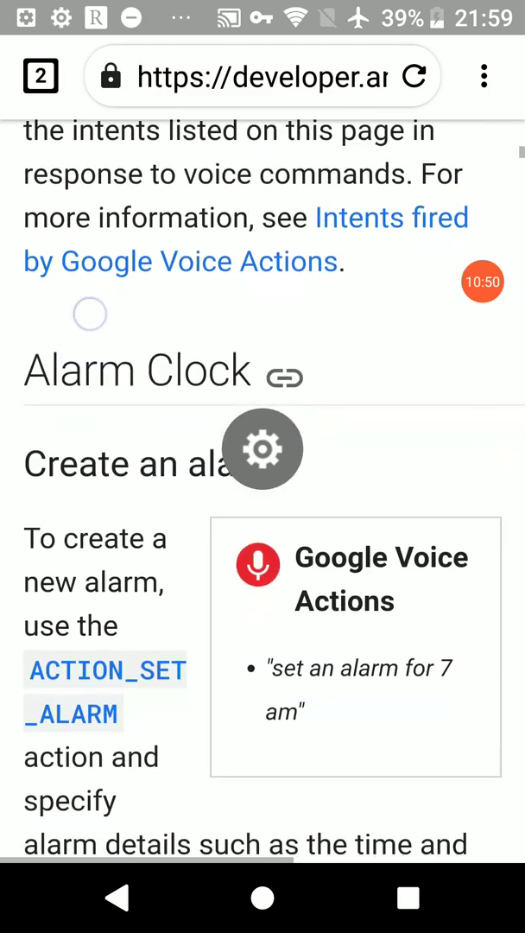
scroll("down", 3)
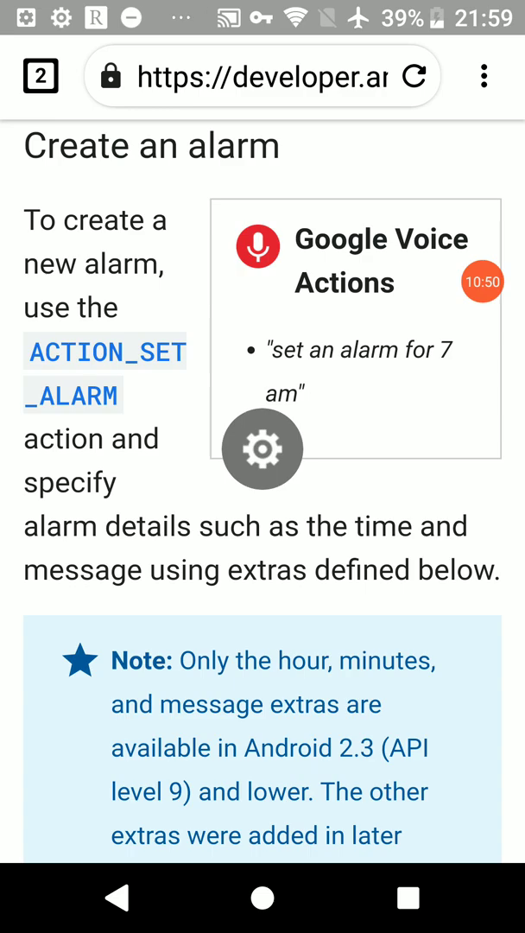
scroll("down", 3)
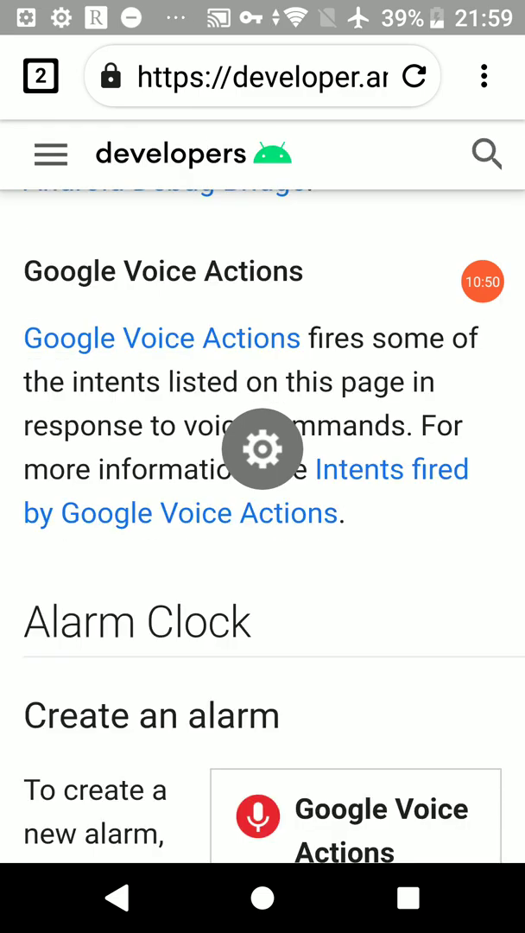
scroll("down", 3)
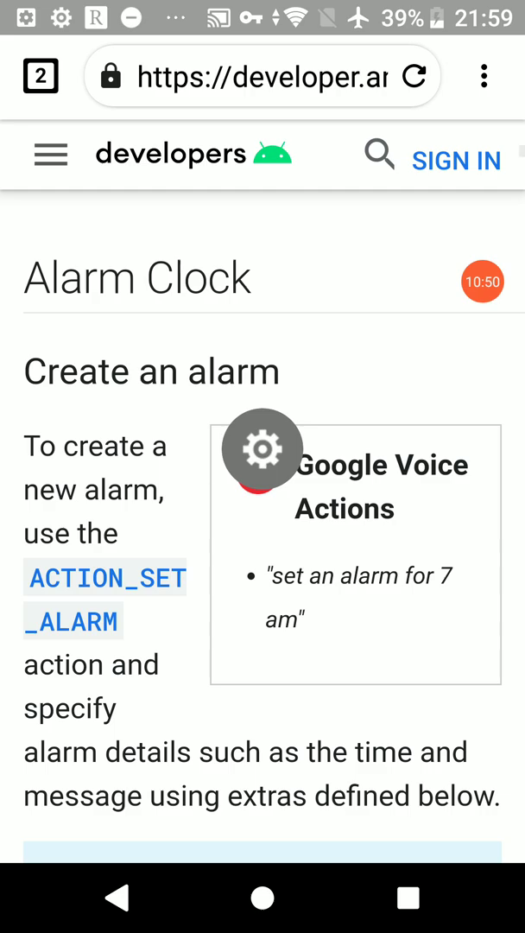
scroll("down", 3)
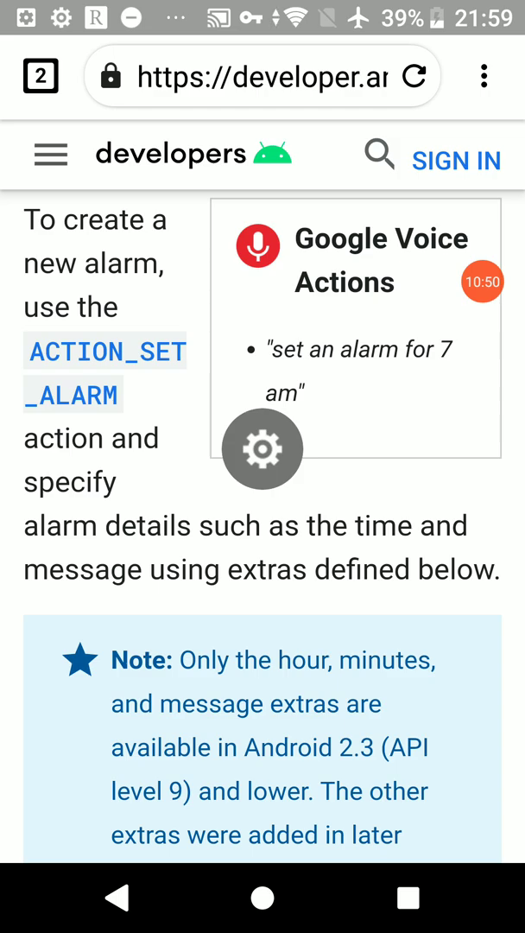
Step: Read Create an alarm's Action, Data URI, MIME Type and Extras: EXTRA_HOUR, EXTRA_MINUTES, EXTRA_MESSAGE, EXTRA_DAYS, EXTRA_RINGTONE
scroll("down", 3)
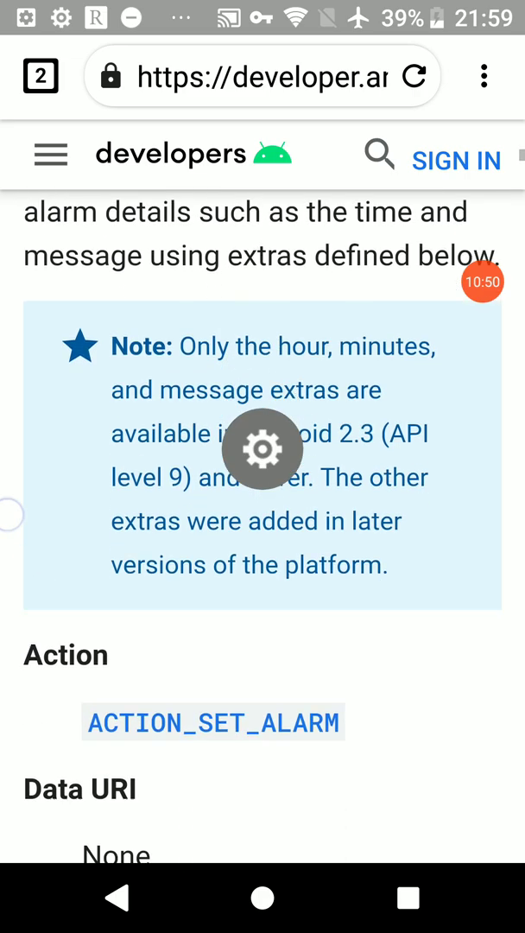
scroll("down", 3)
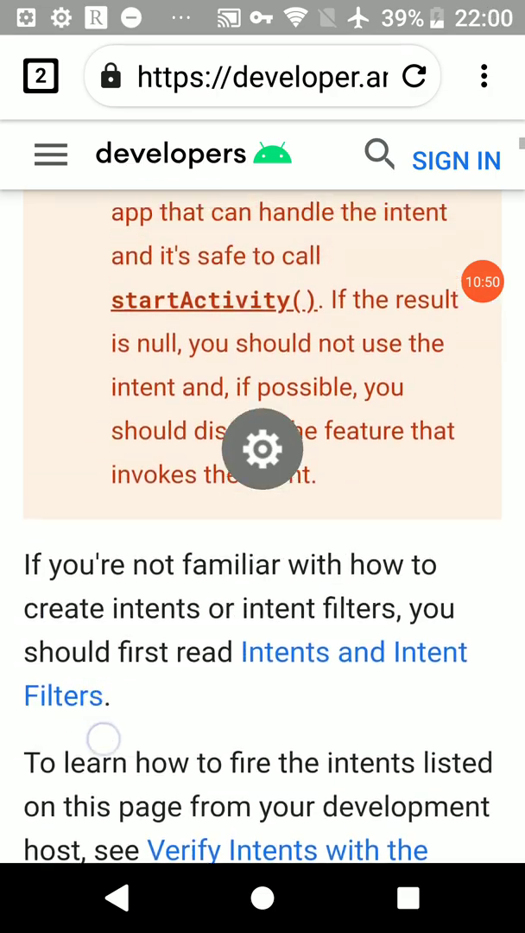
scroll("down", 3)
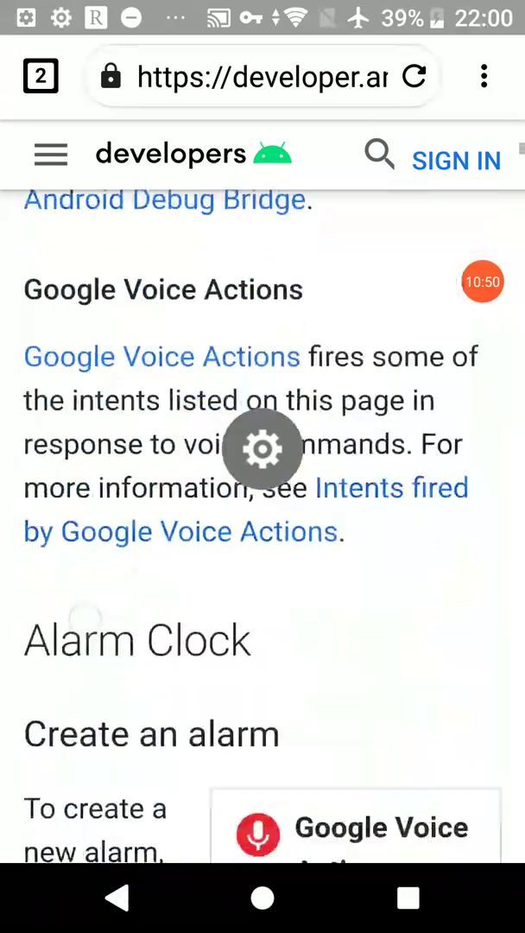
scroll("down", 3)
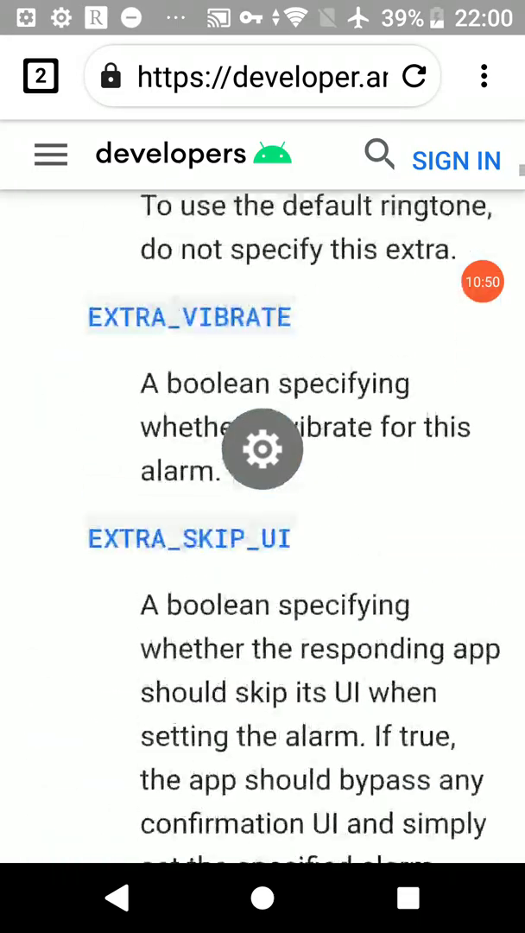
scroll("down", 3)
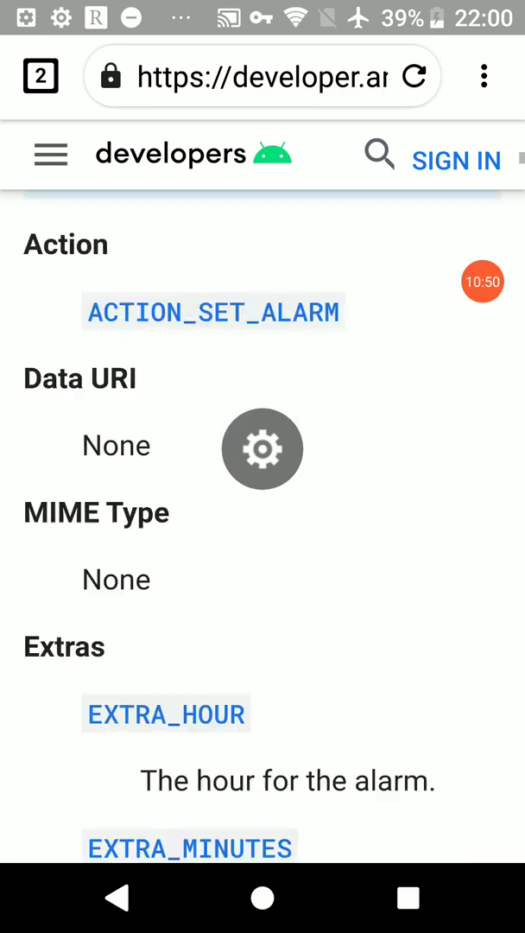
scroll("down", 3)
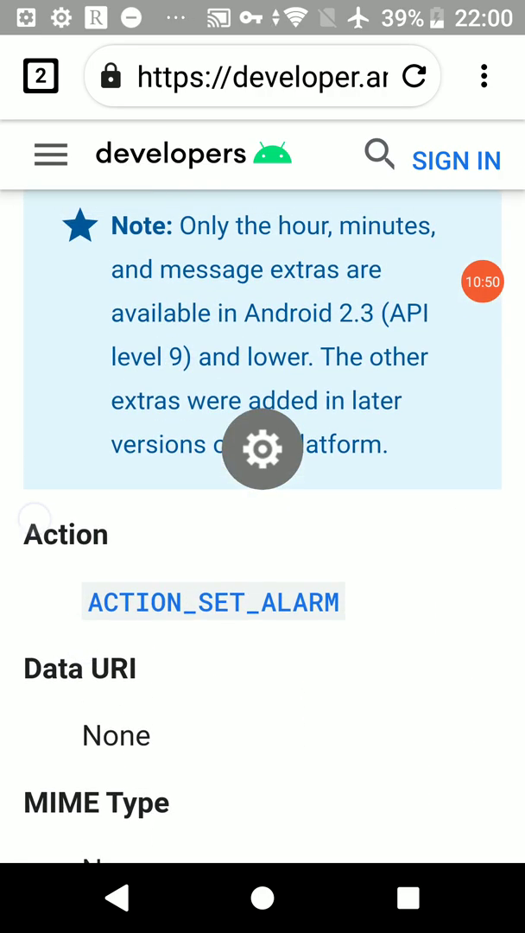
scroll("down", 3)
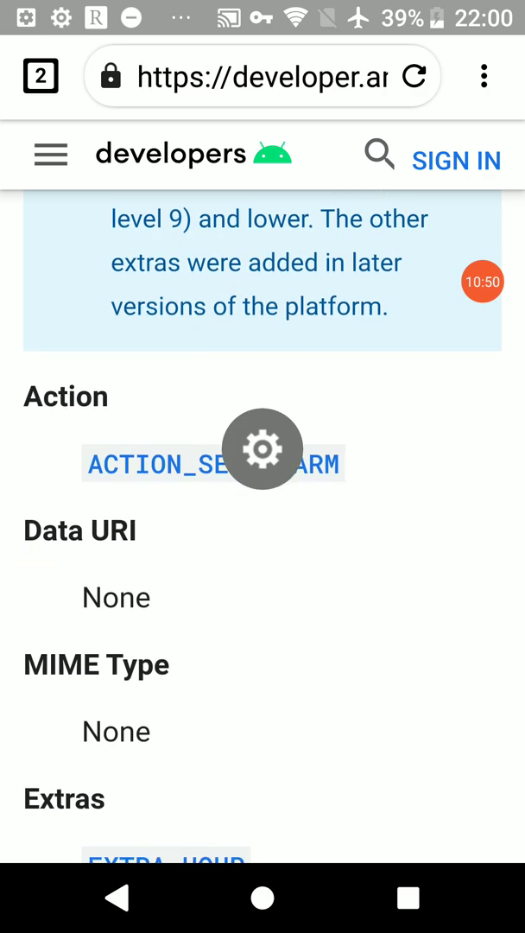
scroll("down", 3)
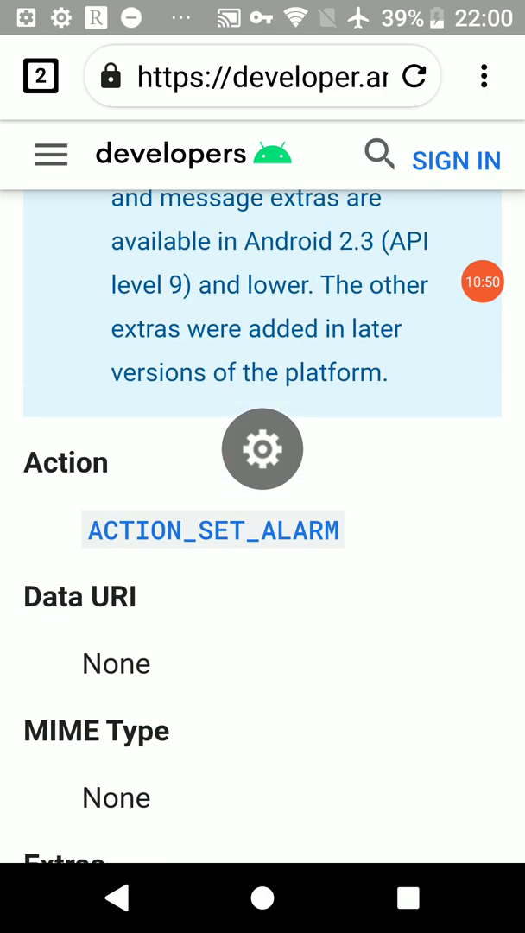
scroll("down", 3)
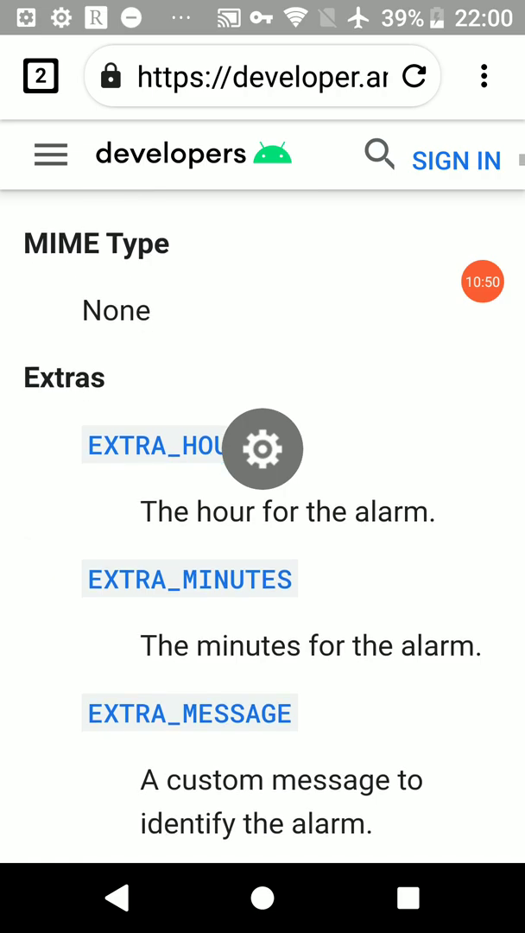
scroll("down", 3)
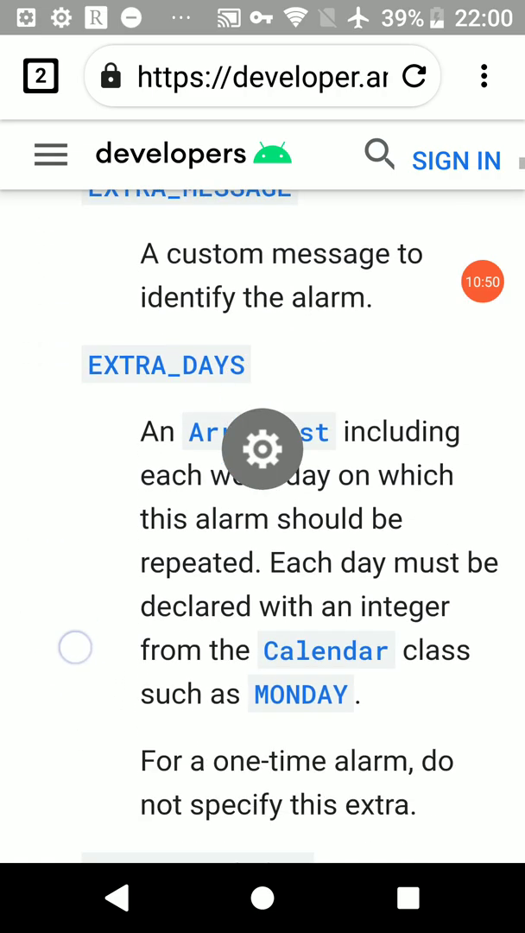
scroll("down", 3)
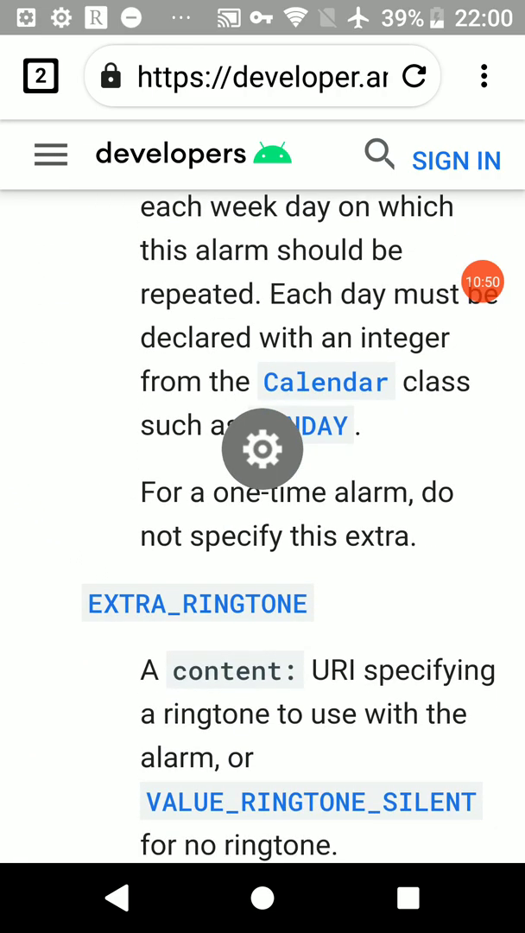